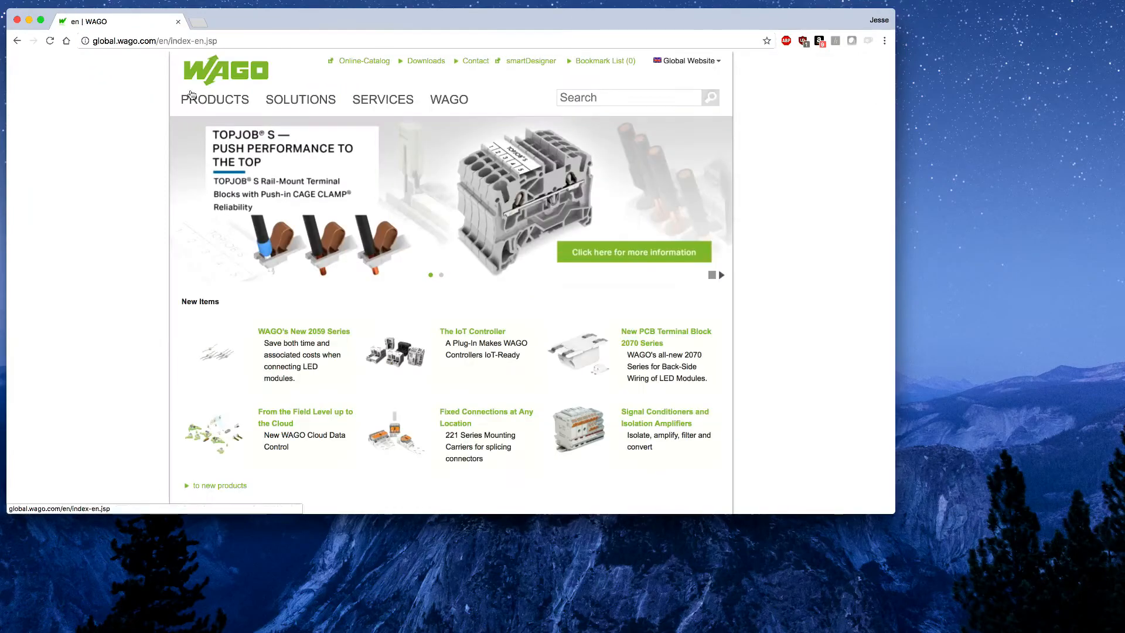
Navigate from the WAGO website to the Ubuntu 16.04.3 LTS desktop download page.
left_click(219, 485)
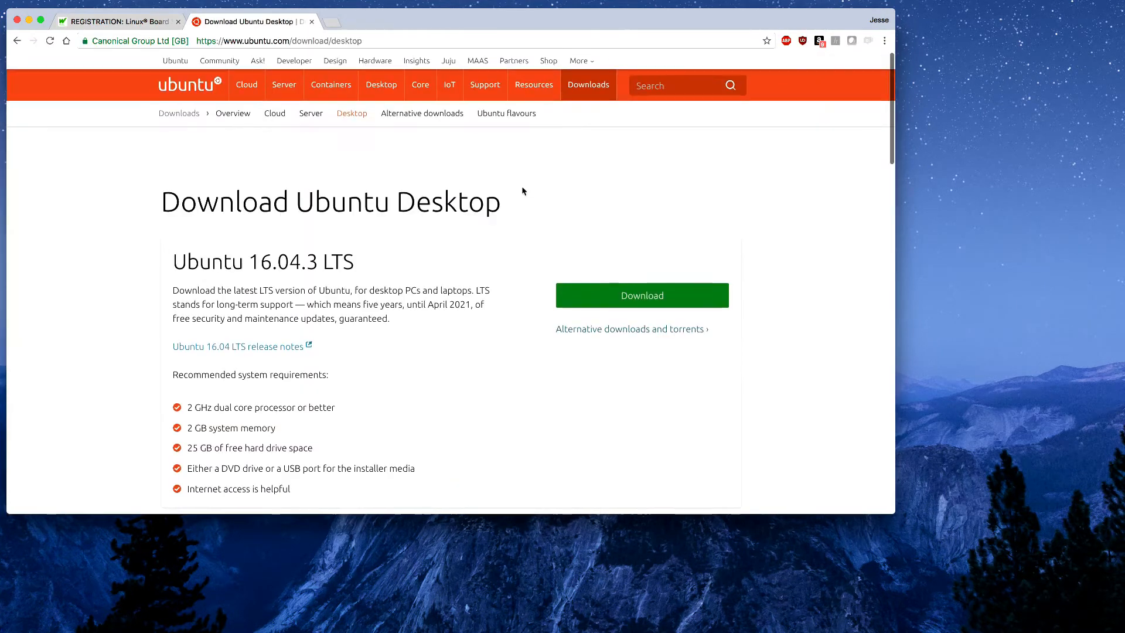
left_click(631, 328)
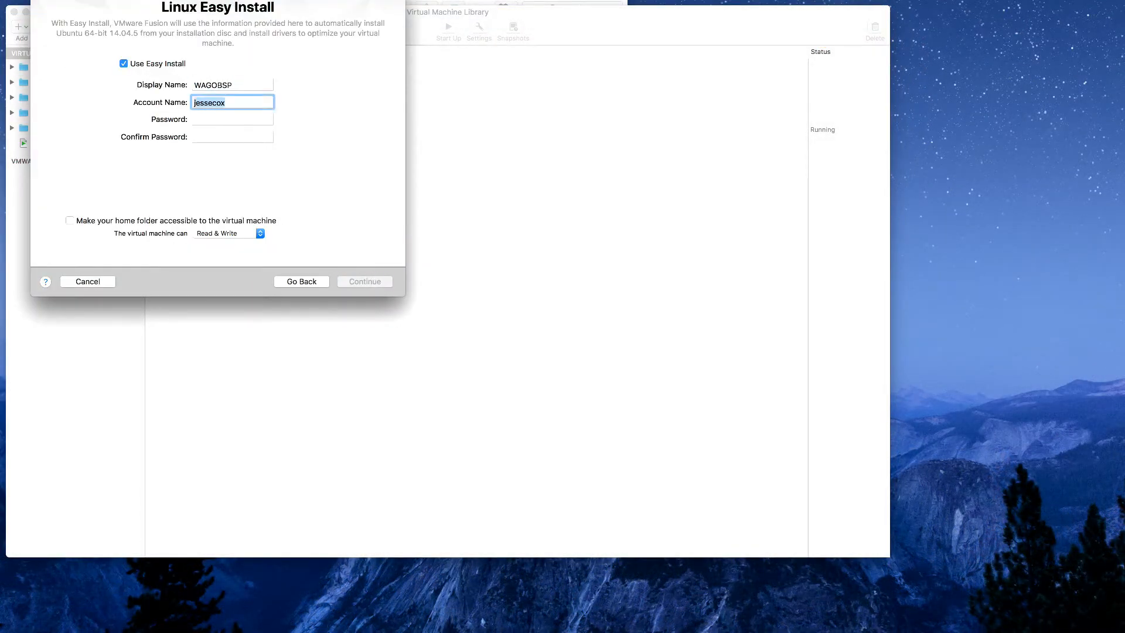
Enter the account password, continue Easy Install and save the Ubuntu 14.04.5 VM as WAGOBSP.
type("••")
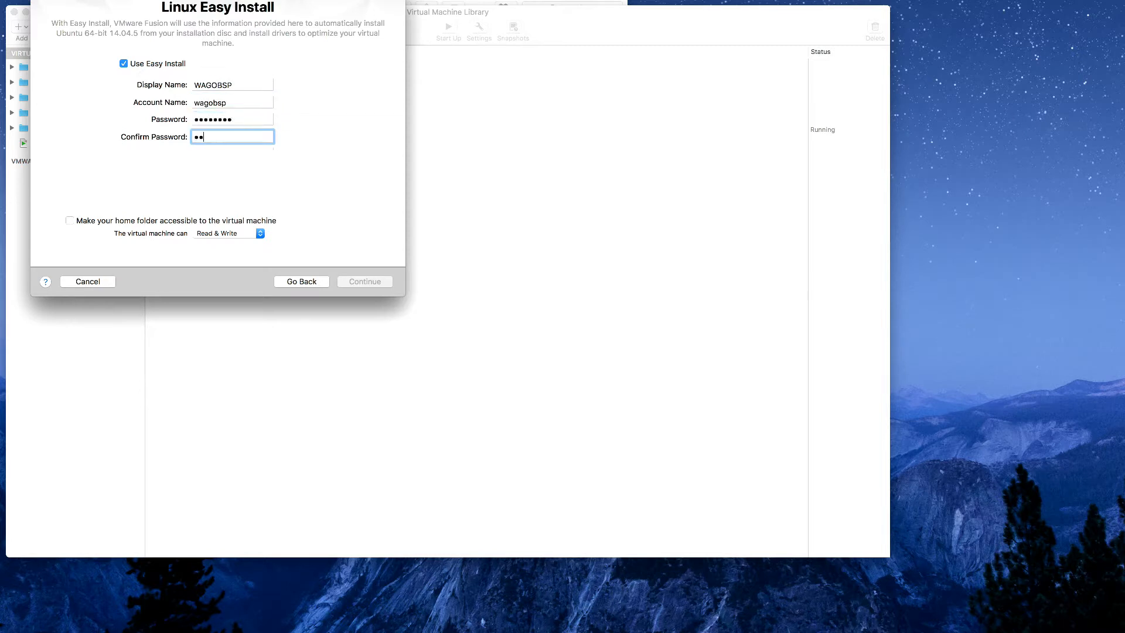
left_click(363, 280)
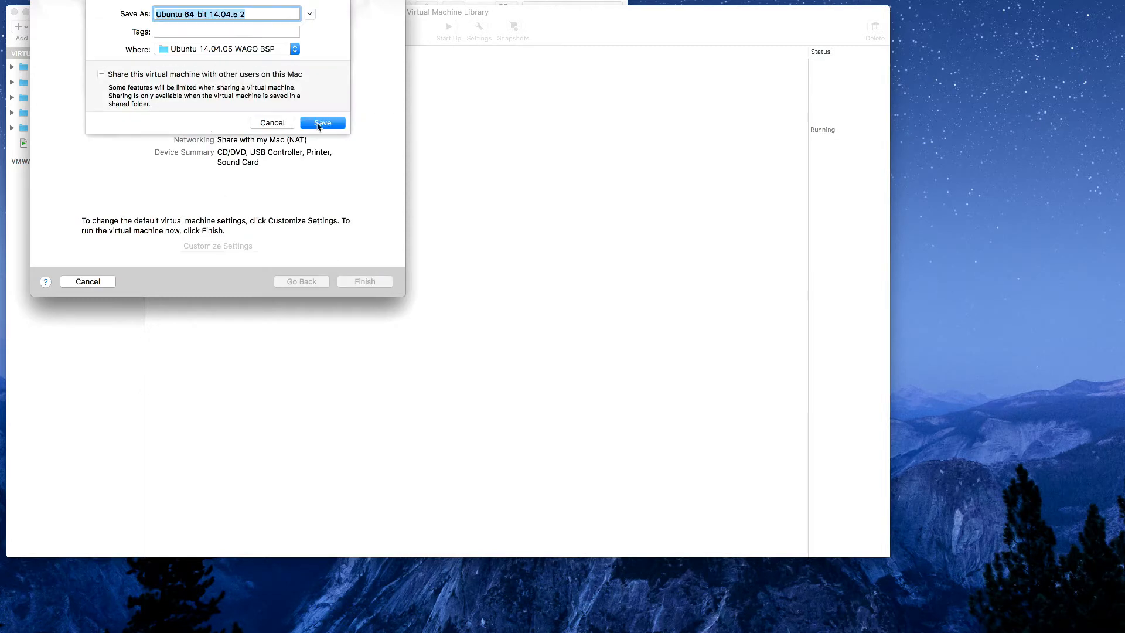
left_click(321, 123)
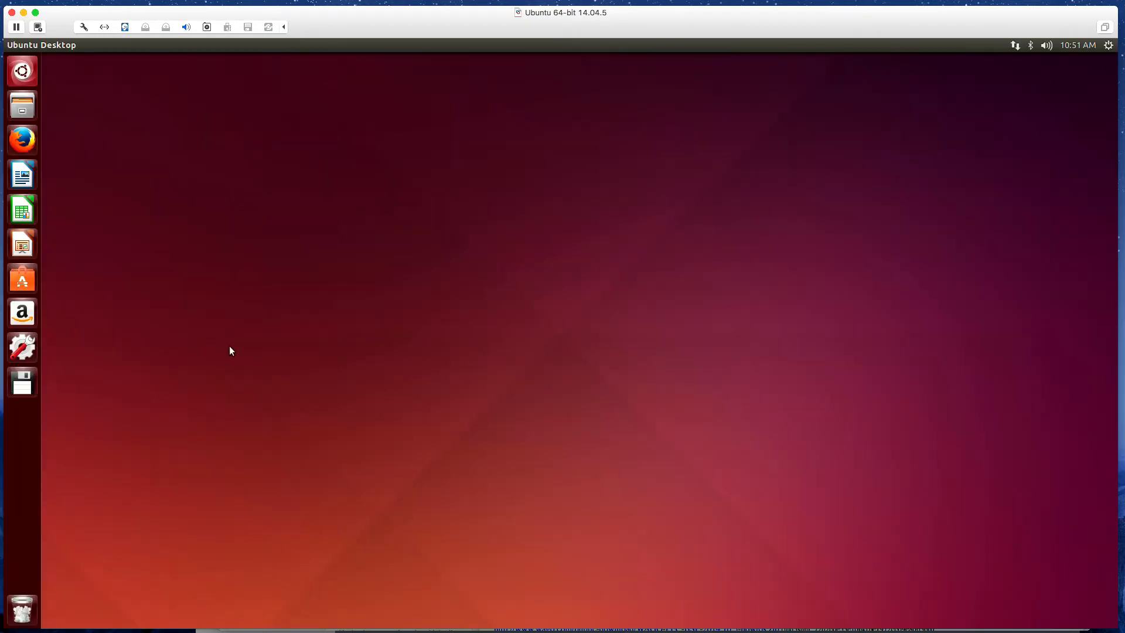
mouse_move(21, 106)
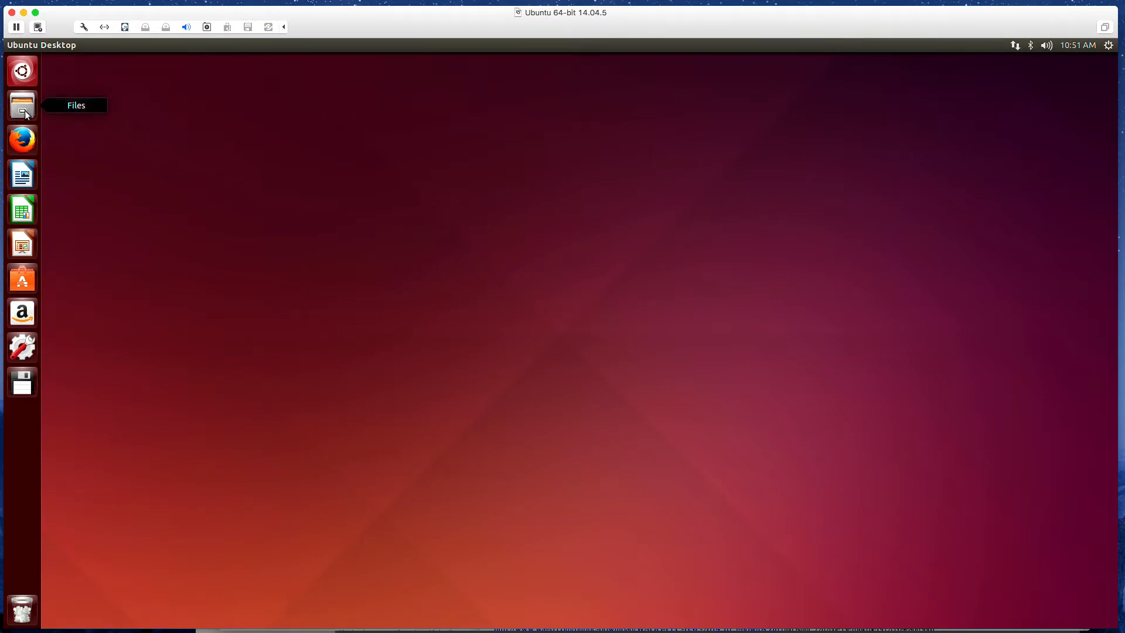
Extract WAGO-PFC-BSP-2017.7.1.zip in Downloads into its own folder.
left_click(21, 104)
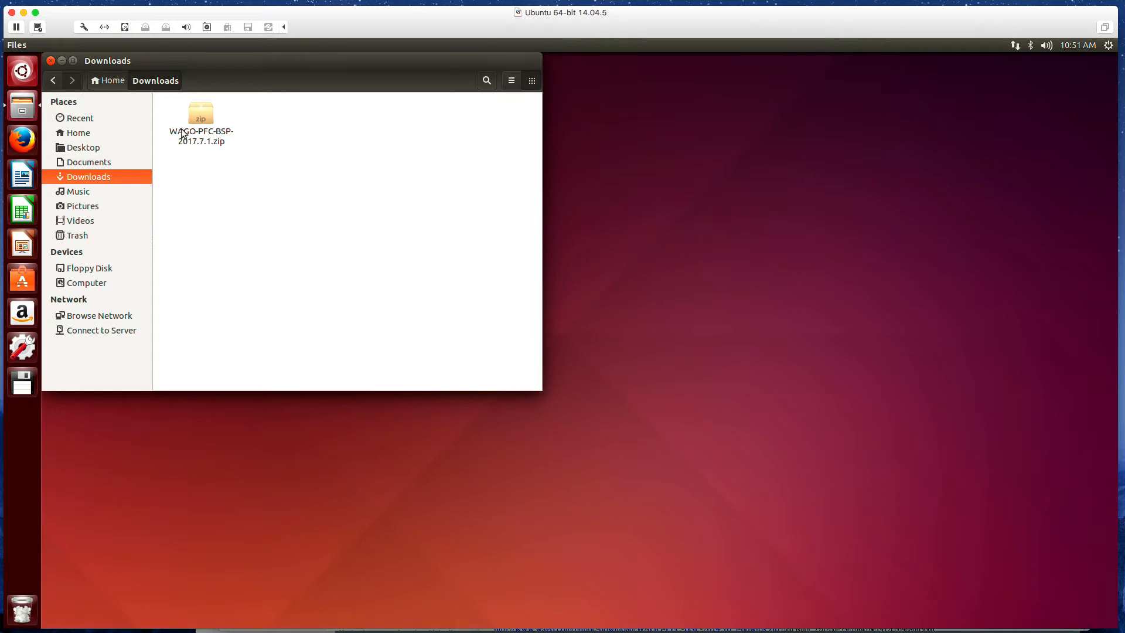
mouse_move(203, 118)
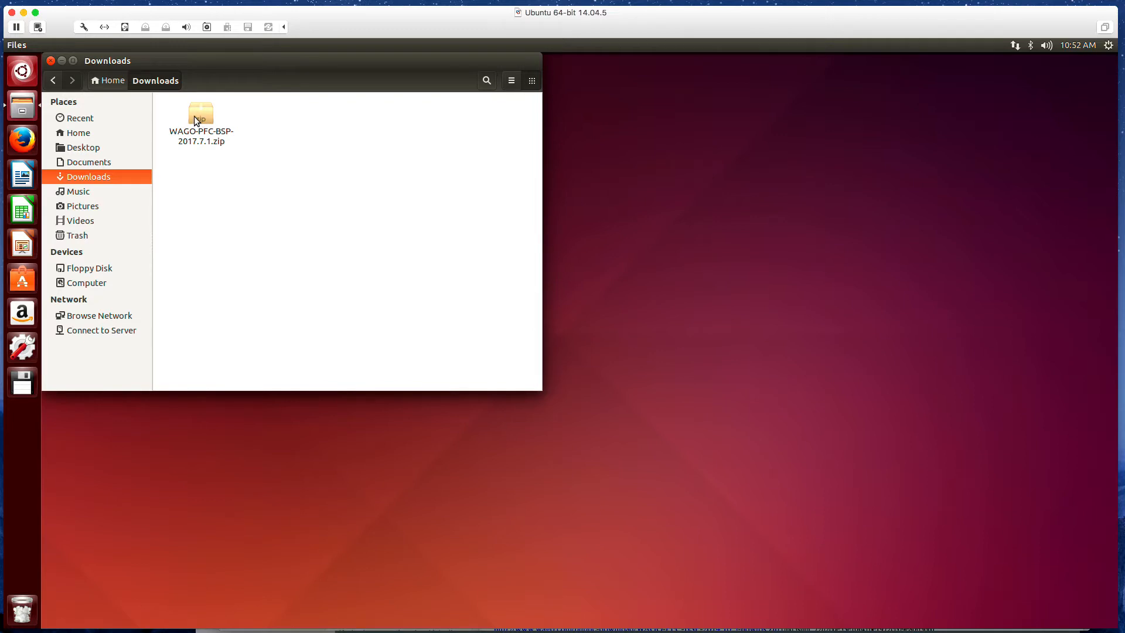
right_click(200, 115)
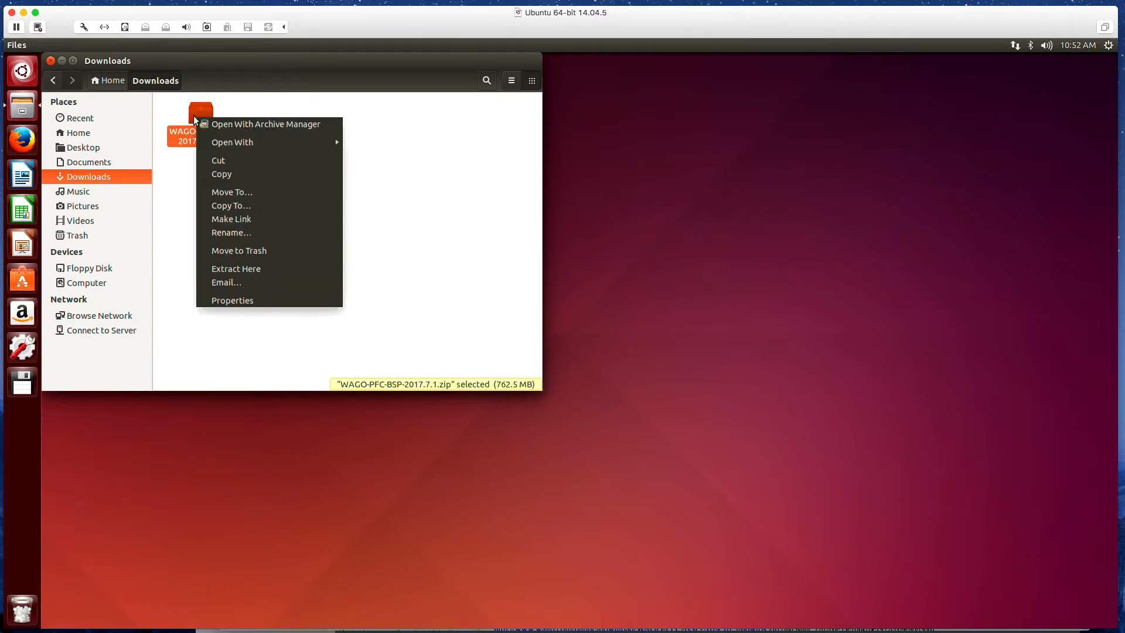
left_click(235, 269)
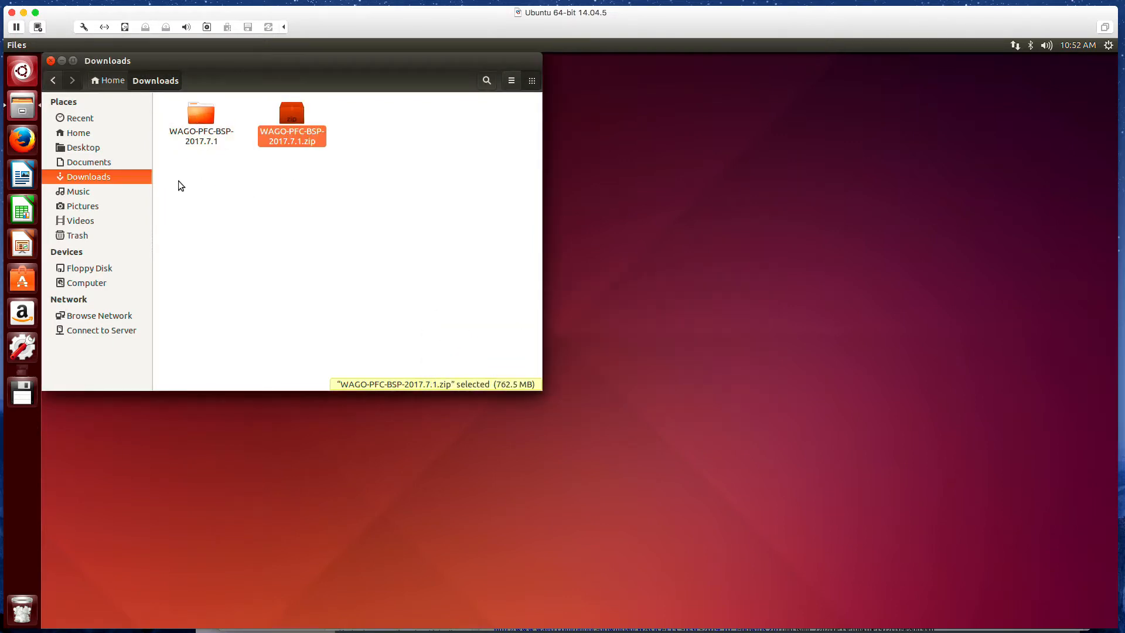
mouse_move(475, 285)
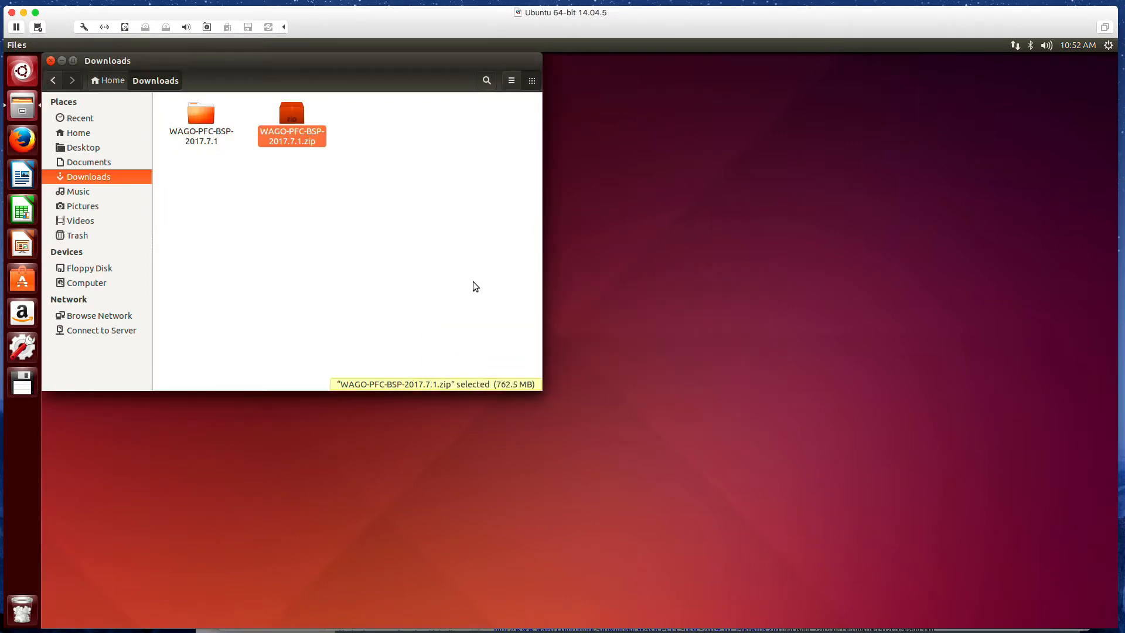
mouse_move(394, 262)
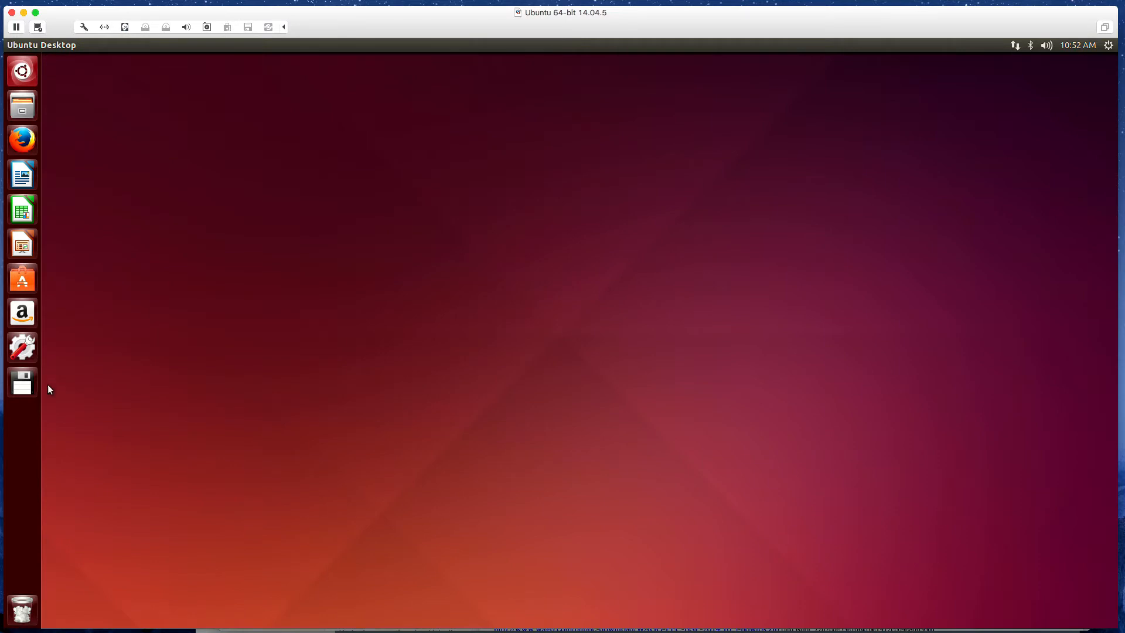
Launch Terminal from the Dash and become root with sudo su.
left_click(21, 71)
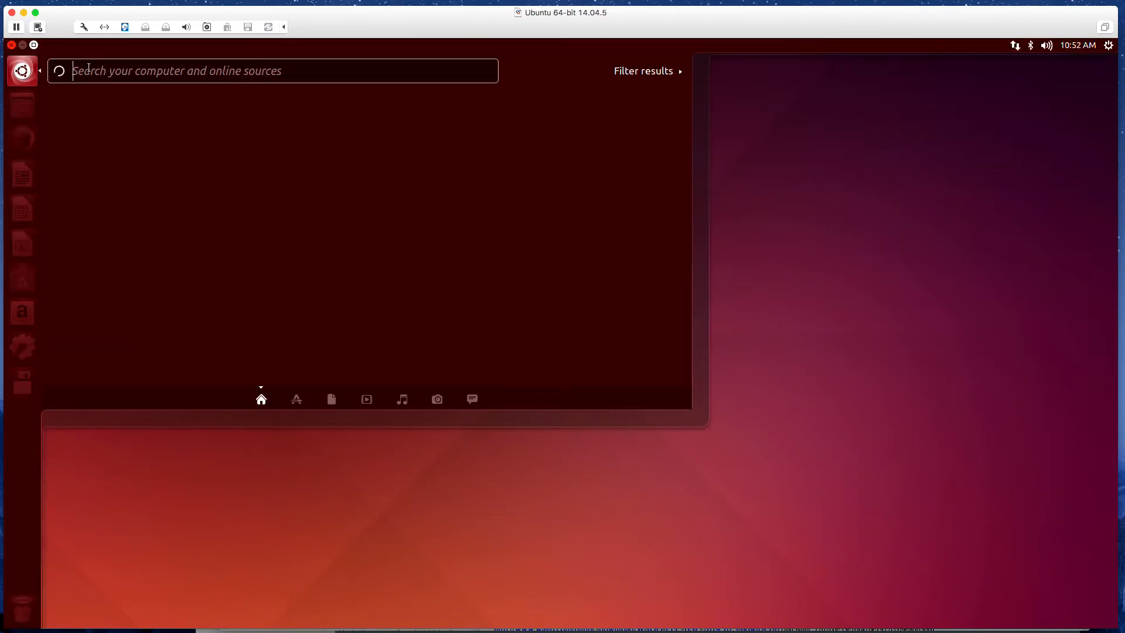
type("term")
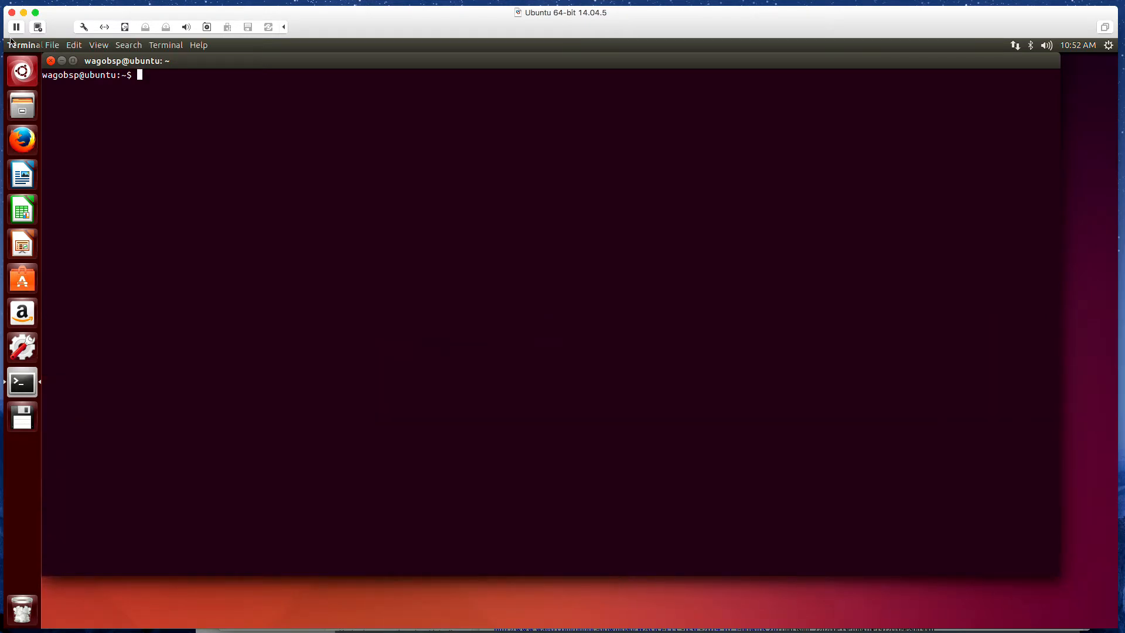
type("sudo")
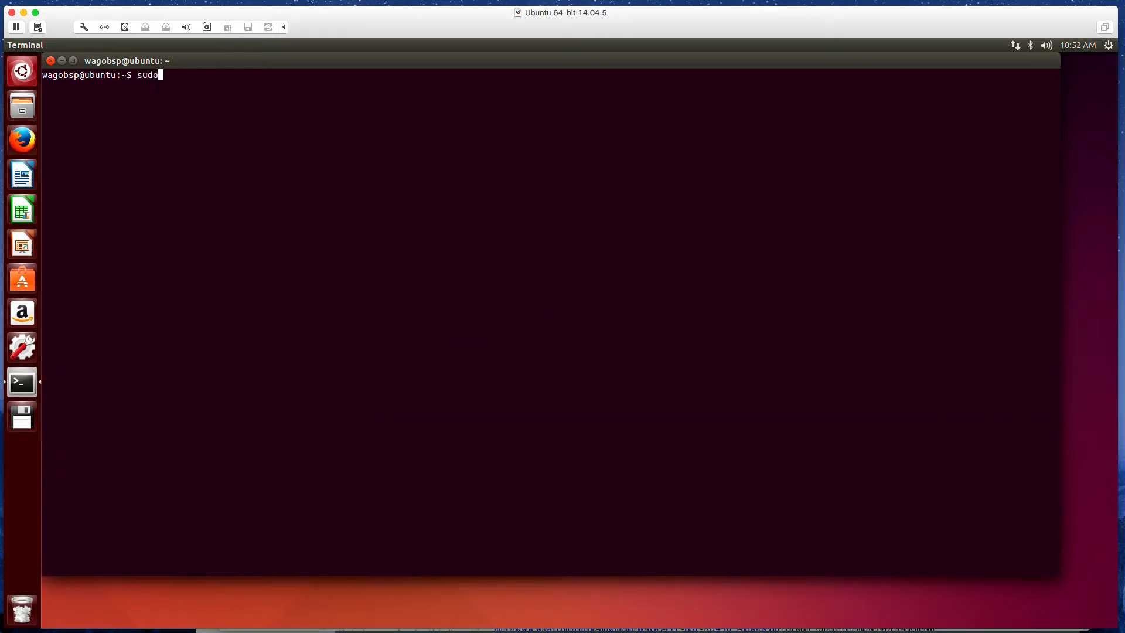
key("Return")
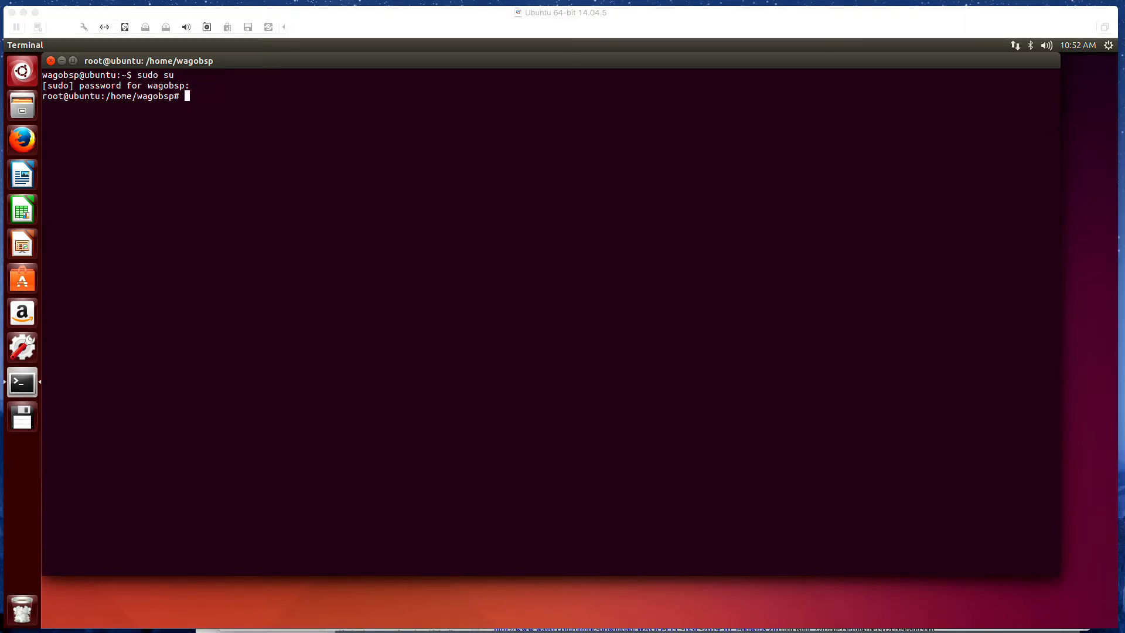
Paste the command creating /etc/apt/sources.list.d/pengutronix.list with the Pengutronix deb line.
right_click(215, 100)
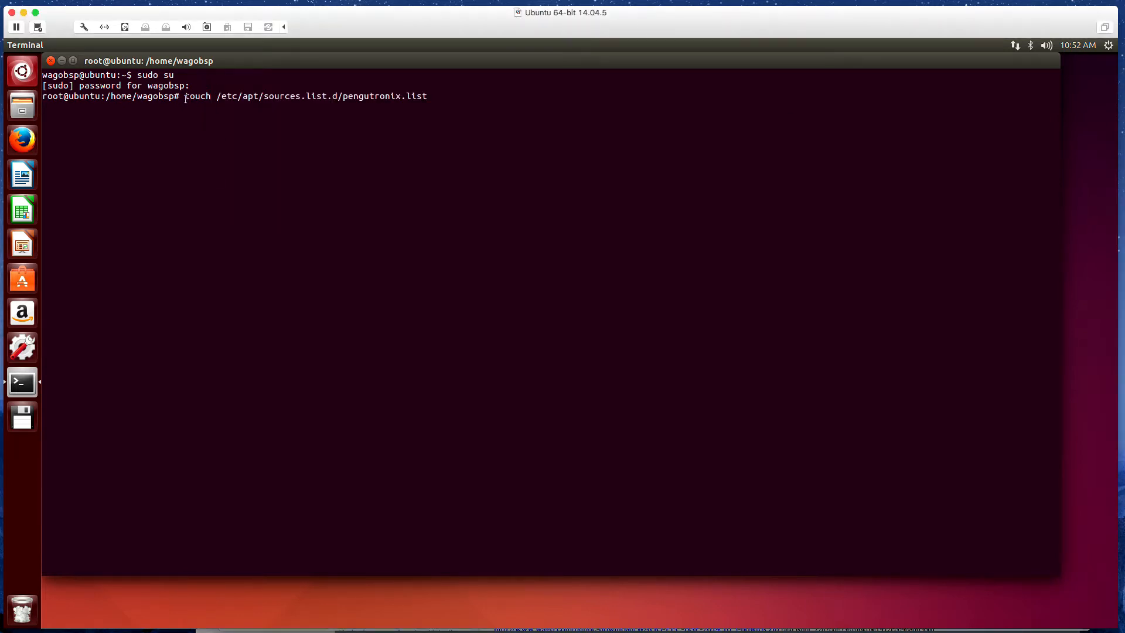
double_click(197, 95)
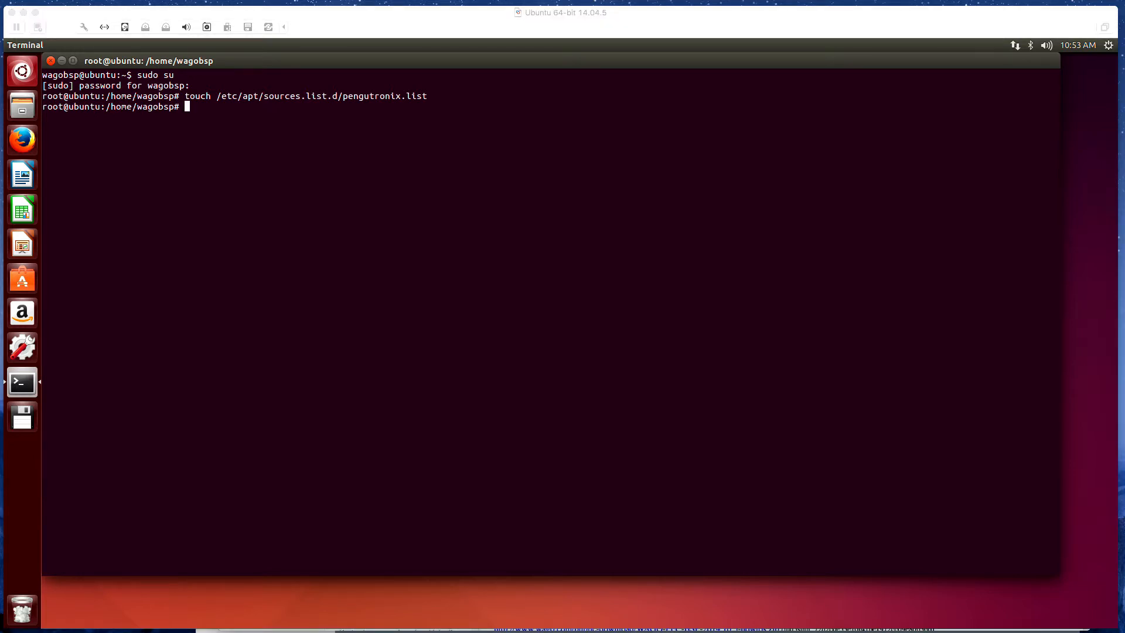
mouse_move(445, 123)
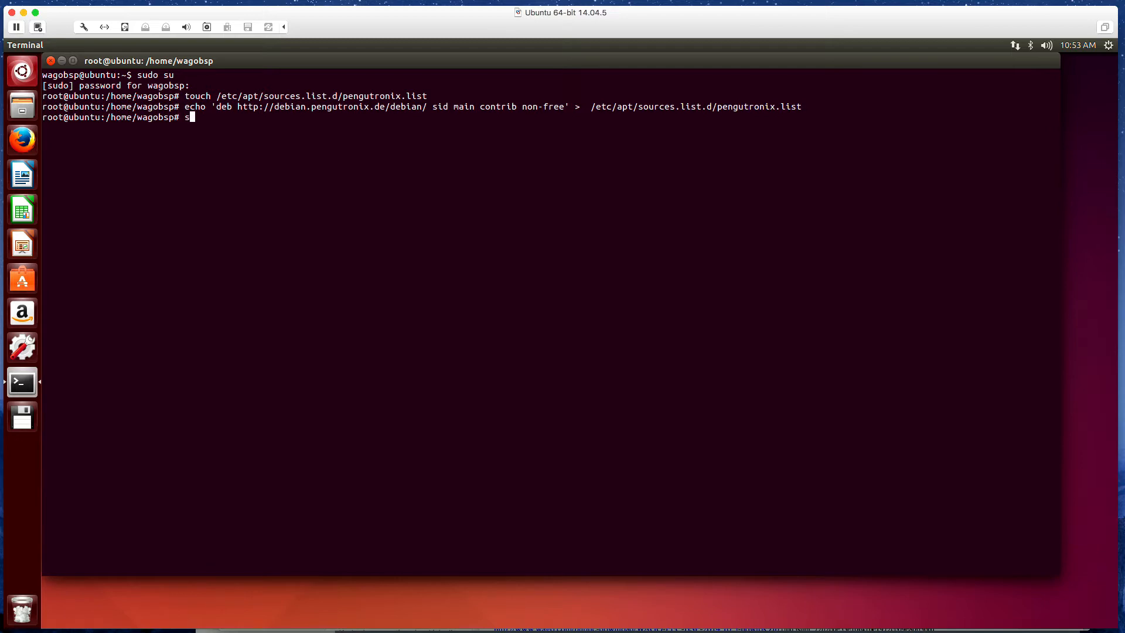
Run sudo apt-get update to fetch the Pengutronix repository, then clear the screen.
type("udo apt-g")
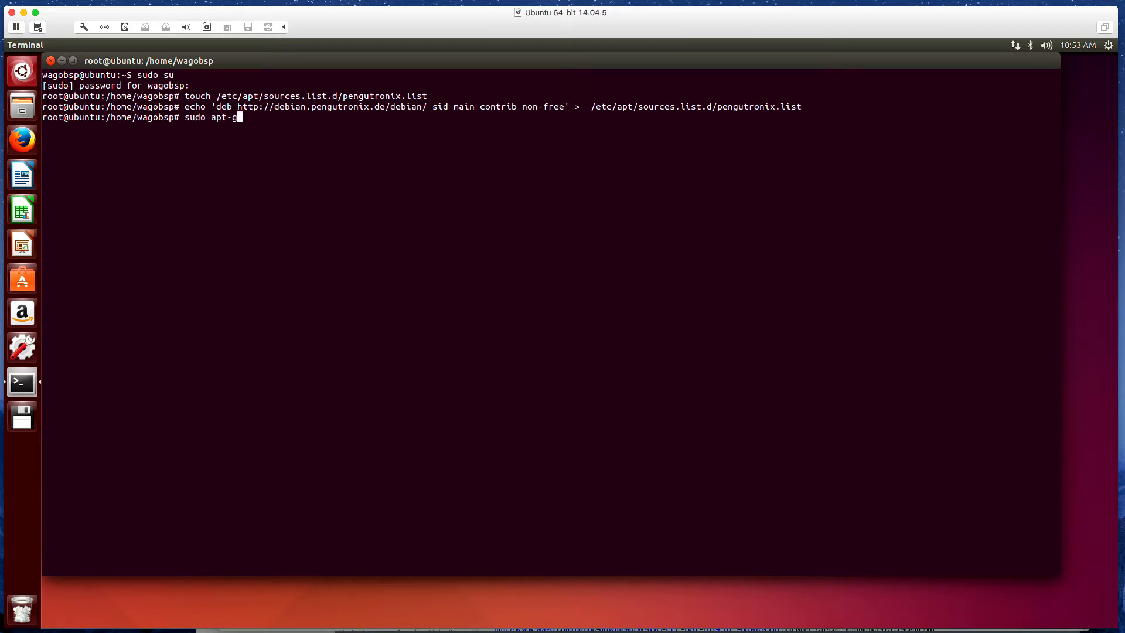
type("et update")
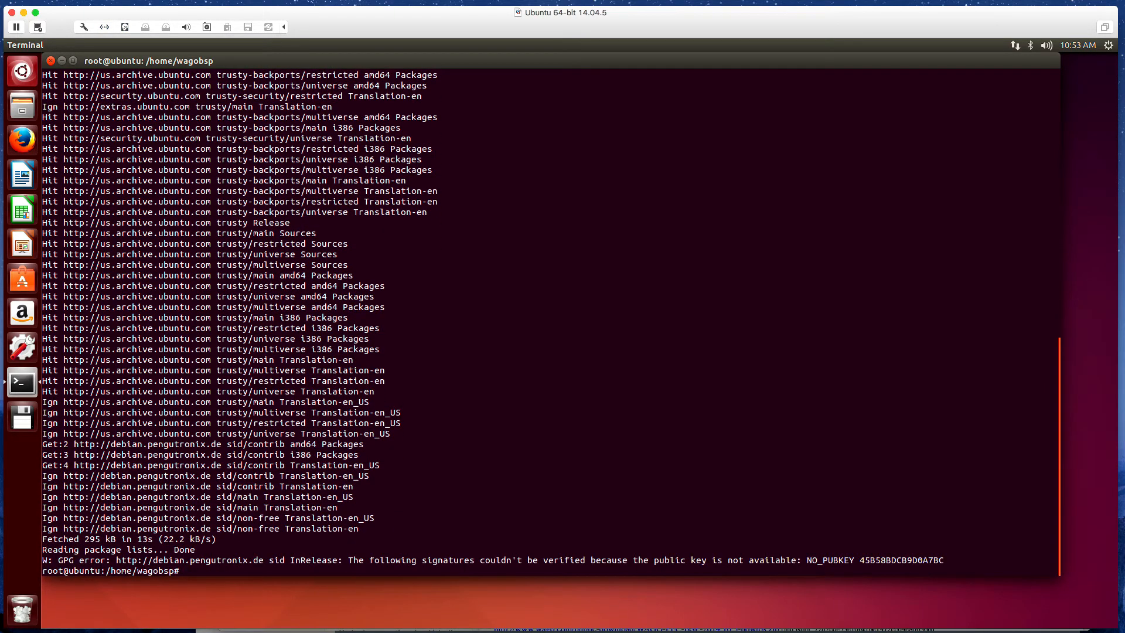
type("cle")
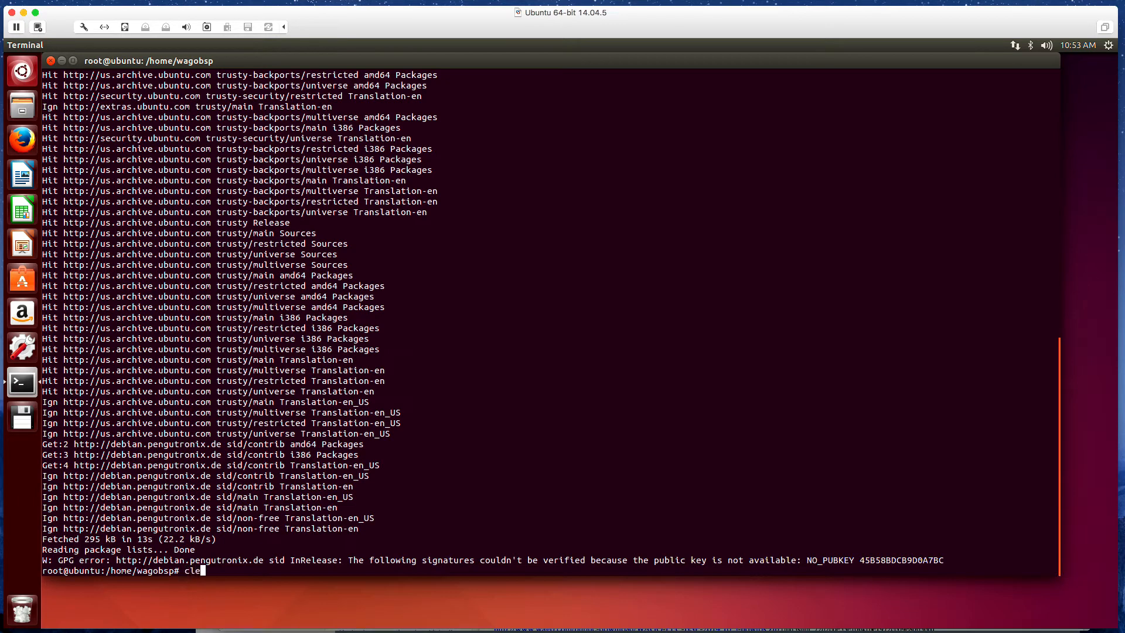
type("ar")
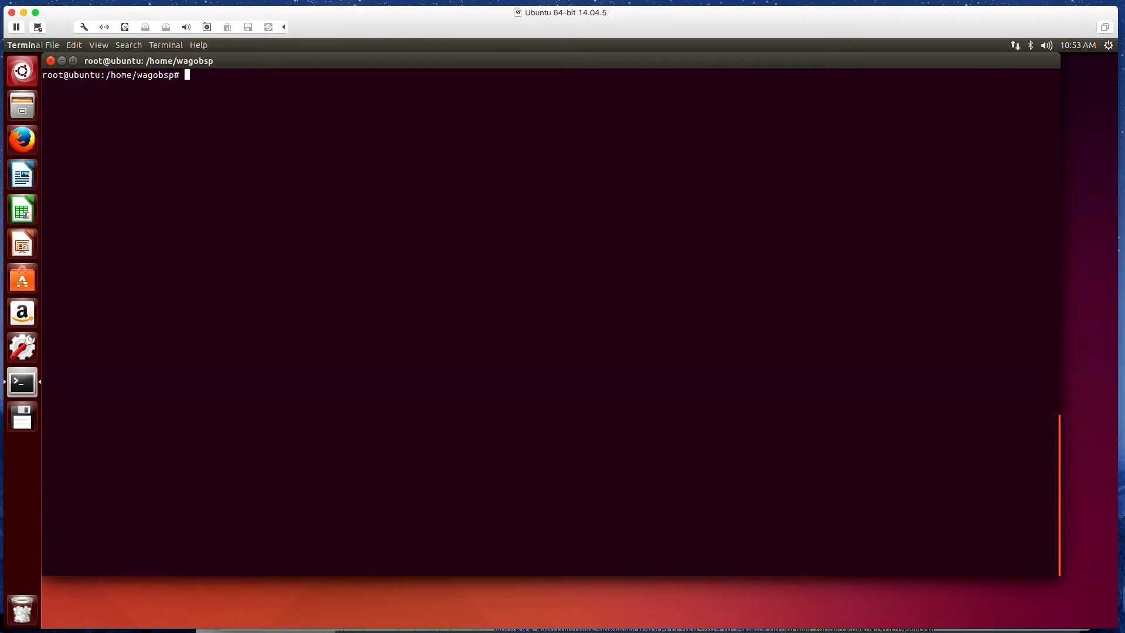
Exit root, check pengutronix.list, install pengutronix-archive-keyring and update the package lists again.
type("exit")
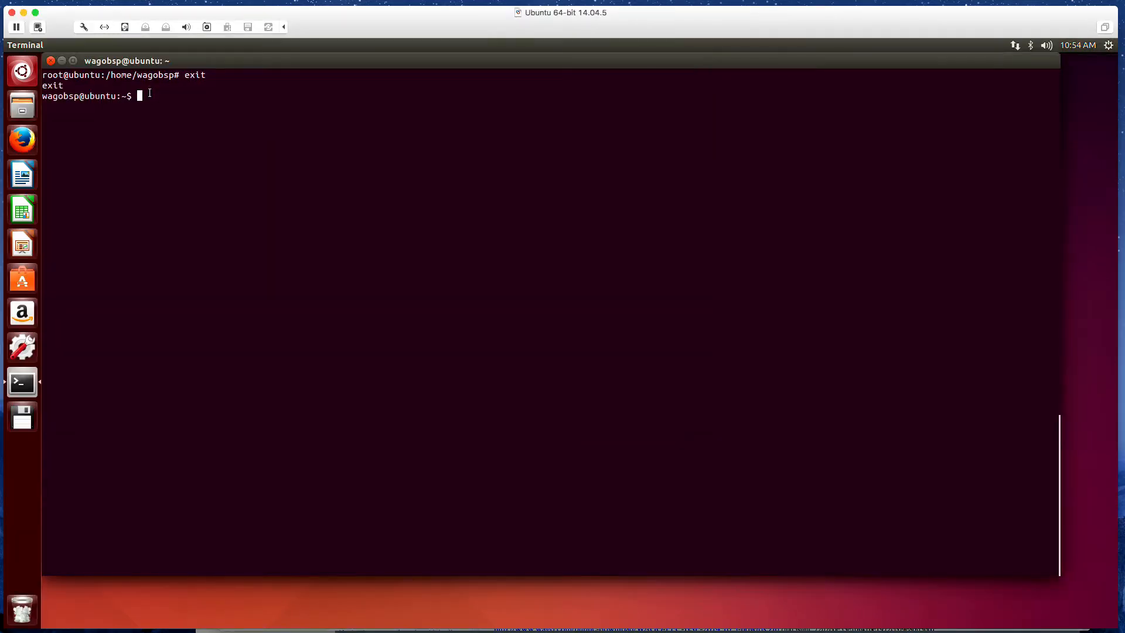
type("cat /etc/apt/sources.list.d/pengutronix.list")
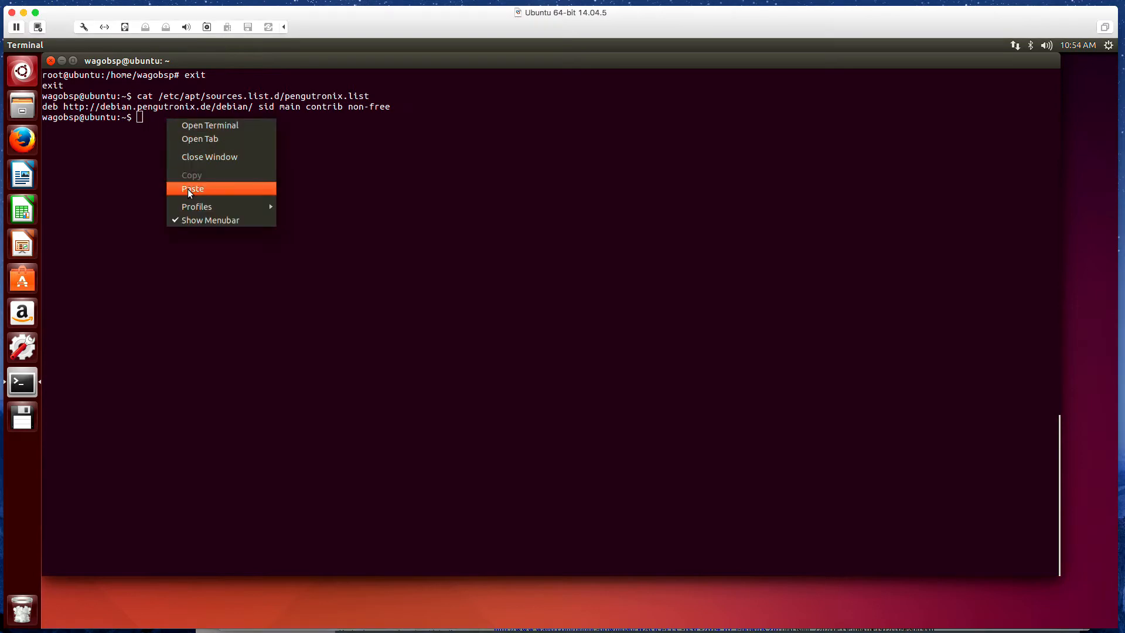
left_click(192, 187)
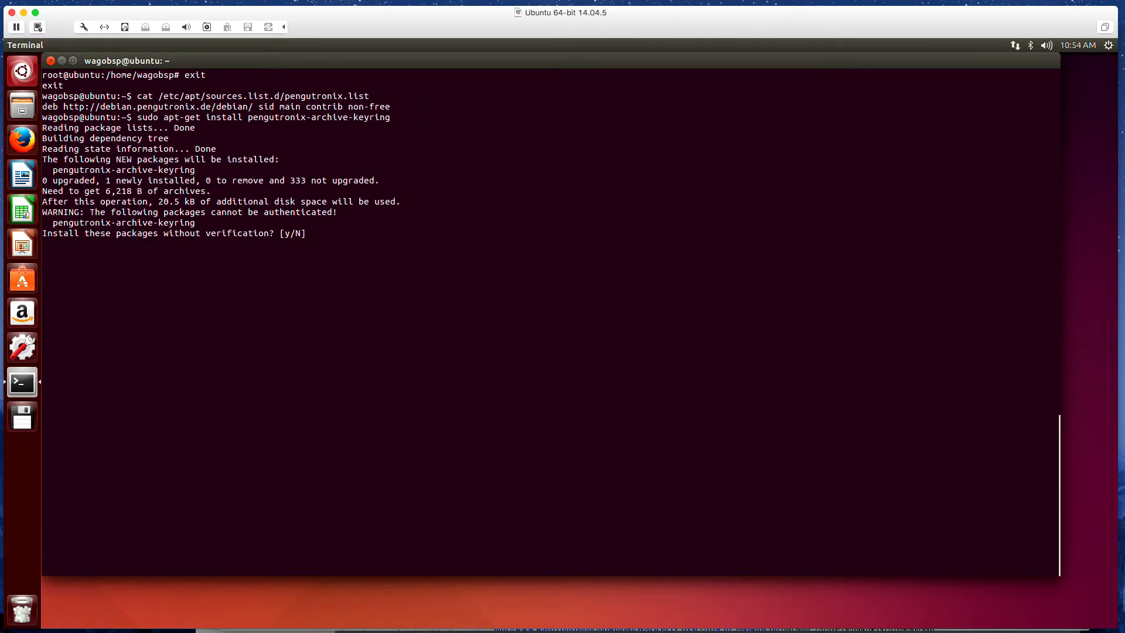
type("y")
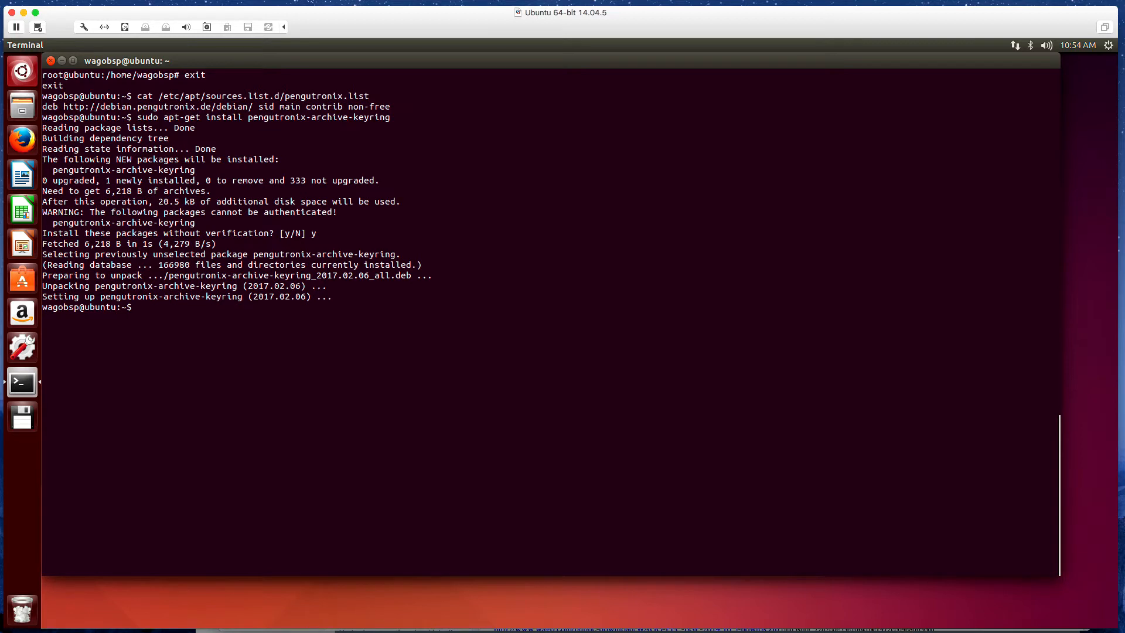
type("sudo")
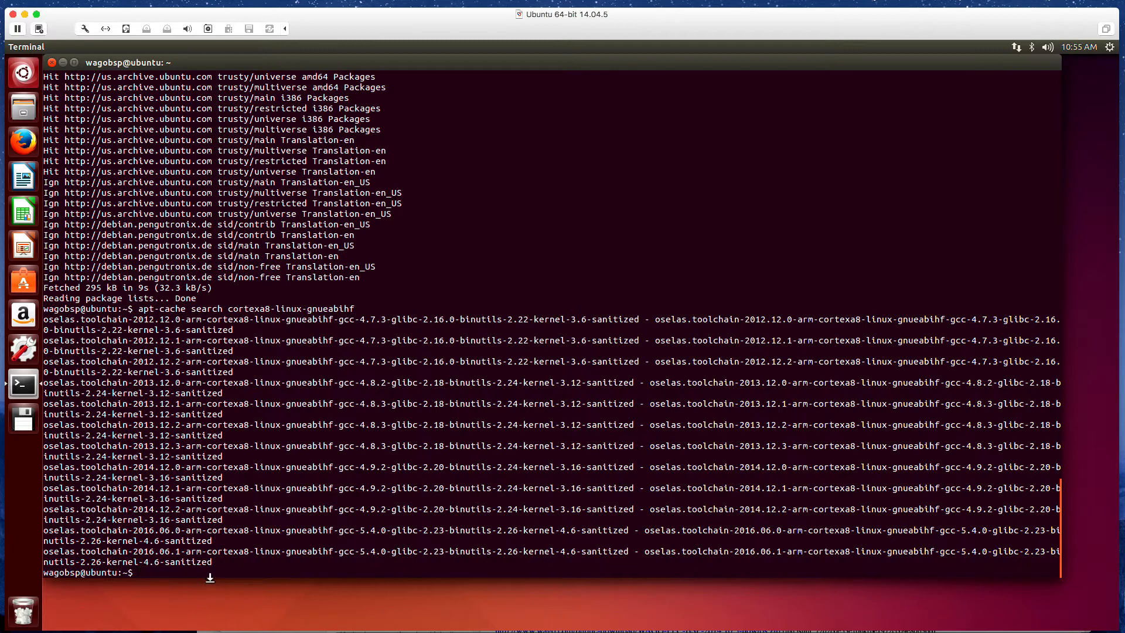
Clear the screen and paste the sudo apt-get install oselas.toolchain-2012.12.1 cortexa8 command.
type("clear")
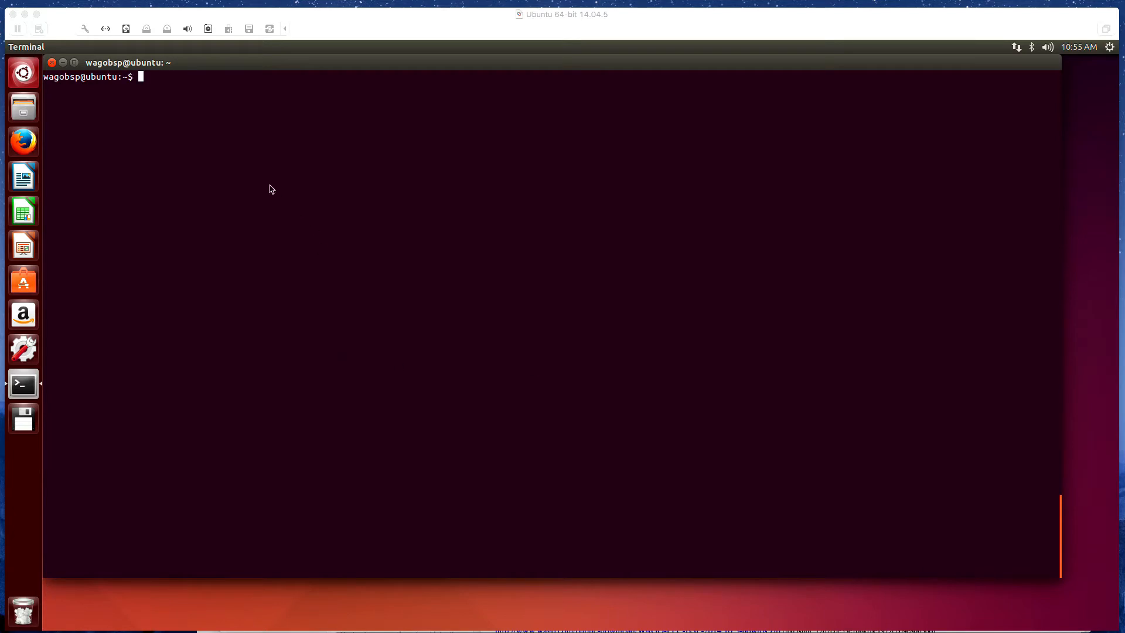
right_click(155, 79)
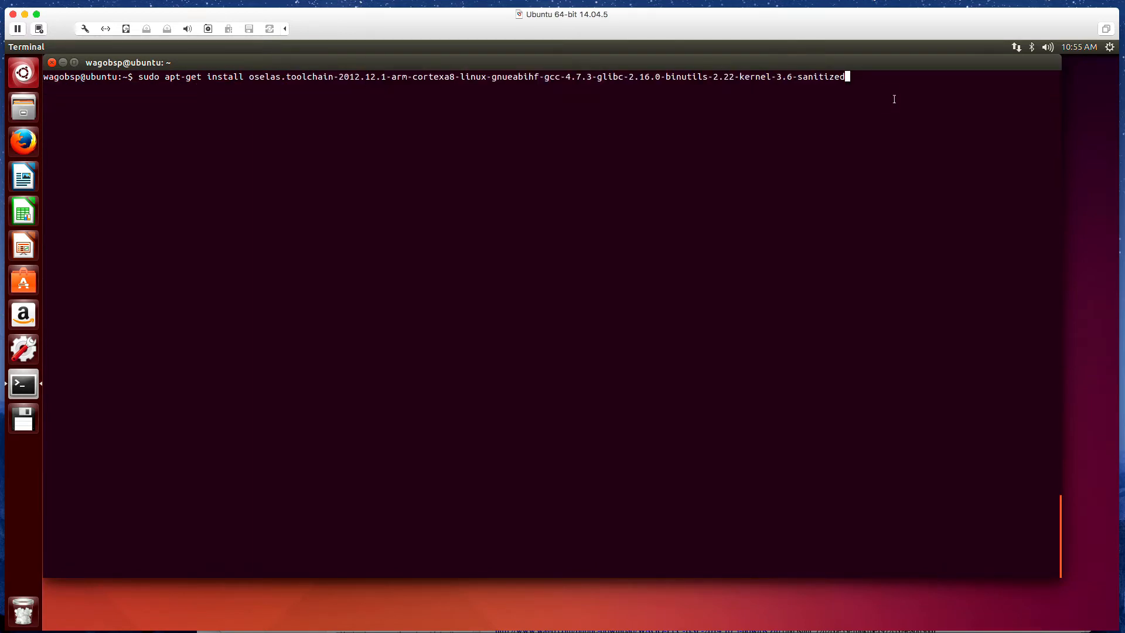
mouse_move(441, 196)
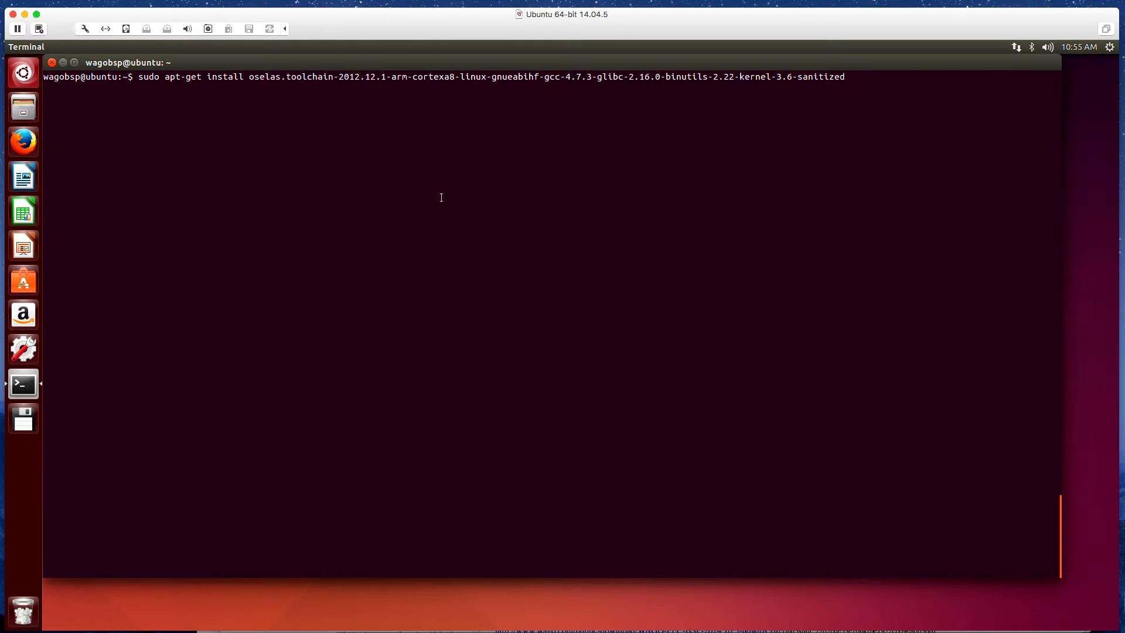
mouse_move(494, 116)
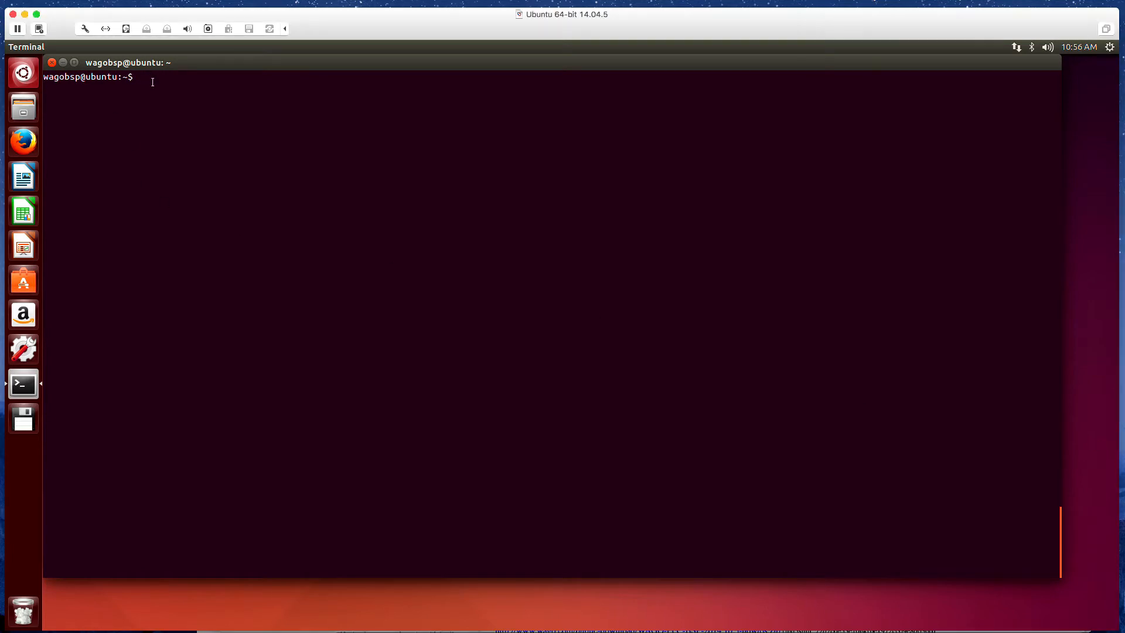
Install libncurses5-dev gawk flex bison texinfo python-dev g++ lzop autoconf libtool xmlstarlet xsltproc, confirming with y.
type("sudo apt-get install libncurses5-dev")
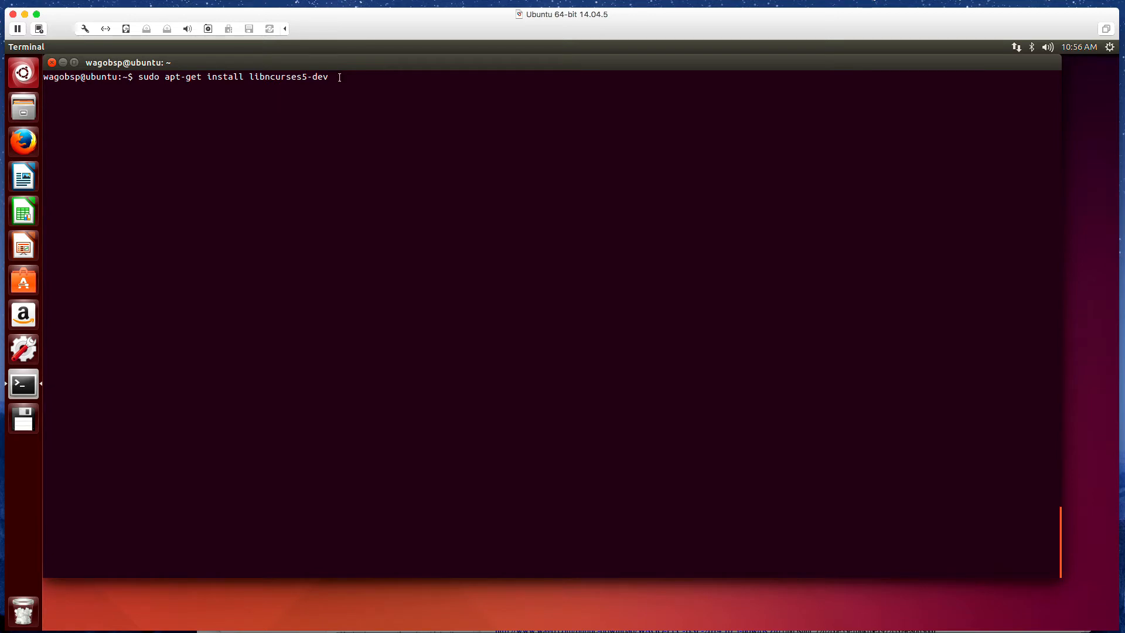
type("ga")
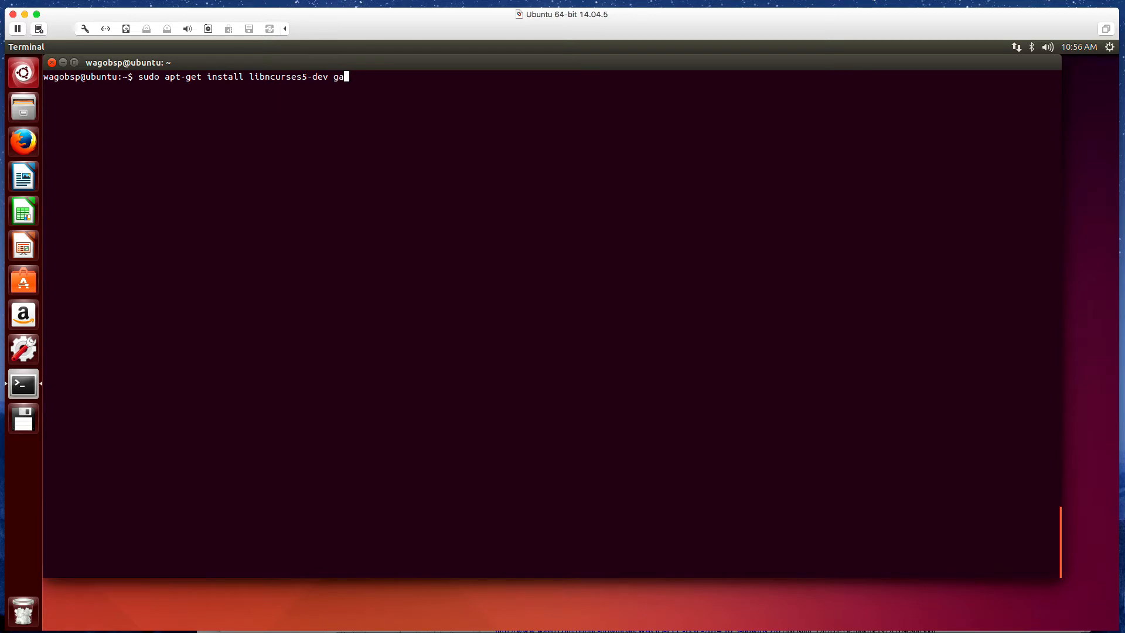
type("wk")
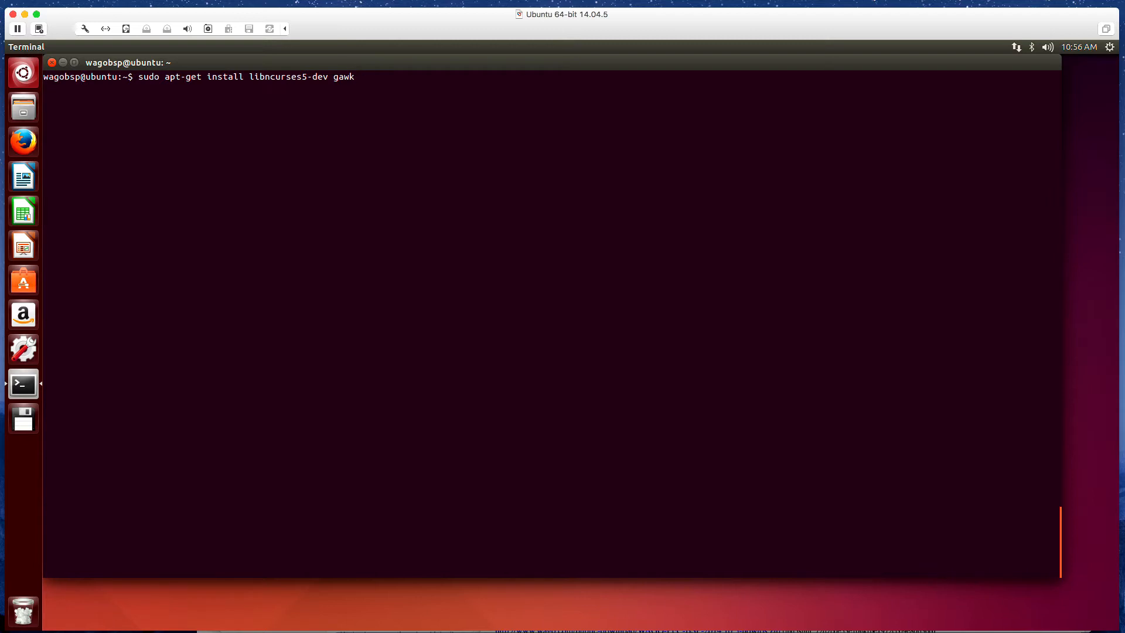
type("flex bi")
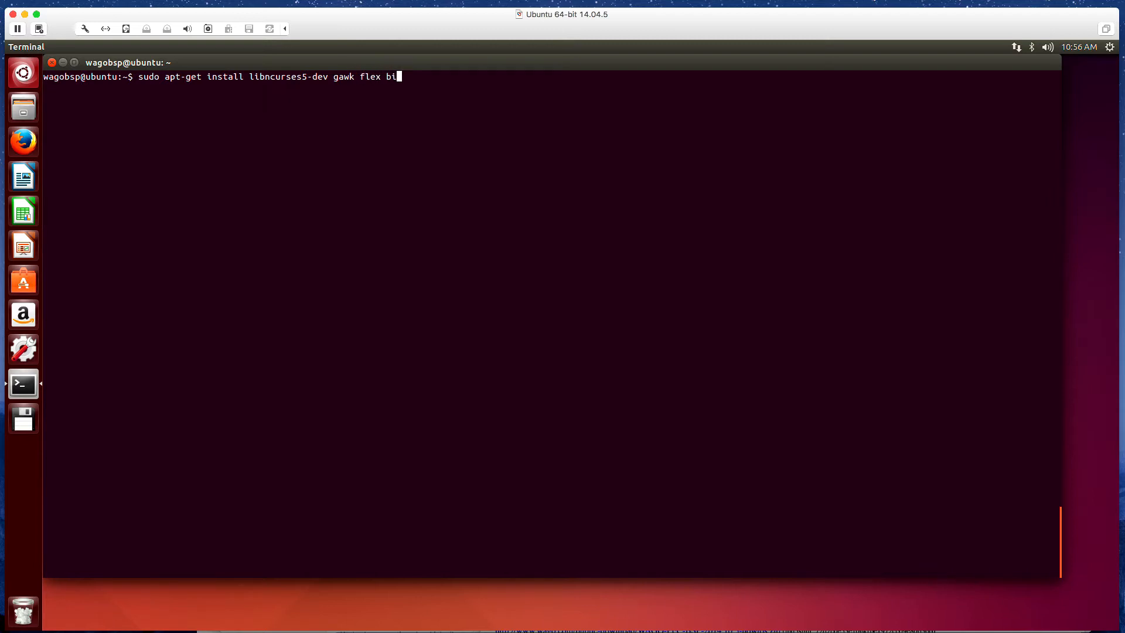
type("son")
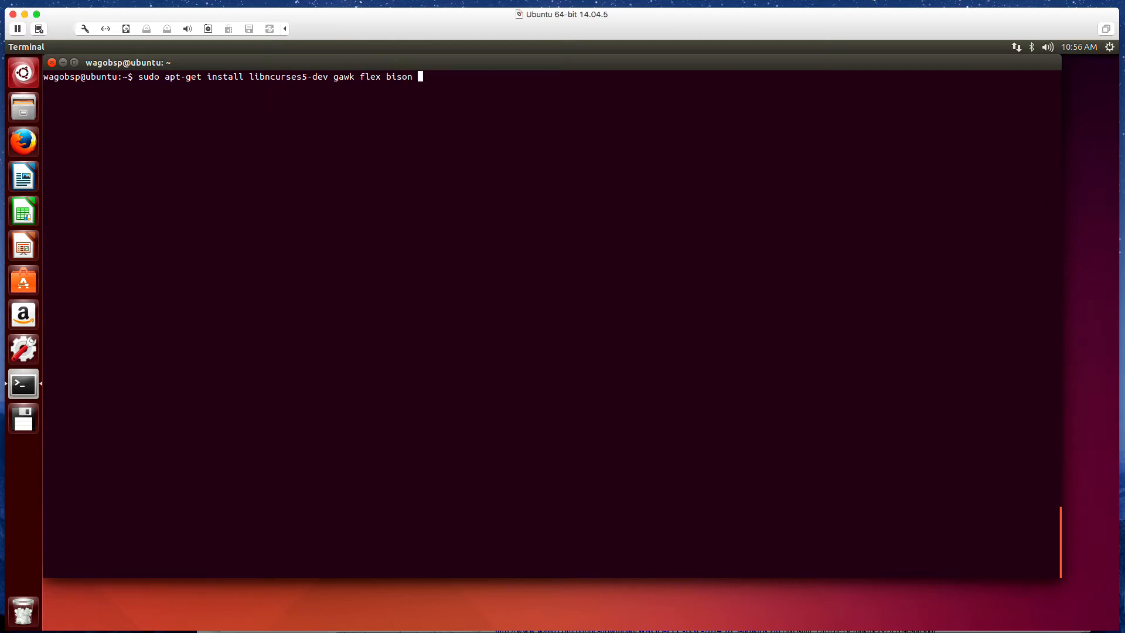
type("texinfo")
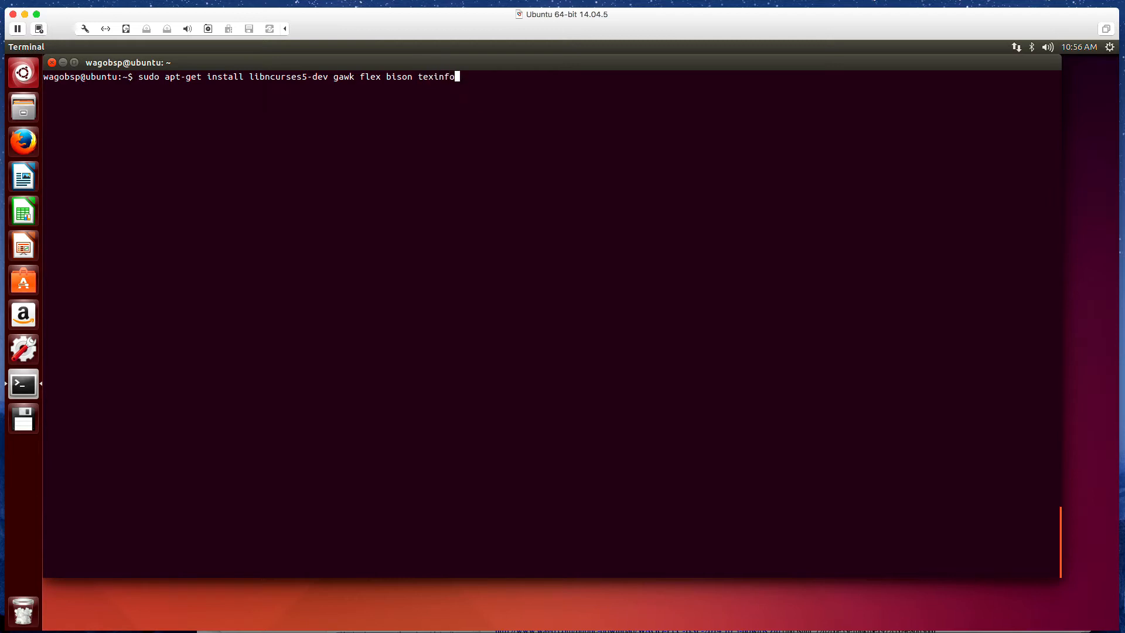
type("python-dev")
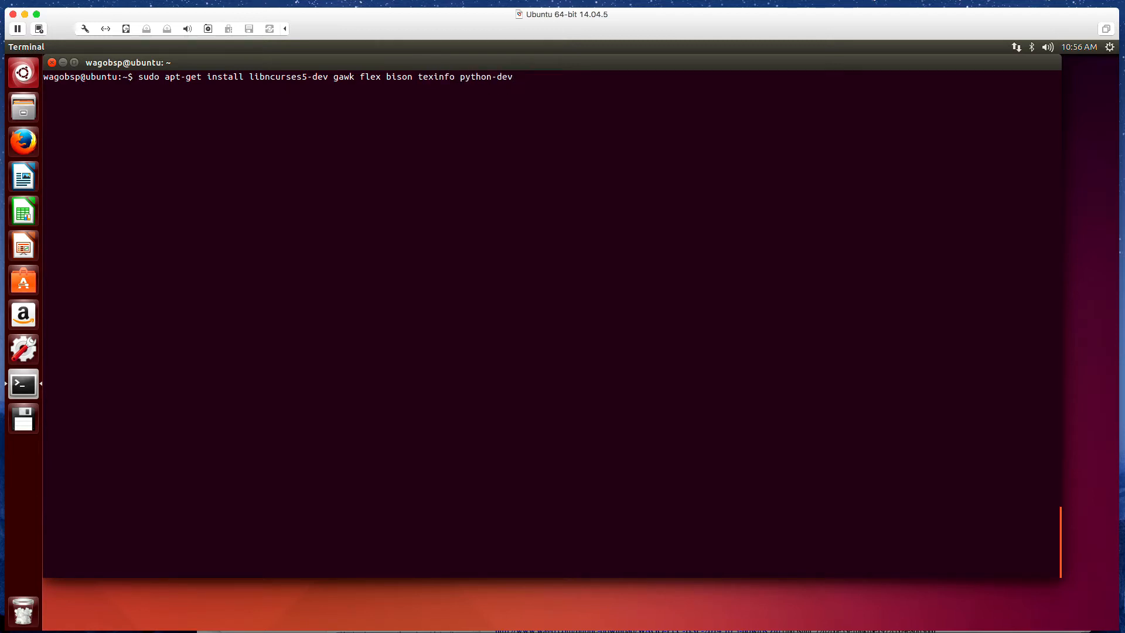
type("g++")
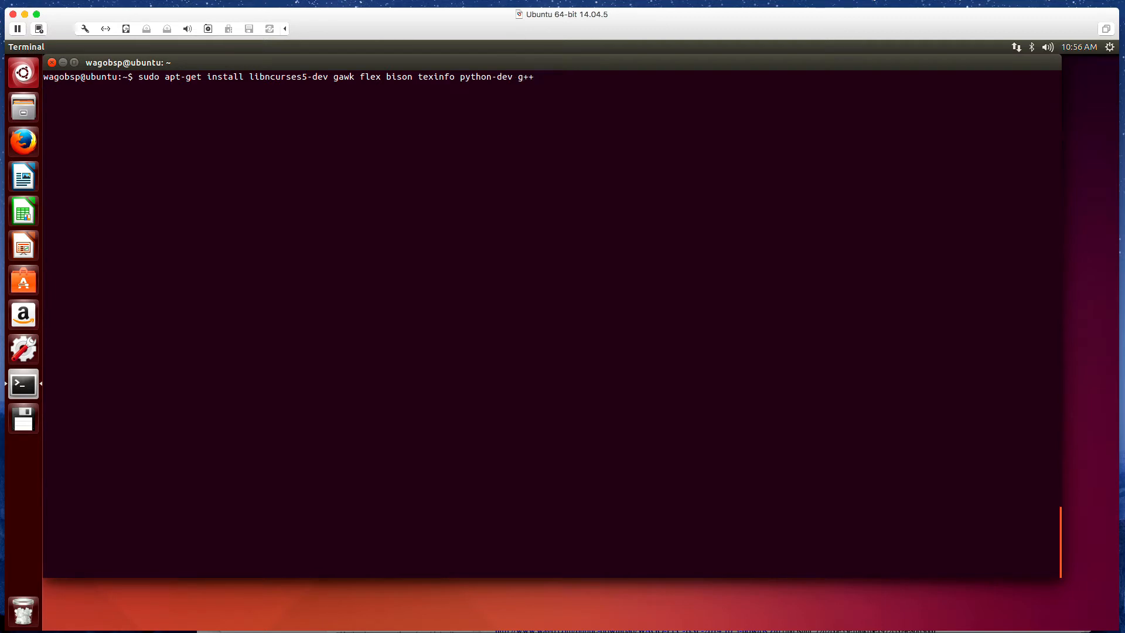
type("lzop")
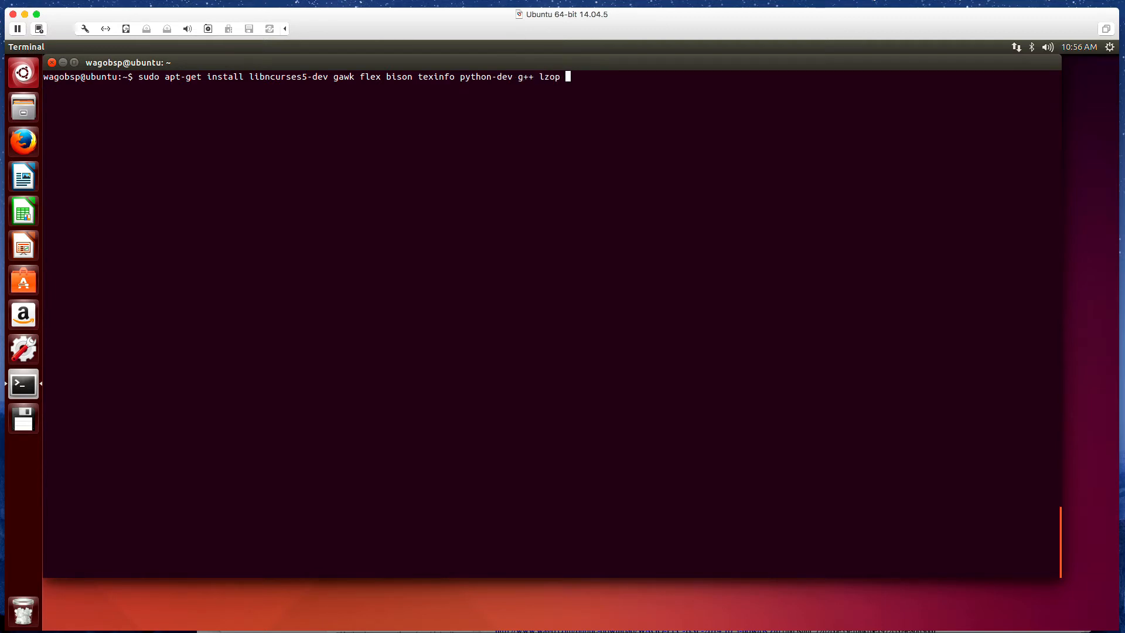
type("auto")
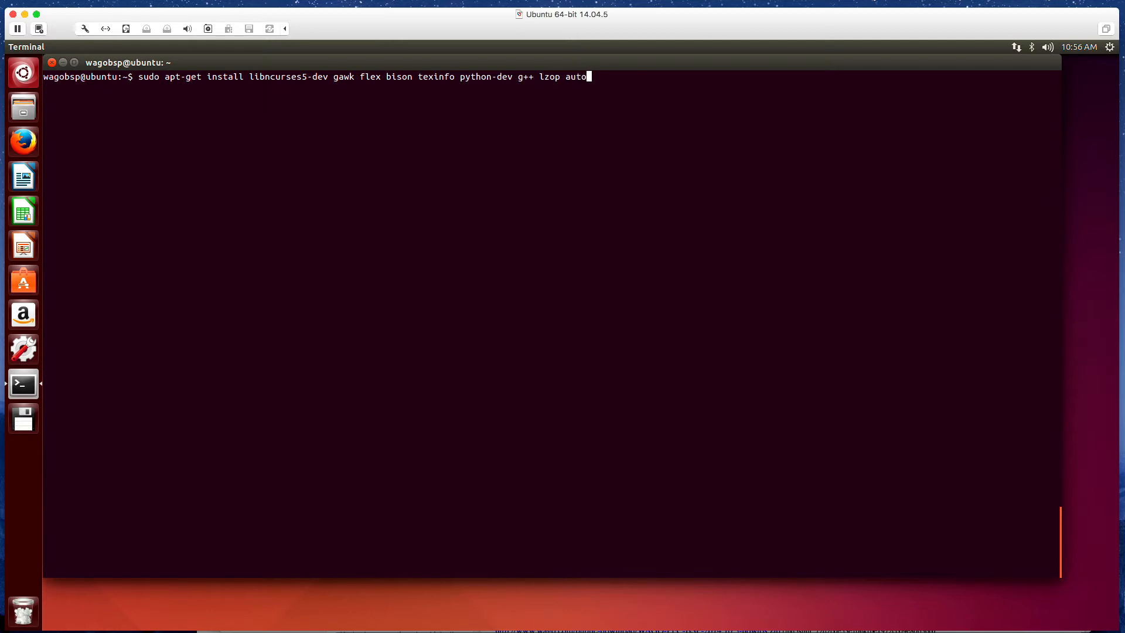
type("conf")
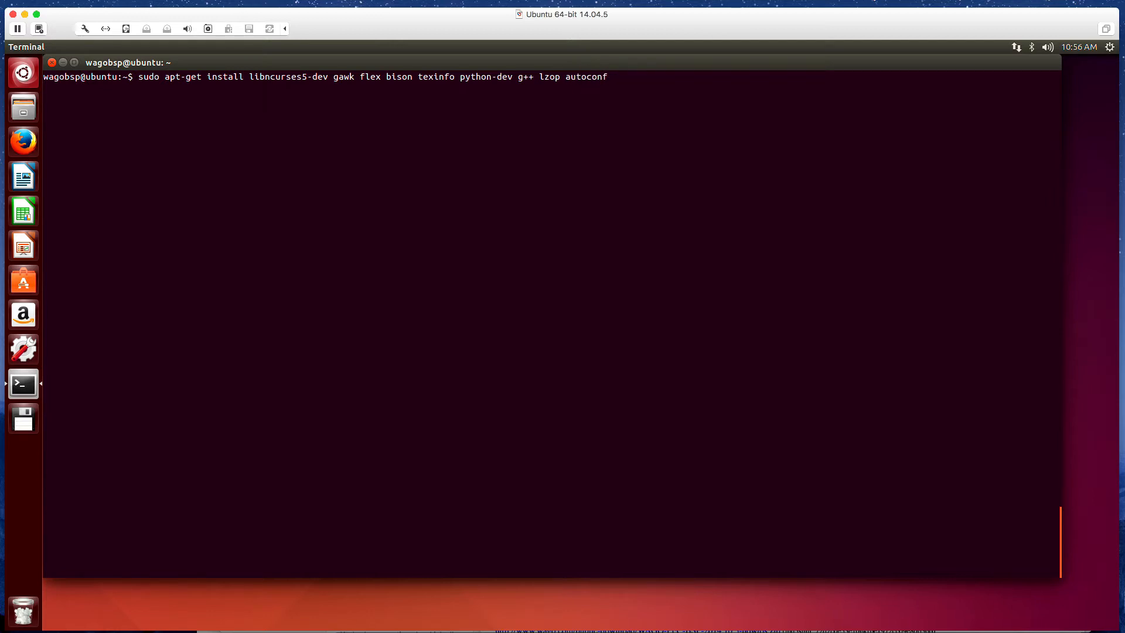
type("libtool")
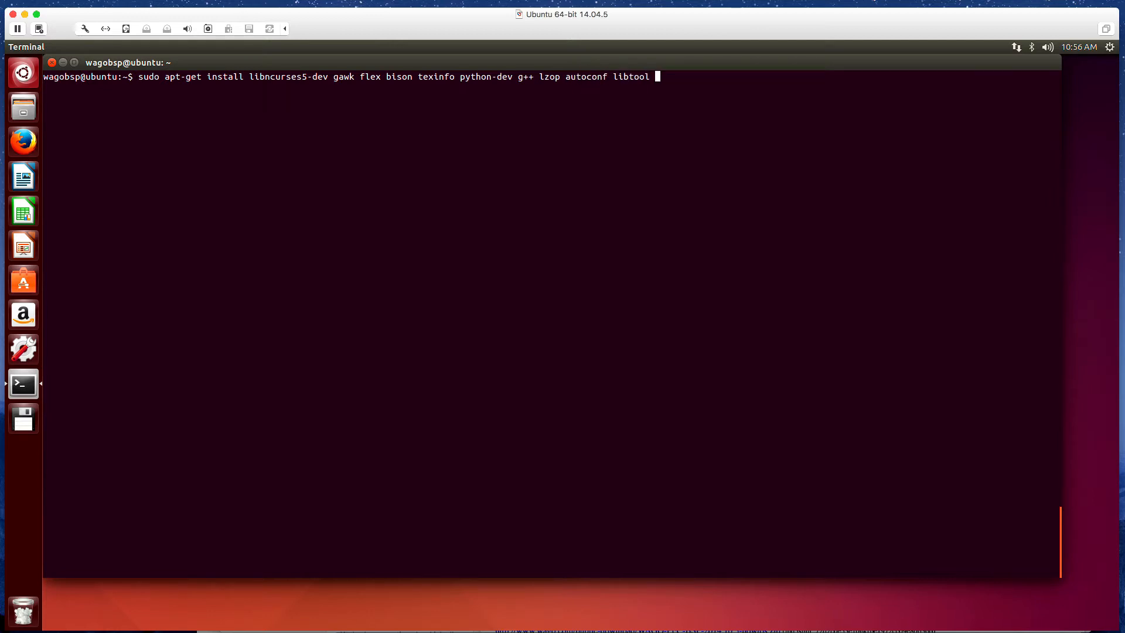
type("xm")
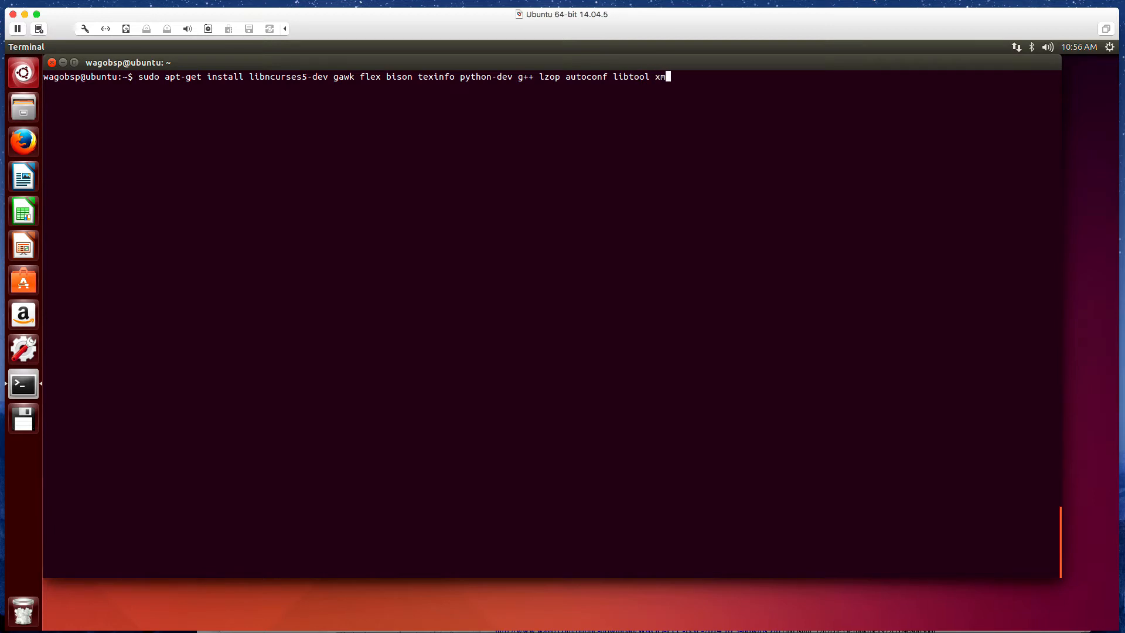
type("lstarlet")
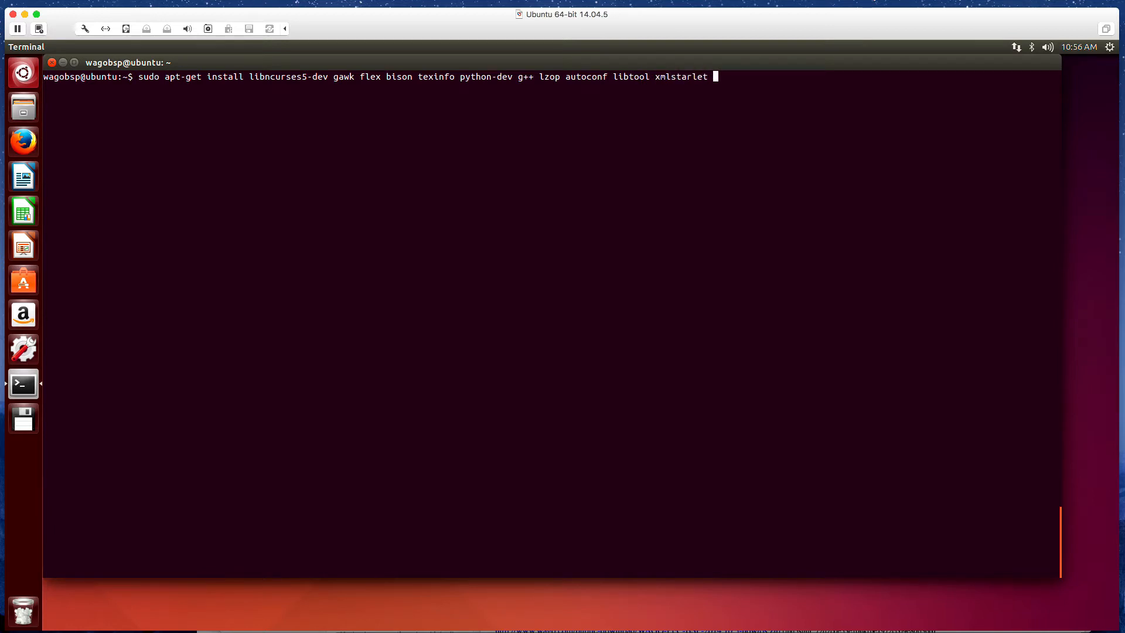
type("xs")
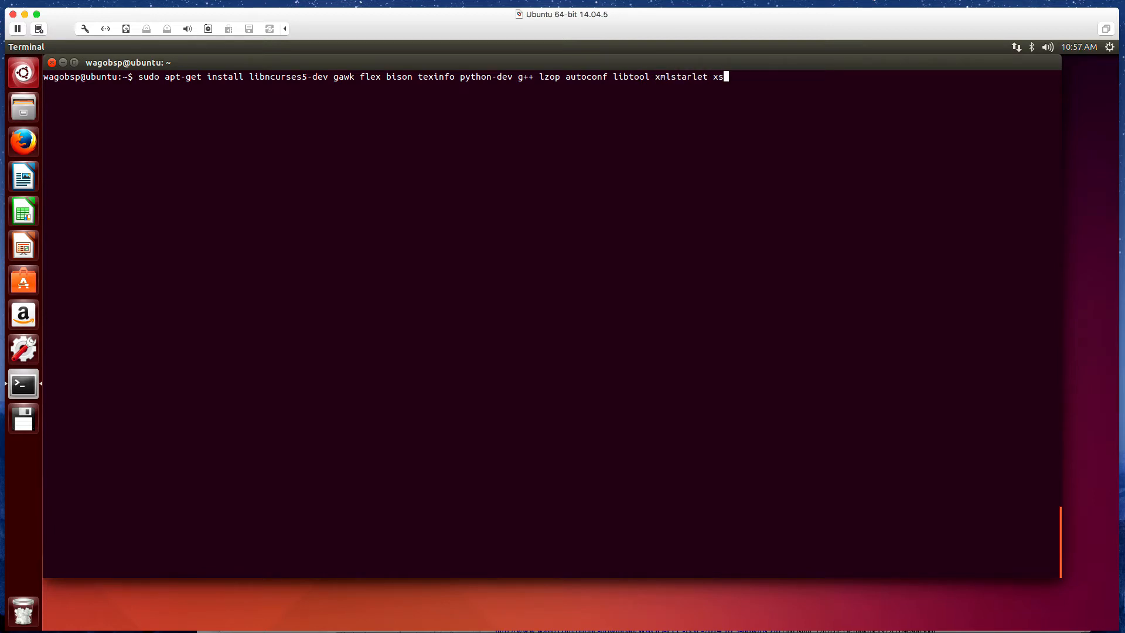
type("ltproc")
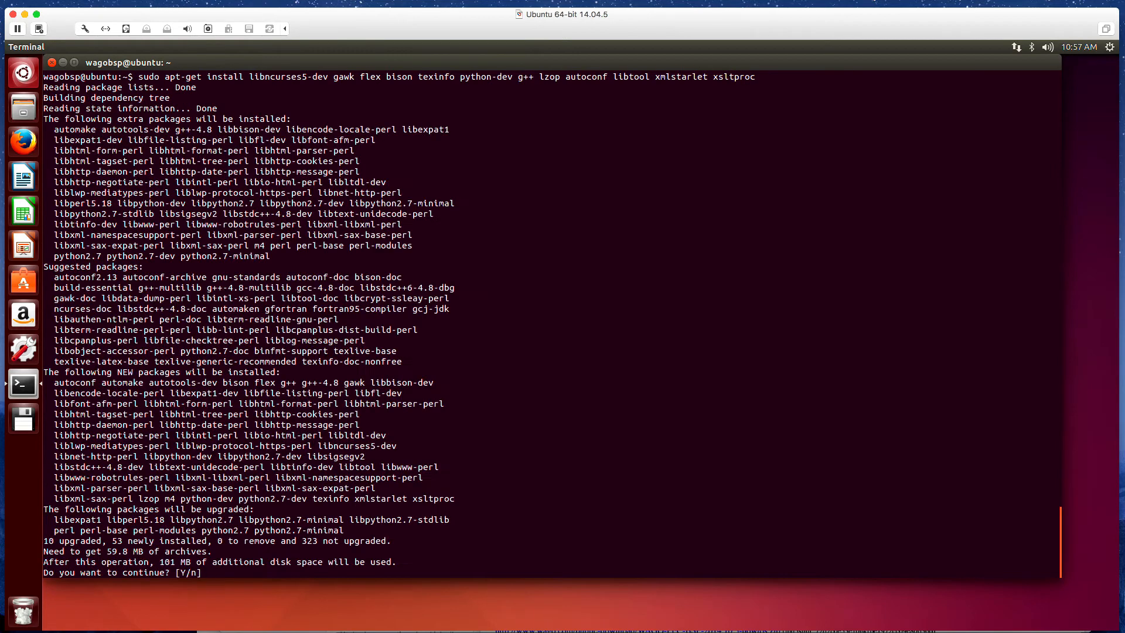
type("y")
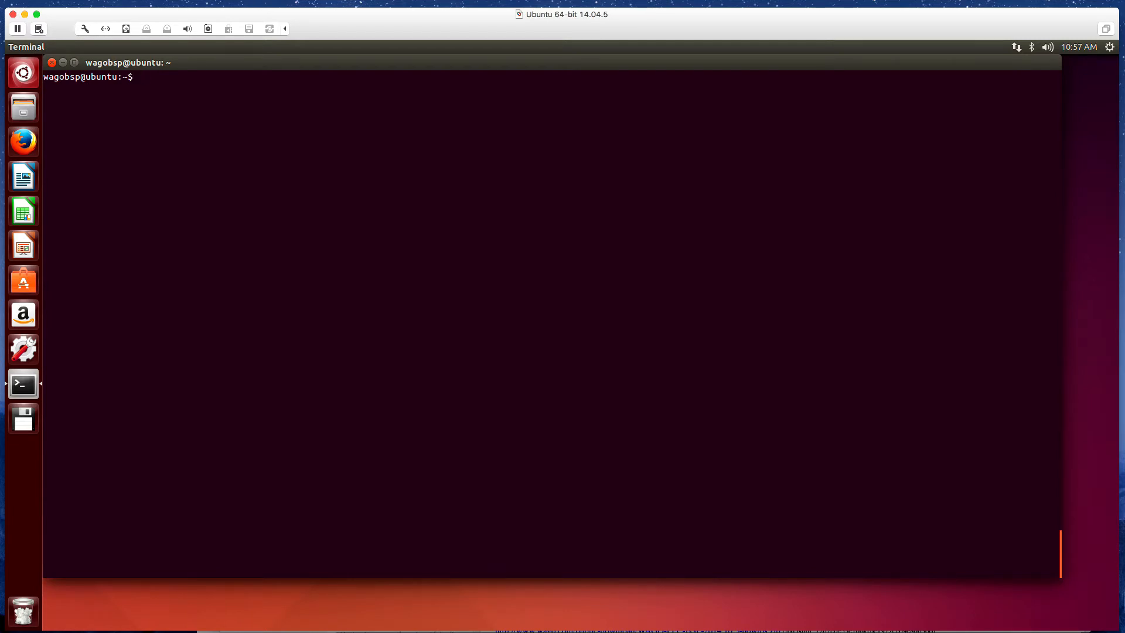
mouse_move(484, 275)
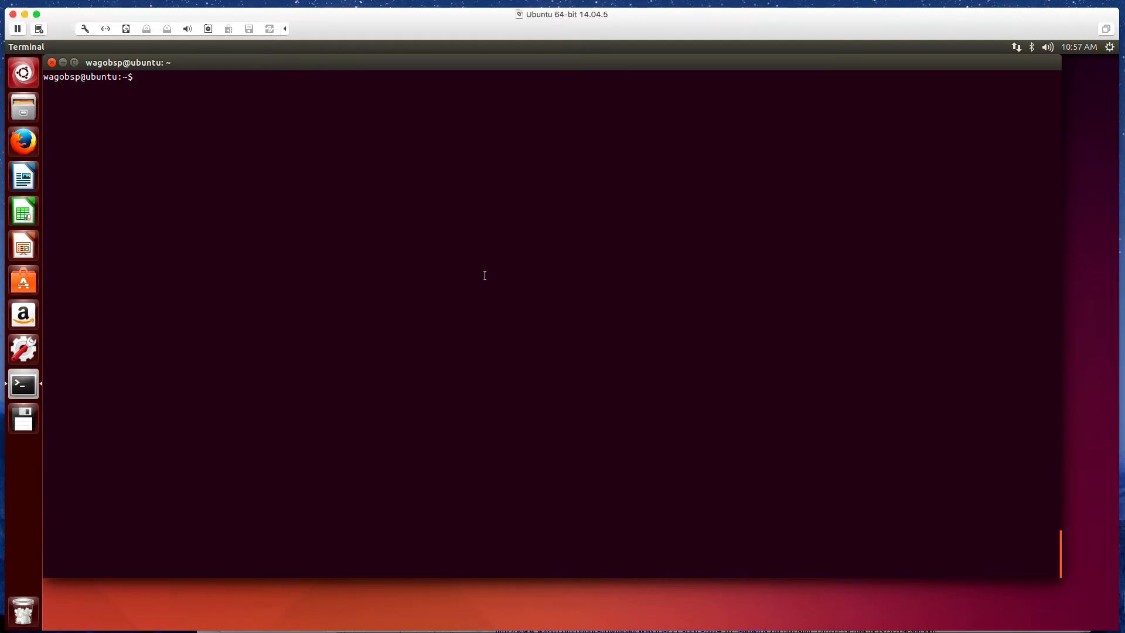
Move into the WAGO BSP folder, run tar -xjf ptxdist-2013.03.0.tar.bz2 and cd into ptxdist-2013.03.0.
type("cd Downloads/")
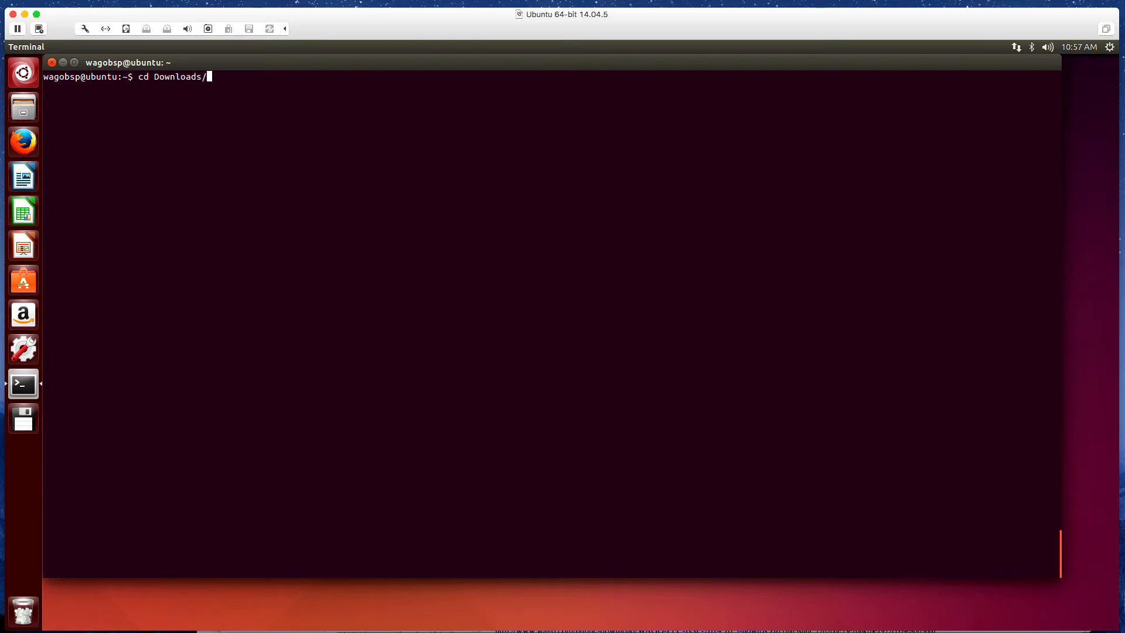
type("WAGO-PFC-BSP-2017.7.1/")
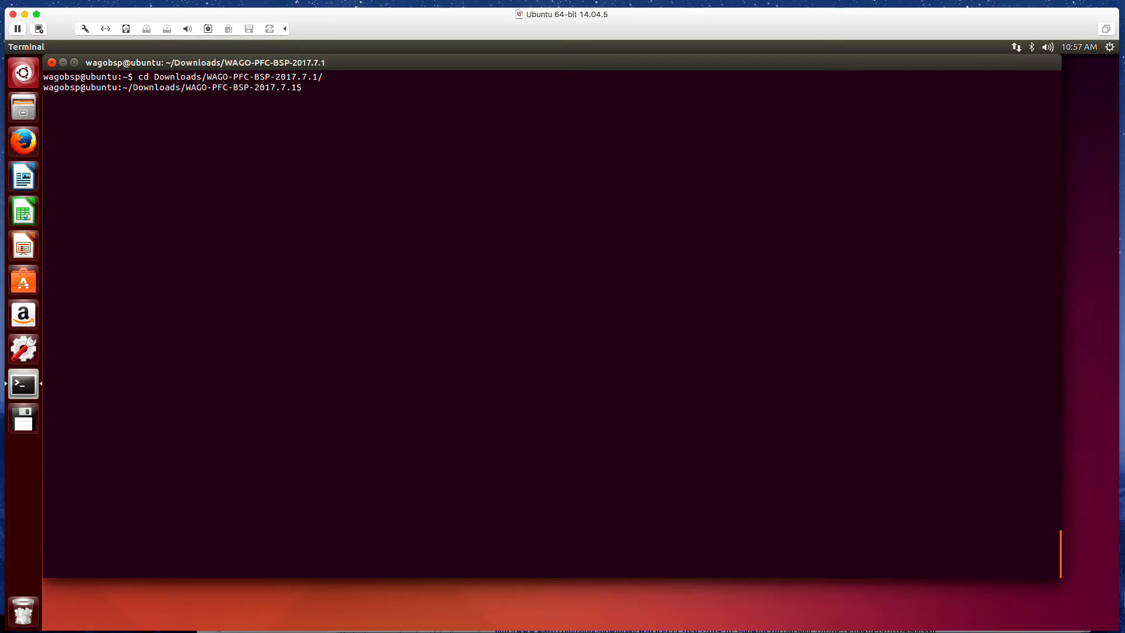
type("tar -")
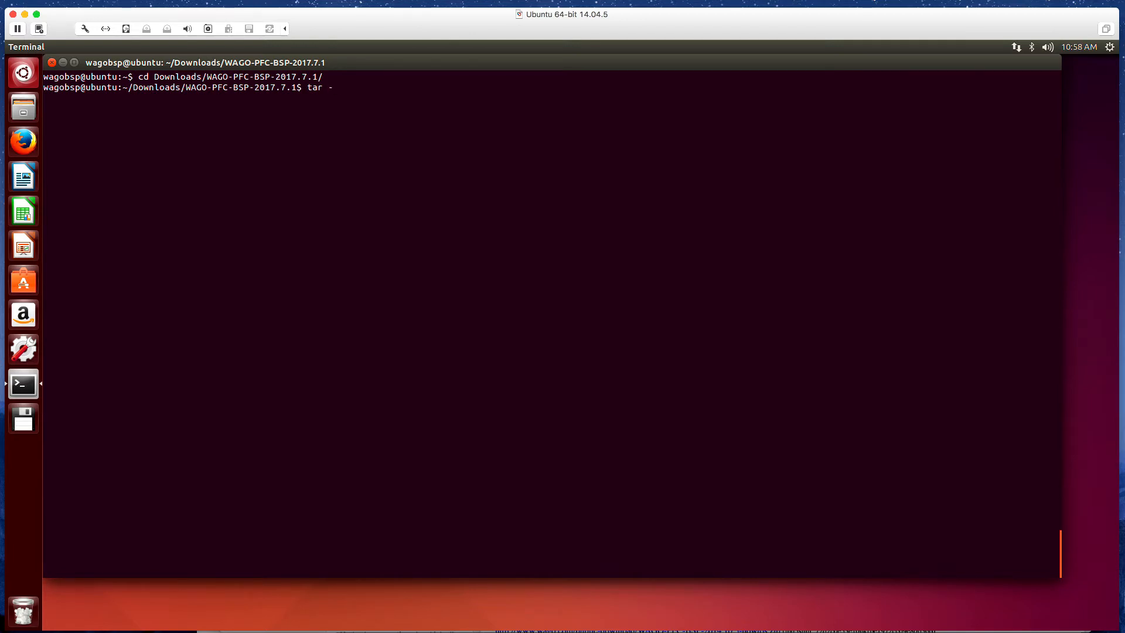
type("xj")
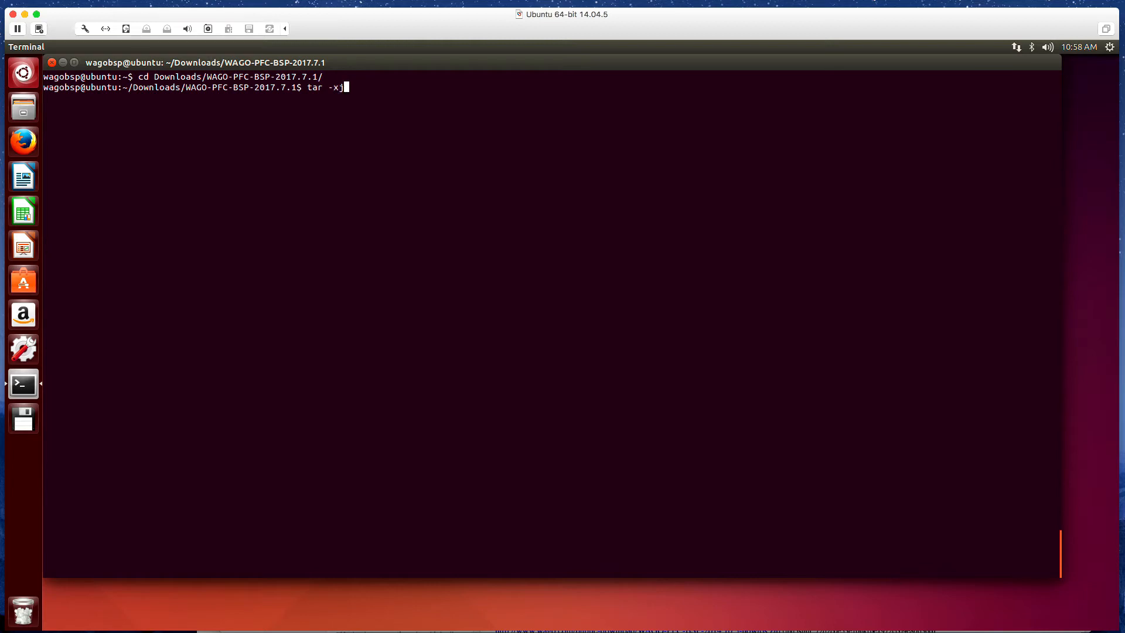
type("f")
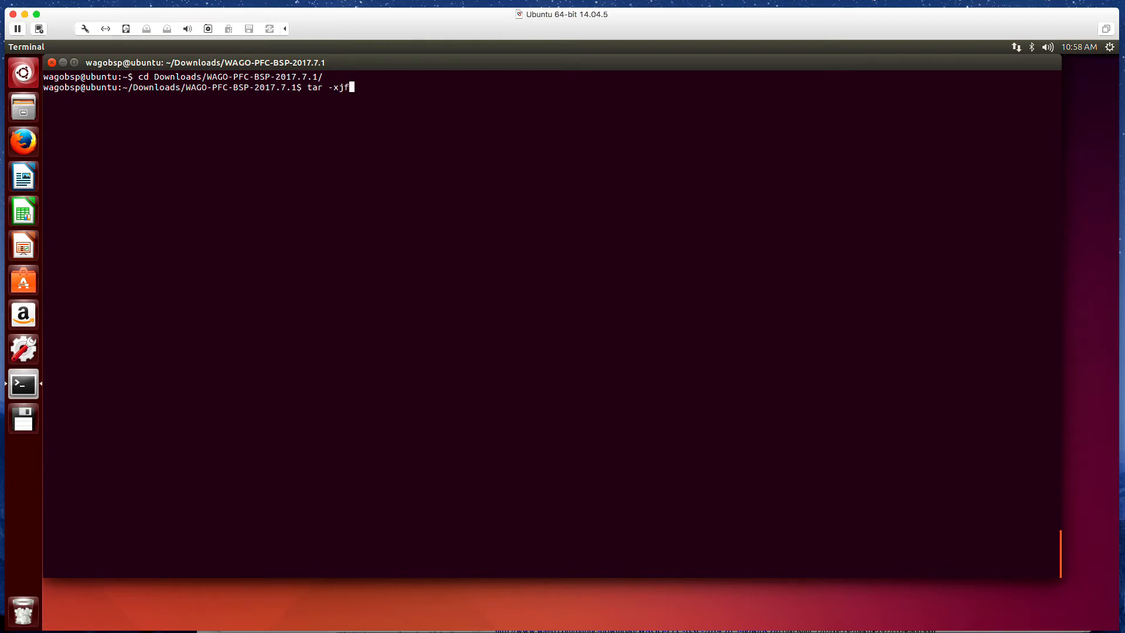
type("ptx")
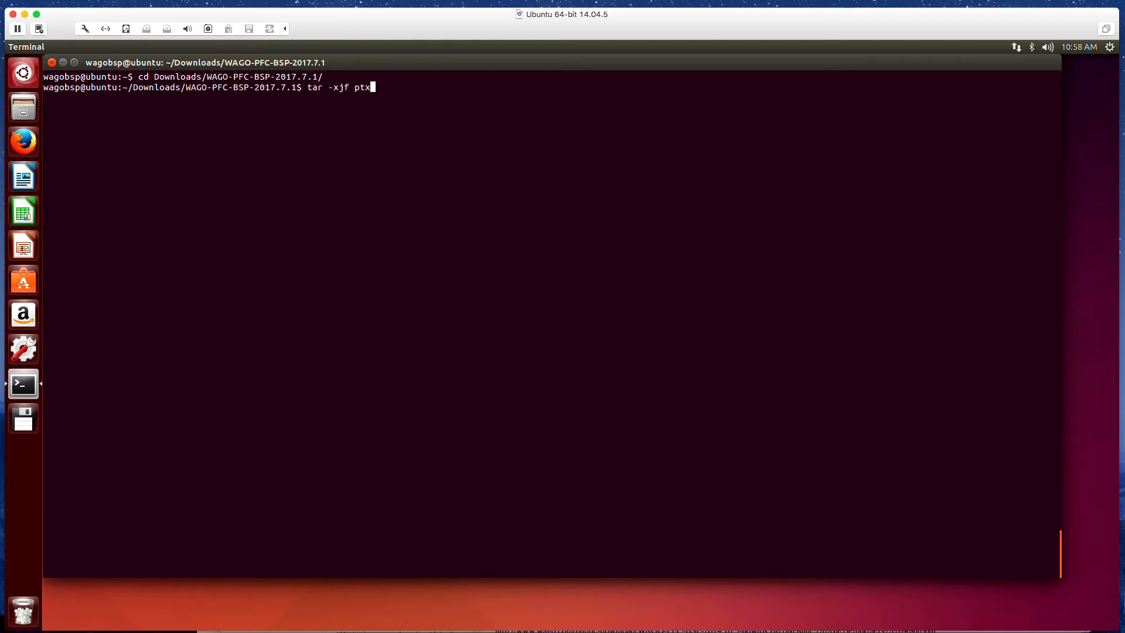
type("dist-2013.03.0.tar.bz2")
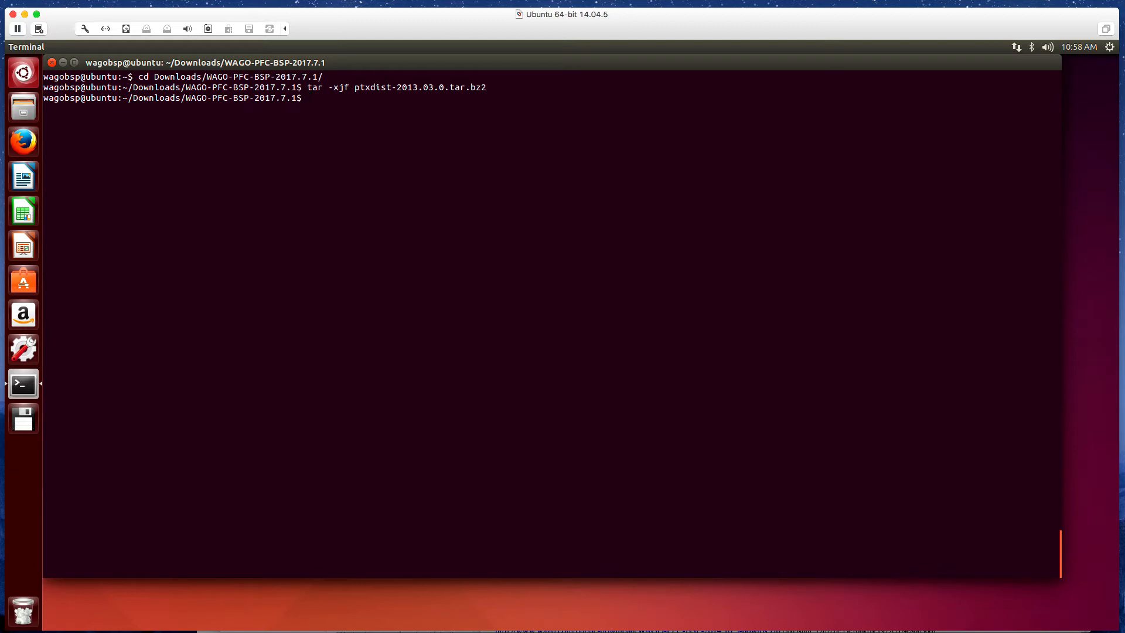
type("cd ptxdist-2013.03.0/")
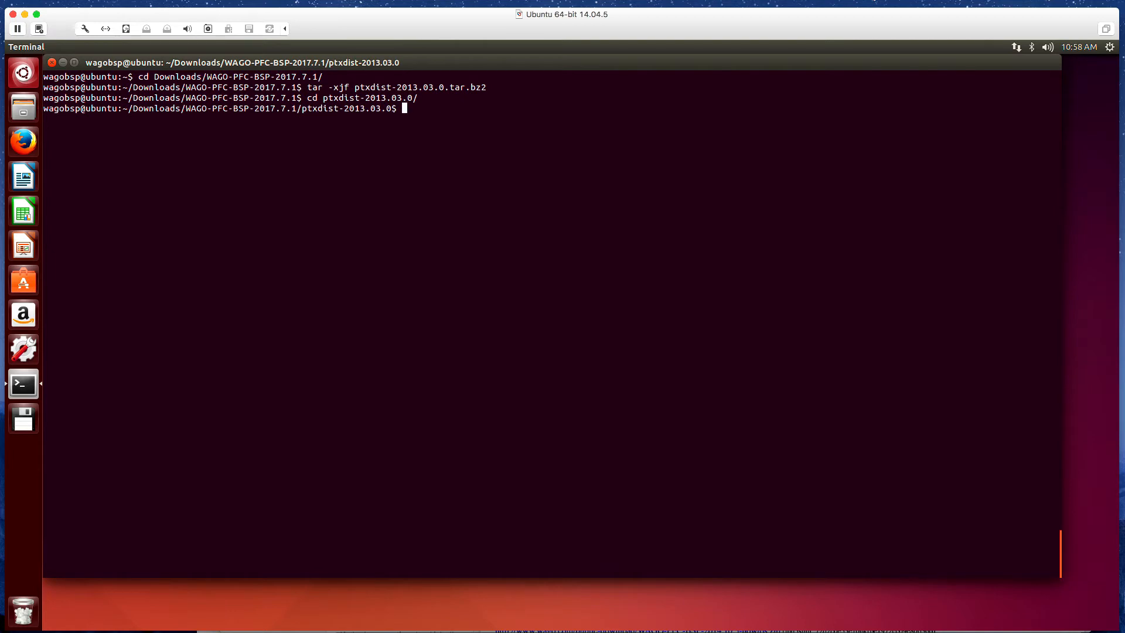
Run ./configure and make to build ptxdist 2013.03.0.
type("./")
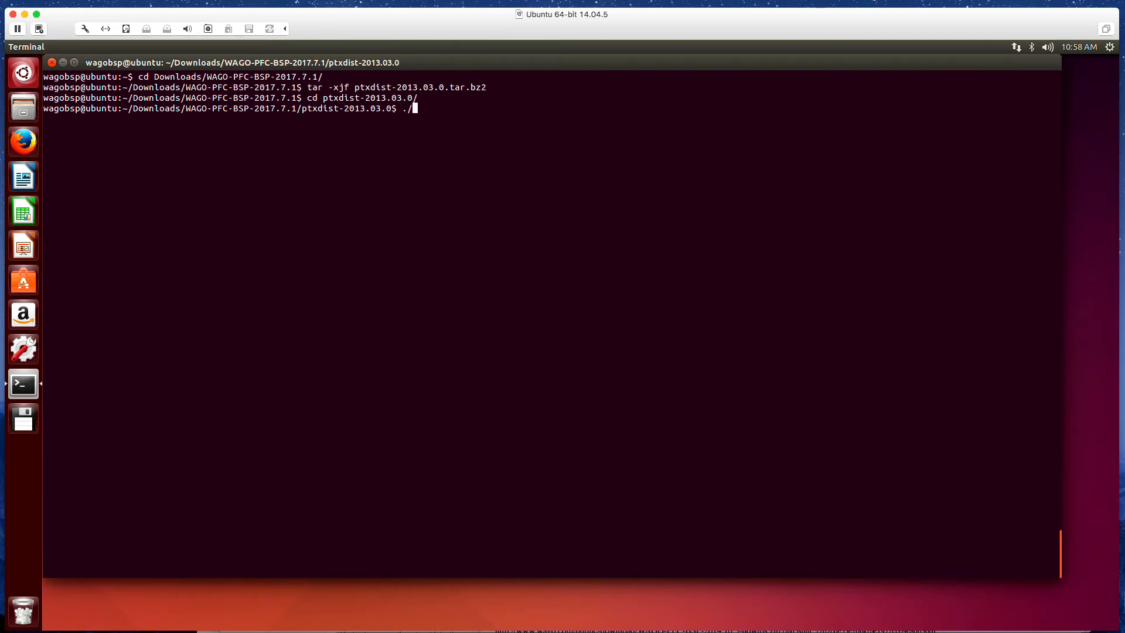
type("configu")
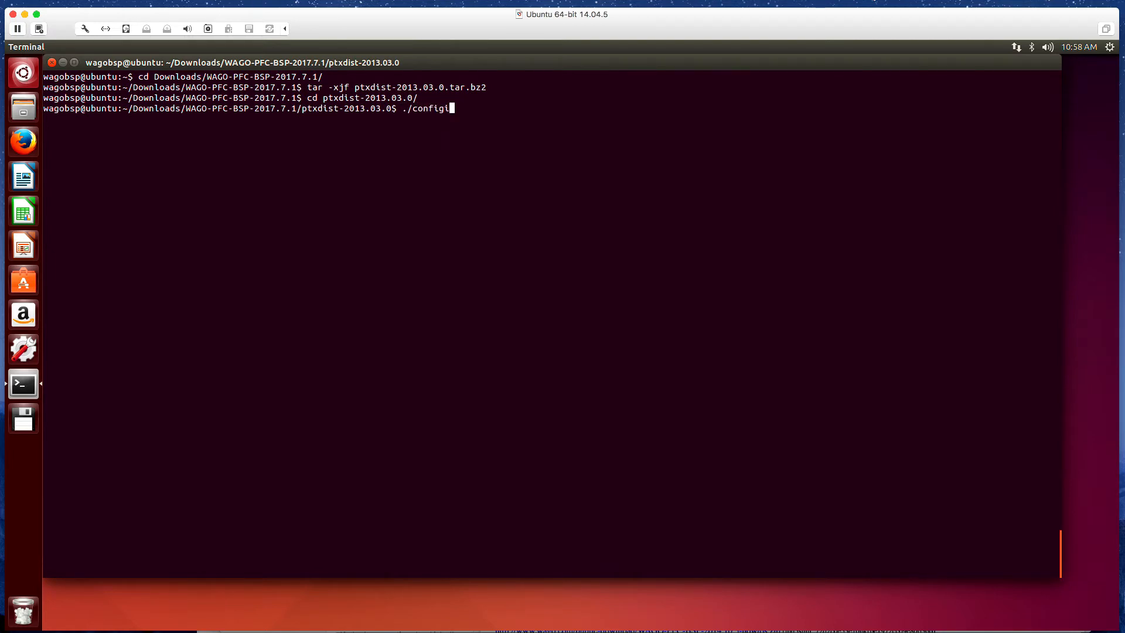
key("Backspace")
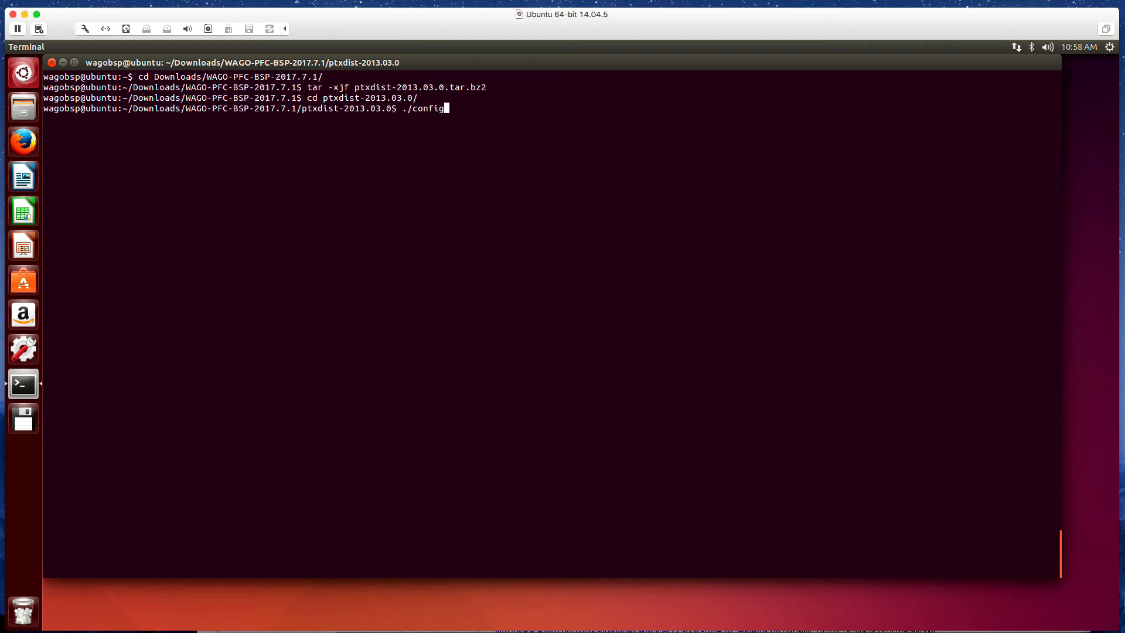
type("ure")
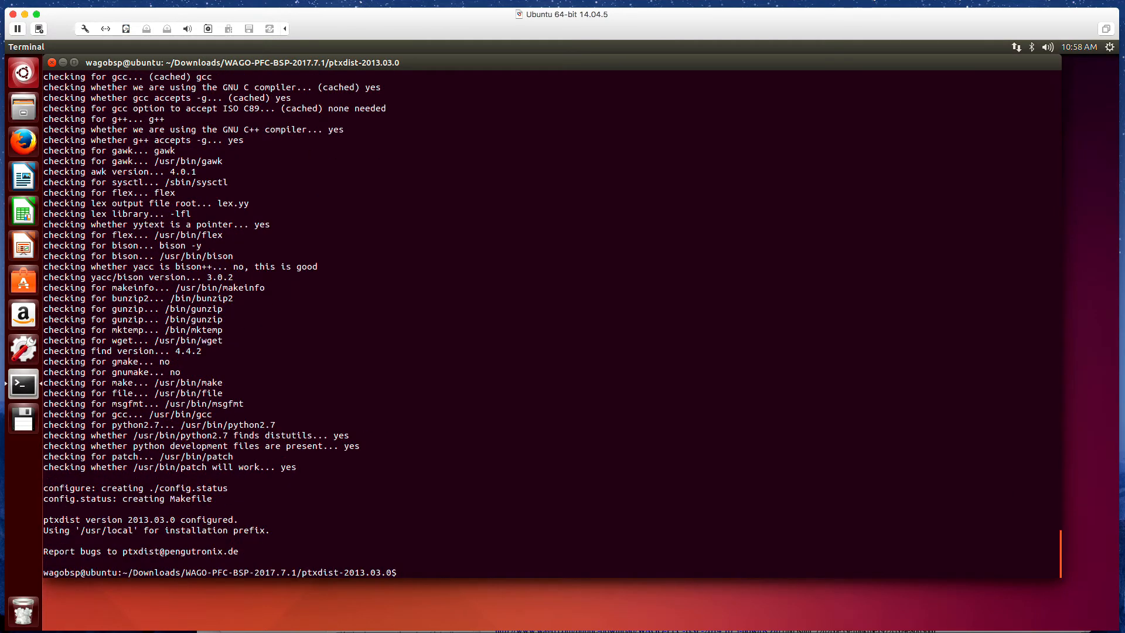
type("make")
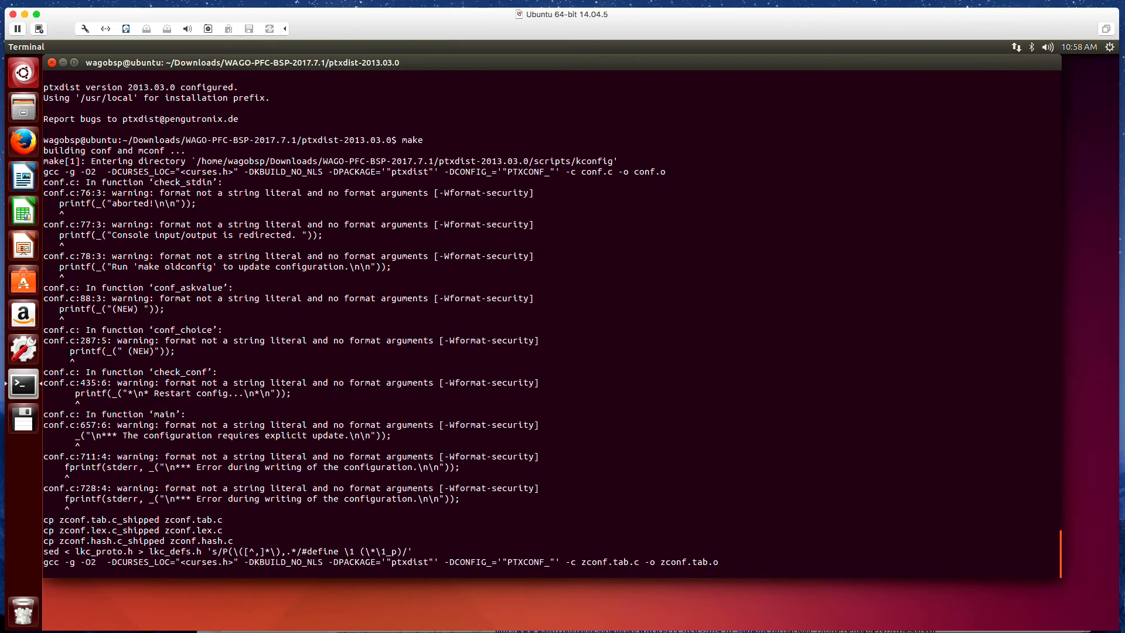
scroll("down", 3)
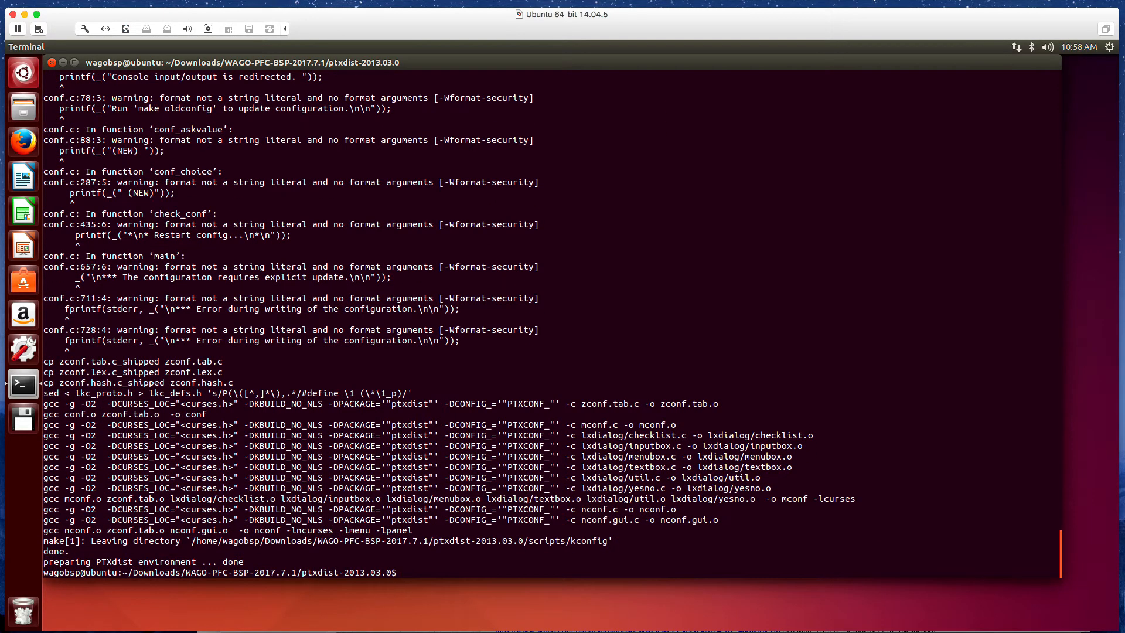
Install ptxdist with sudo make install and clear the output.
type("sudo make")
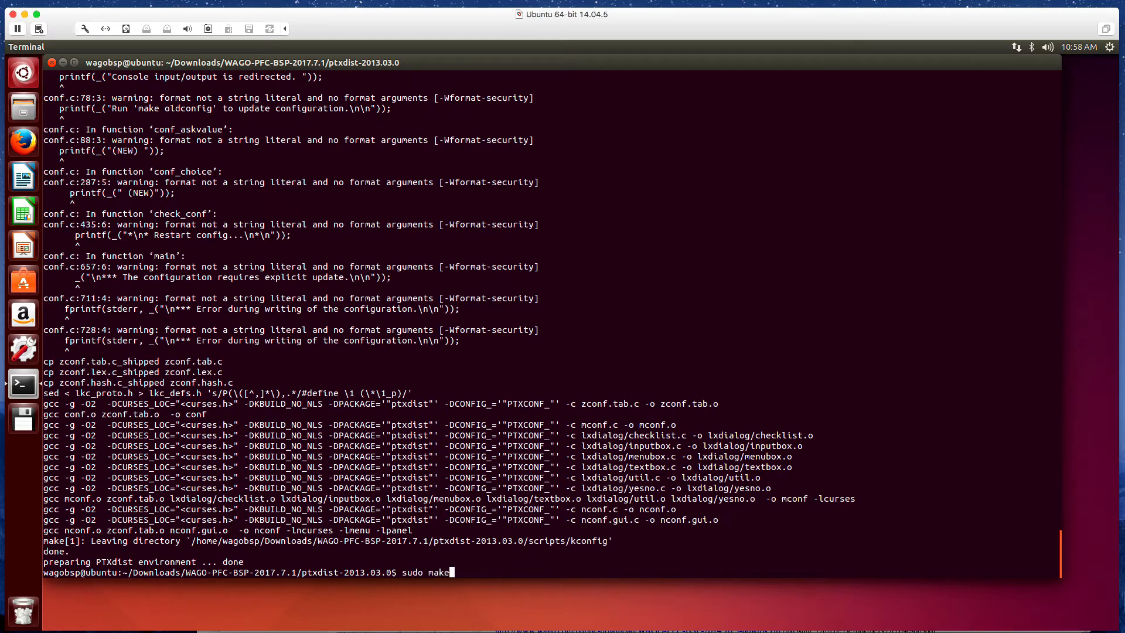
type("i")
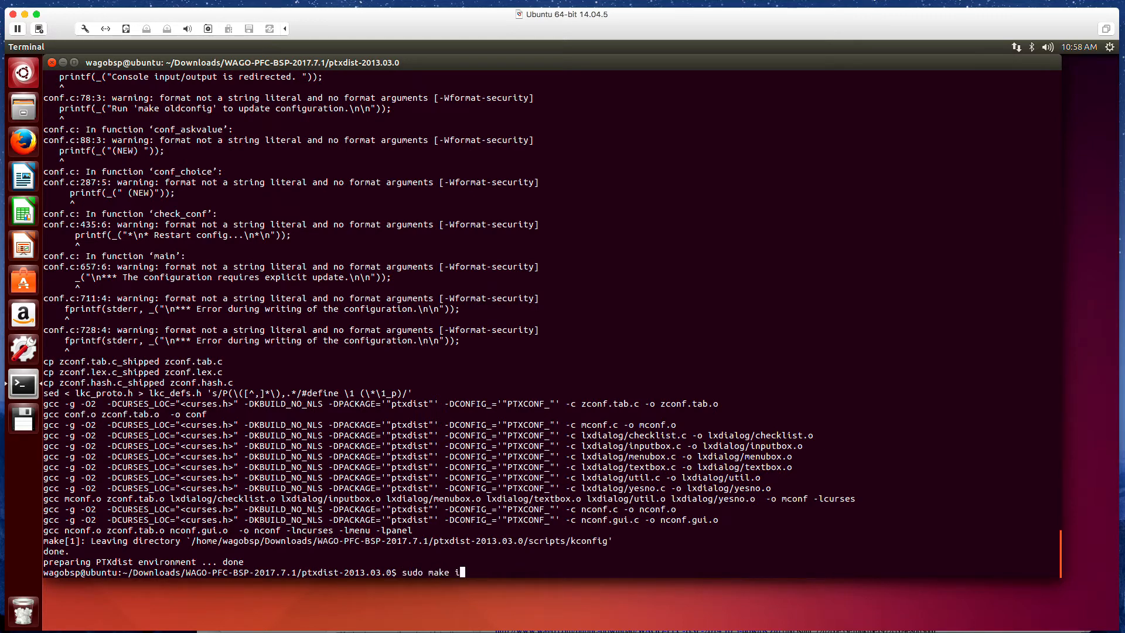
key("Return")
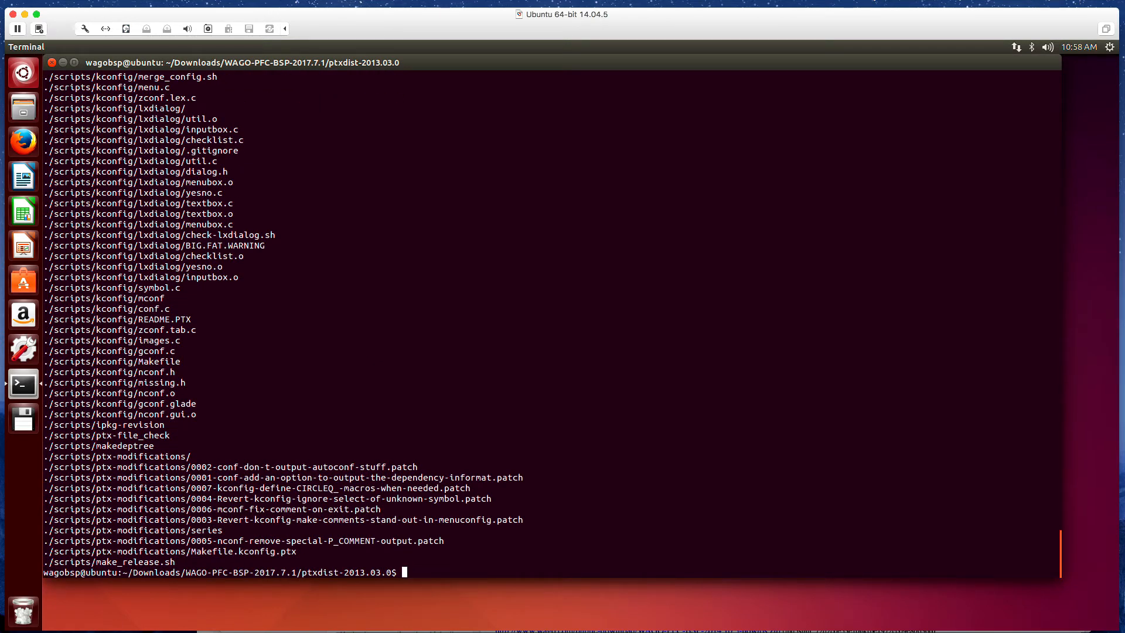
type("clear")
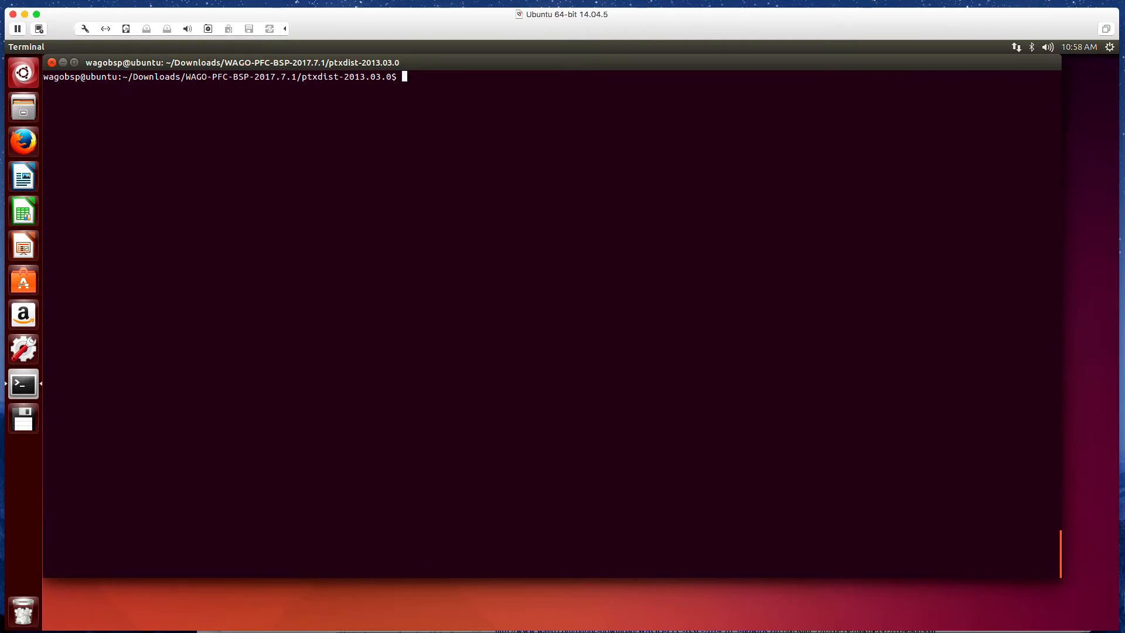
Return to the WAGO-PFC-BSP-2017.7.1 folder and list its contents.
type("cd ..")
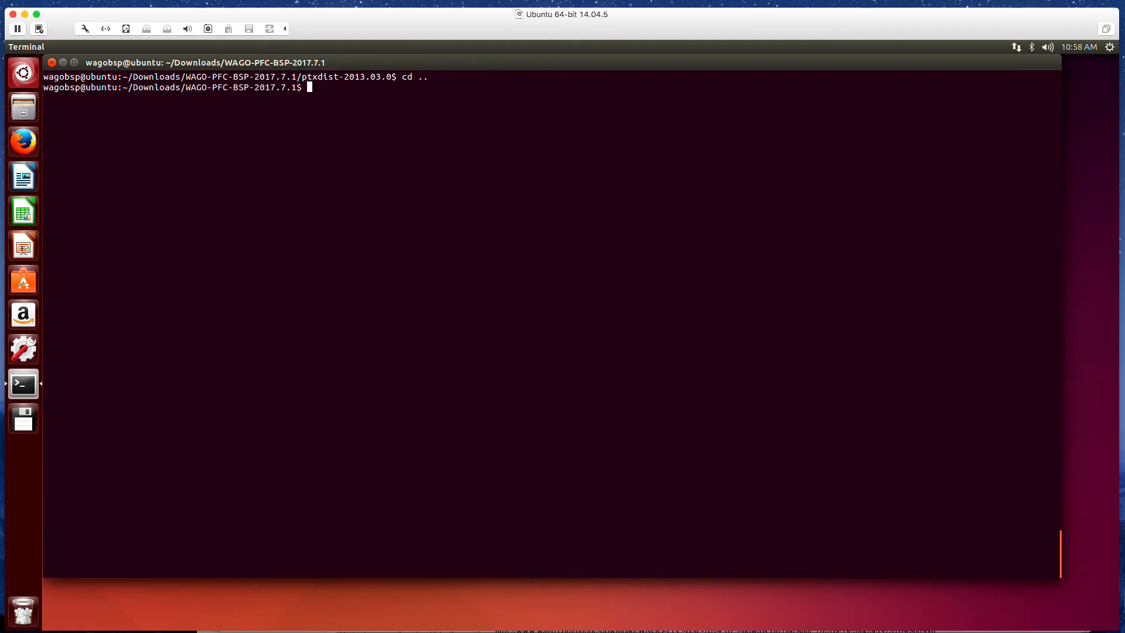
type("ls")
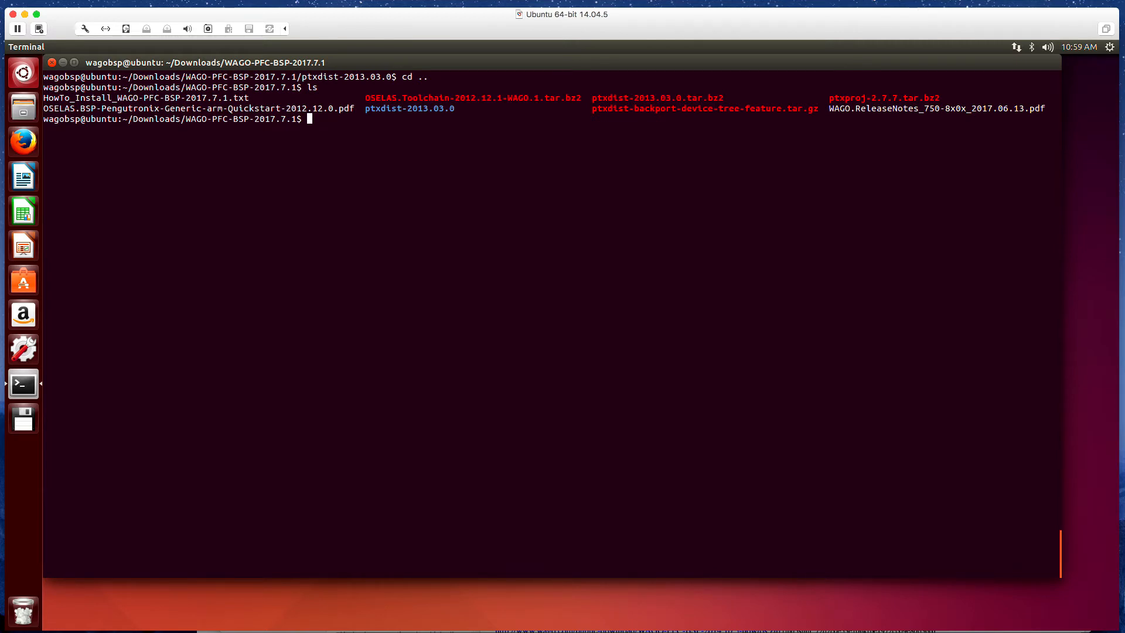
Extract ptxdist-backport-device-tree-feature.tar.gz so ptxd_make_dts_dtc.sh appears.
type("tar -")
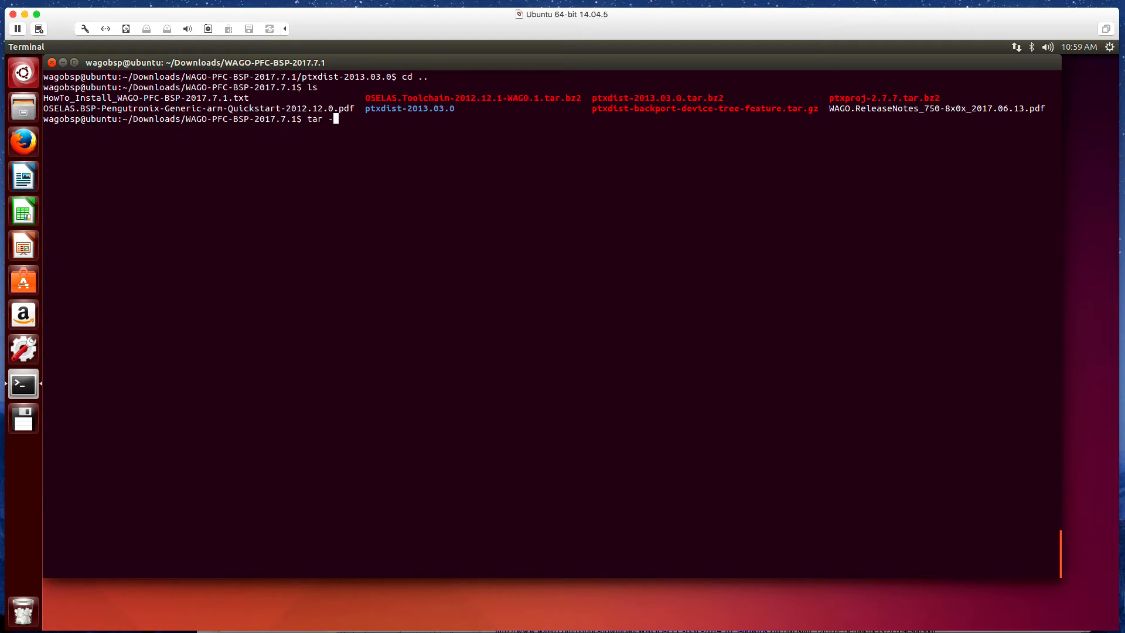
type("x")
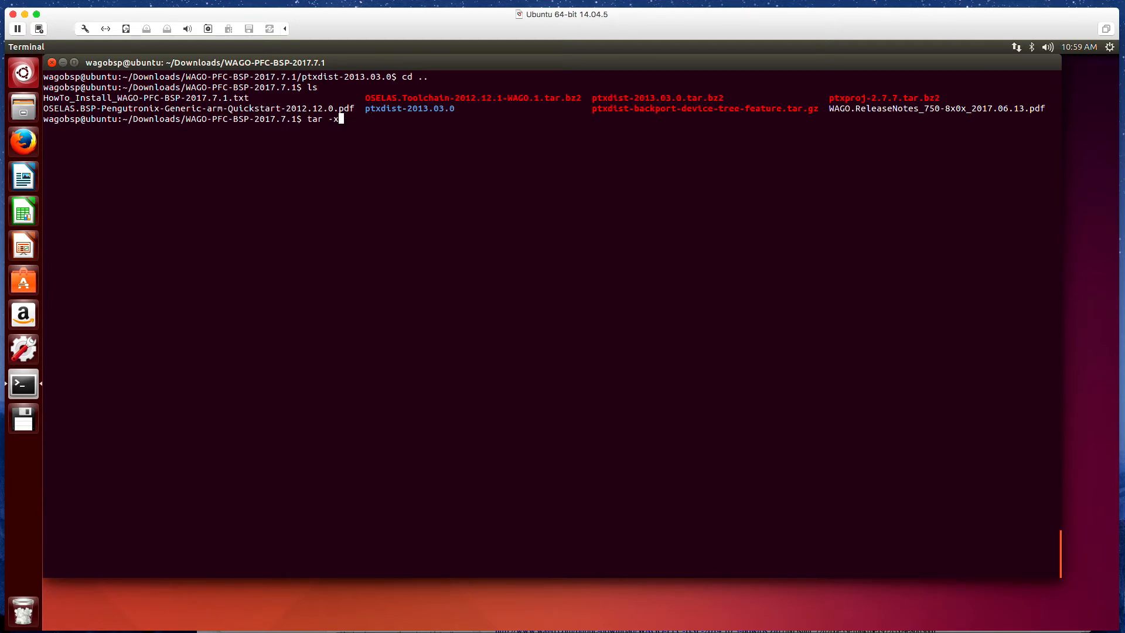
type("zf")
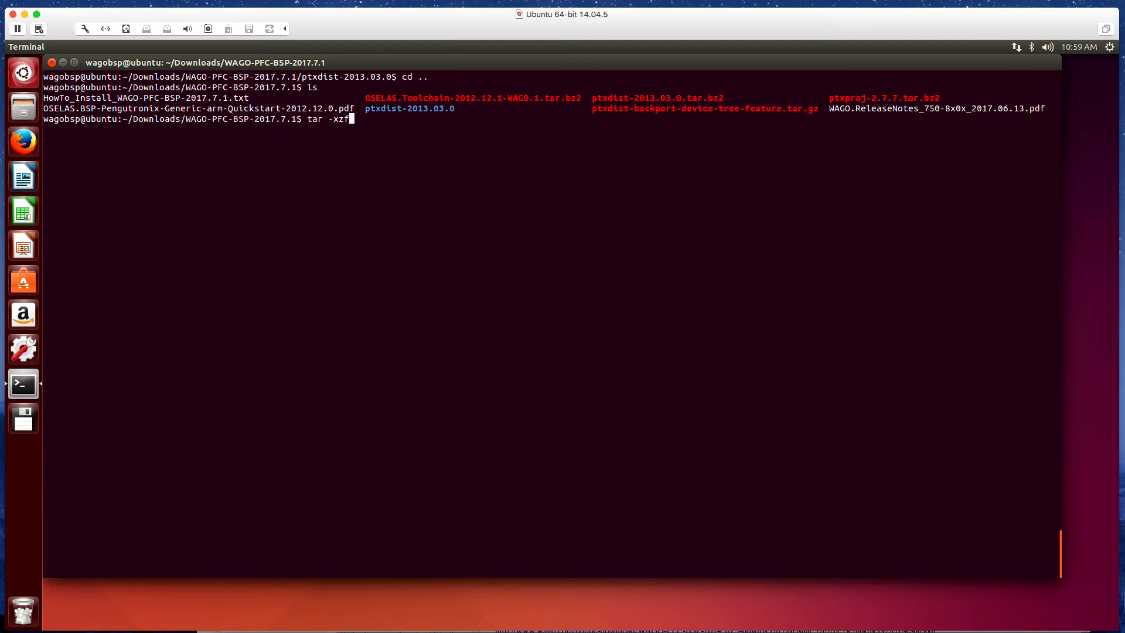
type("pt")
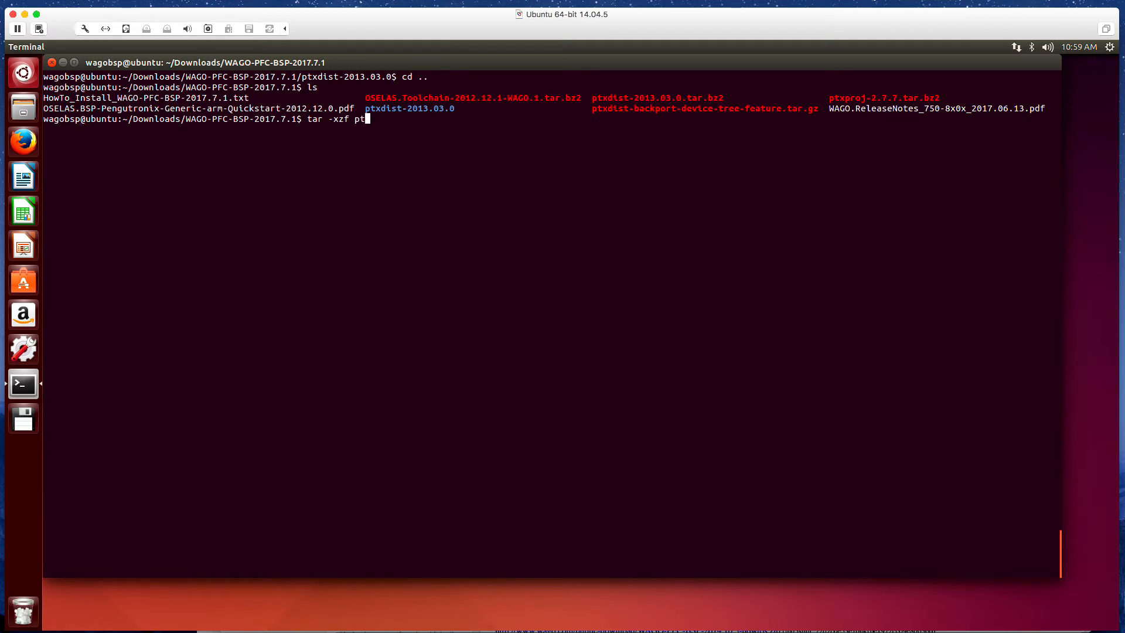
type("xdist-b")
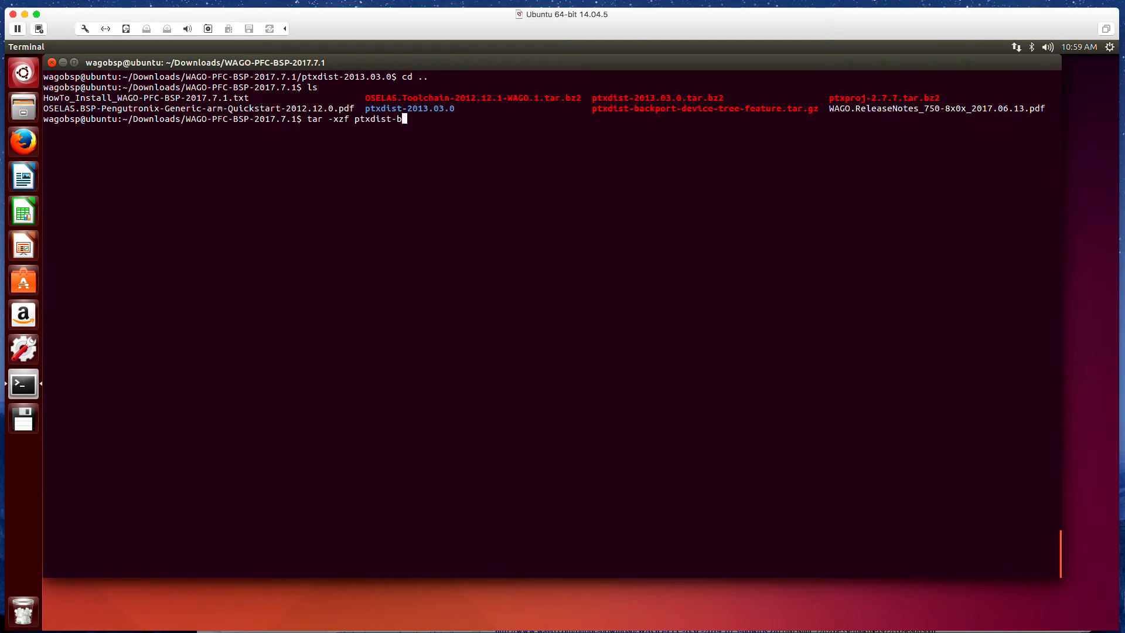
key("Tab")
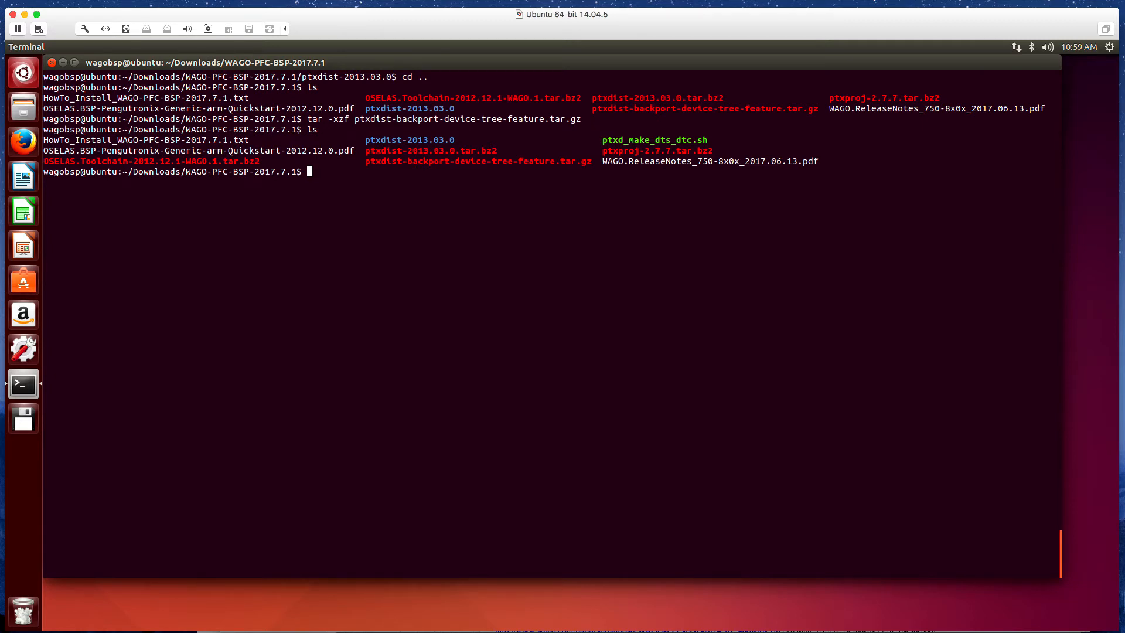
Copy ptxd_make_dts_dtc.sh with sudo into /usr/local/lib/ptxdist-2013.03.0/scripts/lib/.
type("sudo")
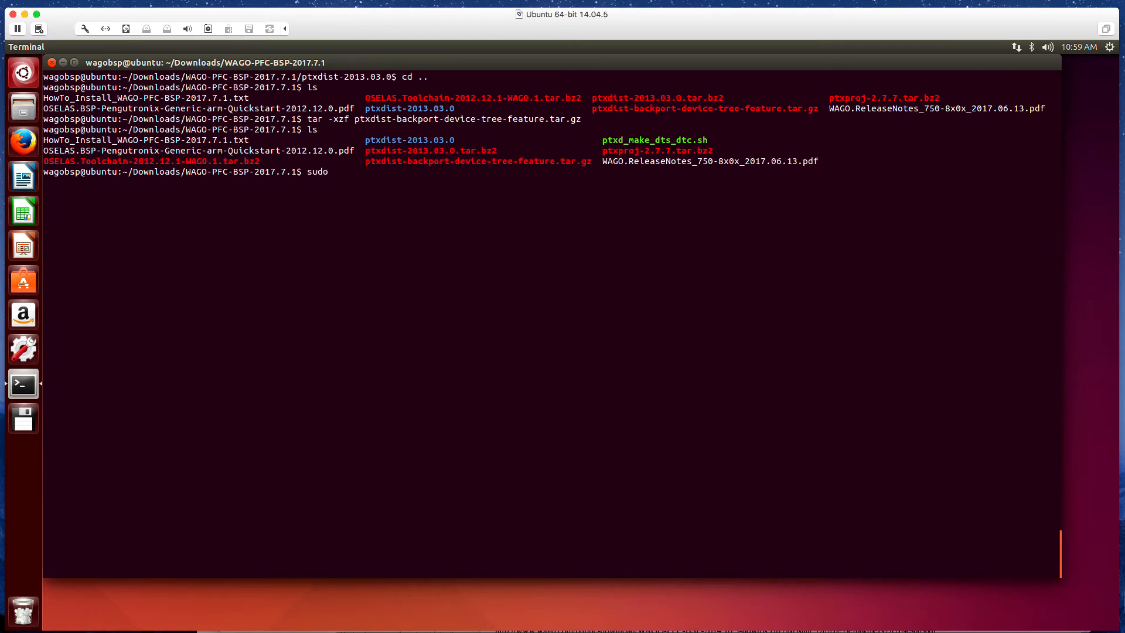
type("cp")
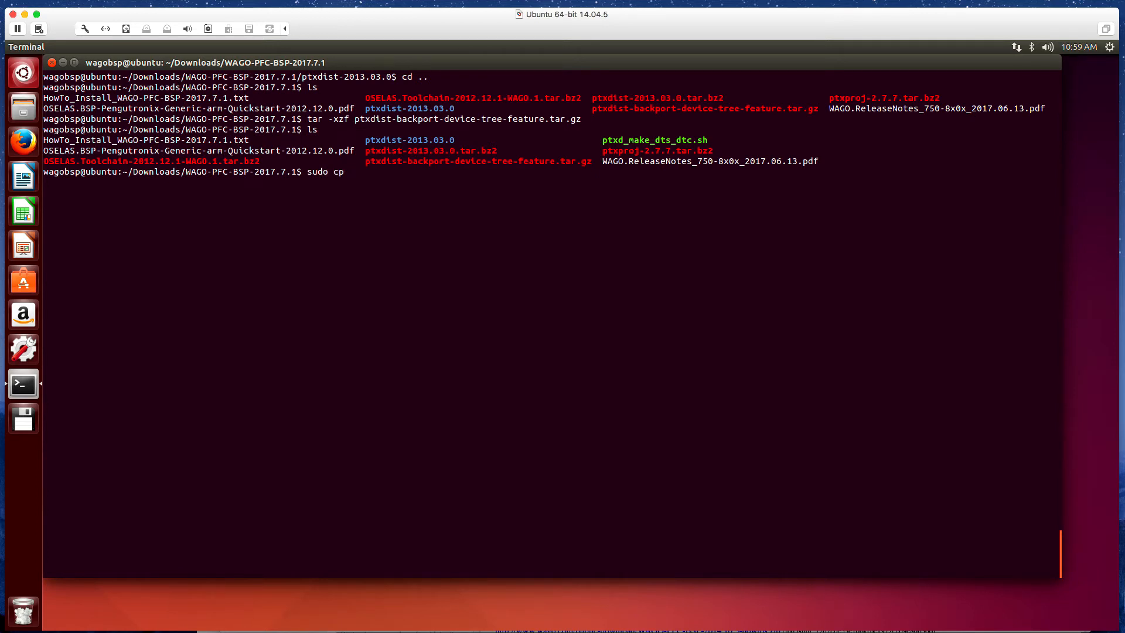
type("pt")
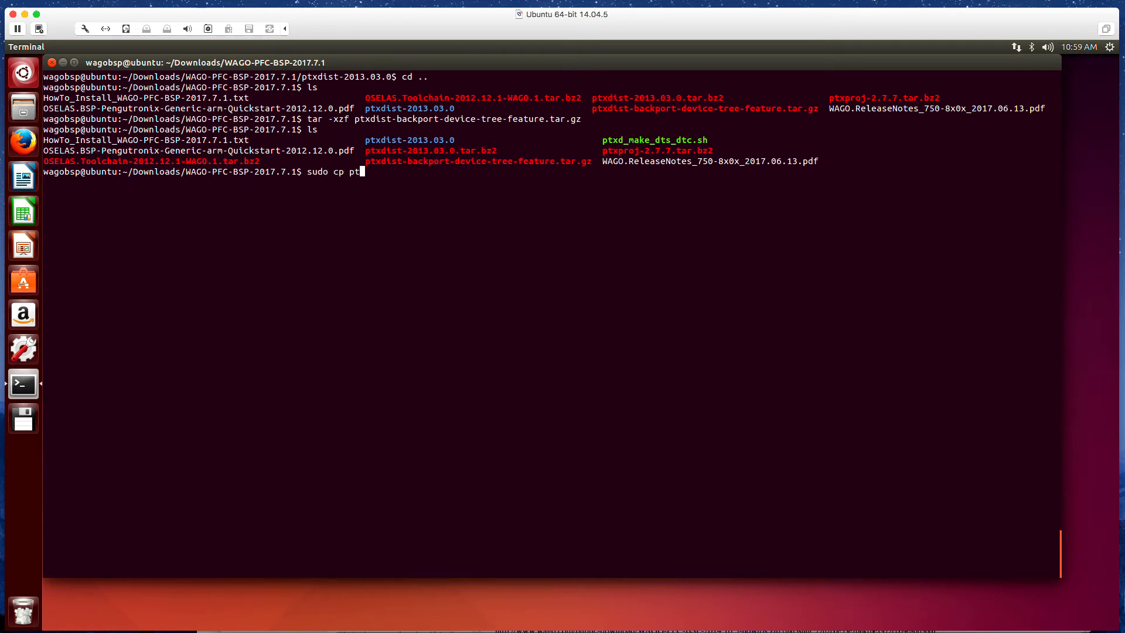
type("xd_make_dts_dtc.sh /usr/")
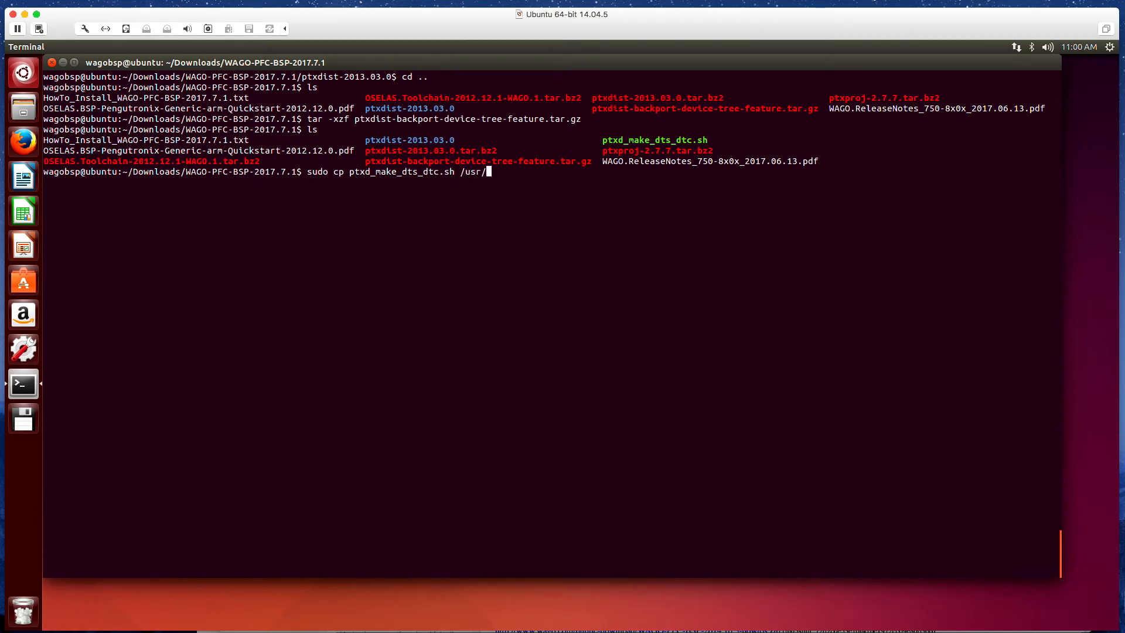
type("local/")
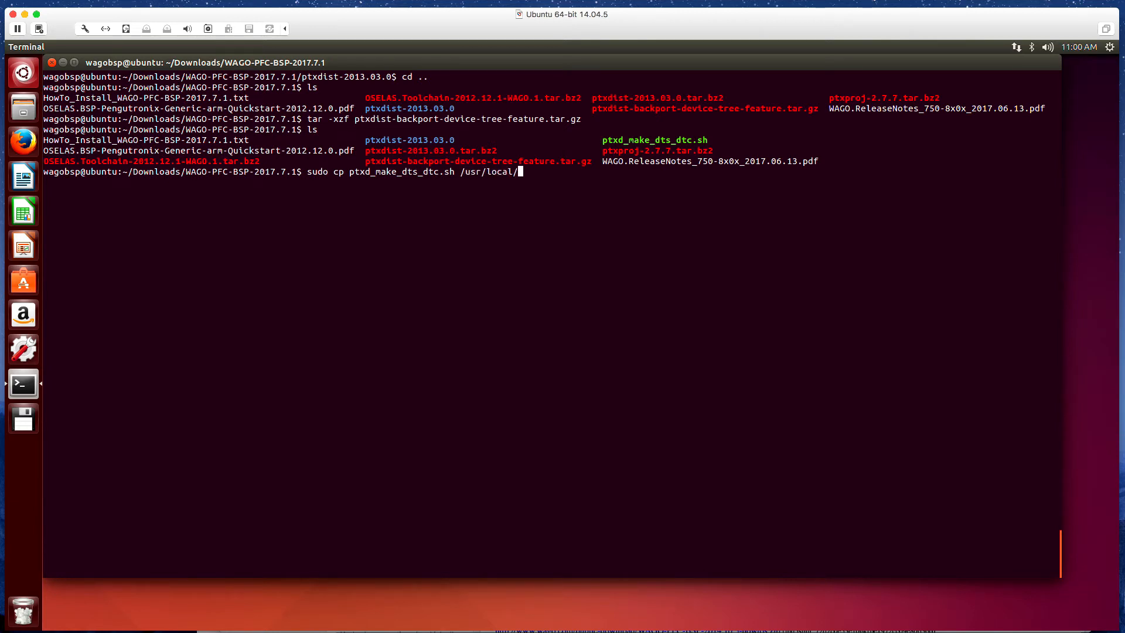
type("li")
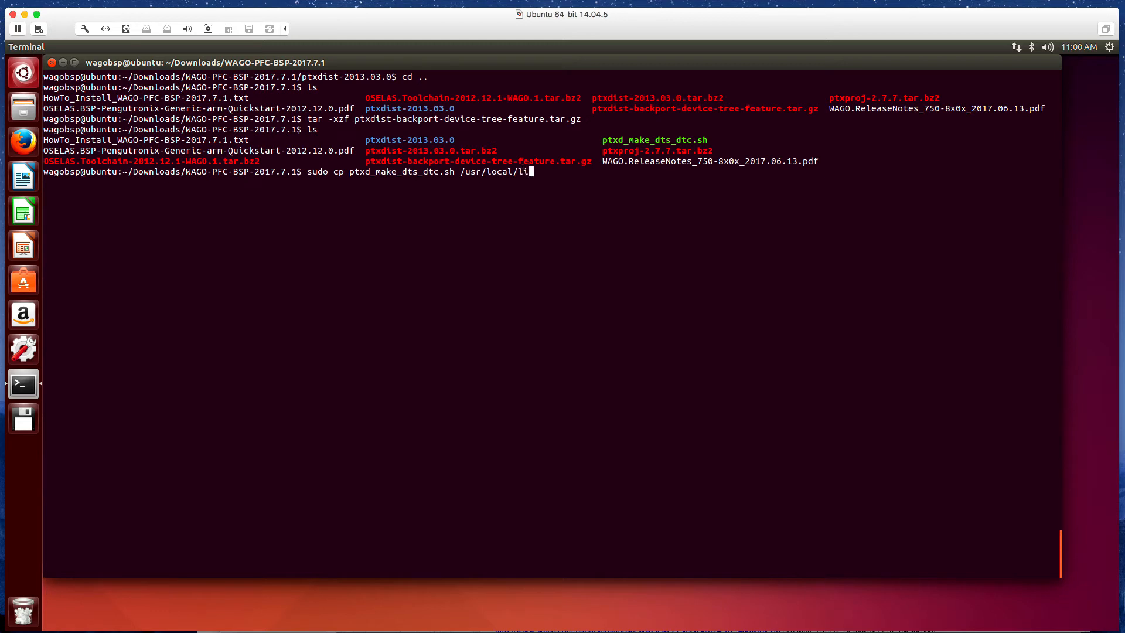
type("b/")
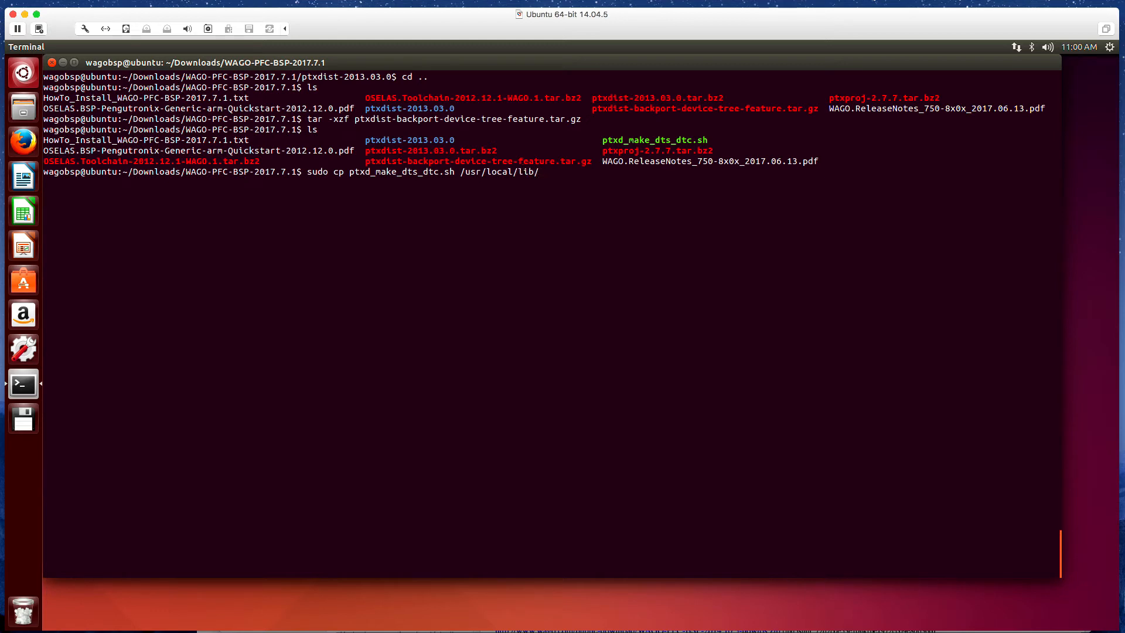
type("p")
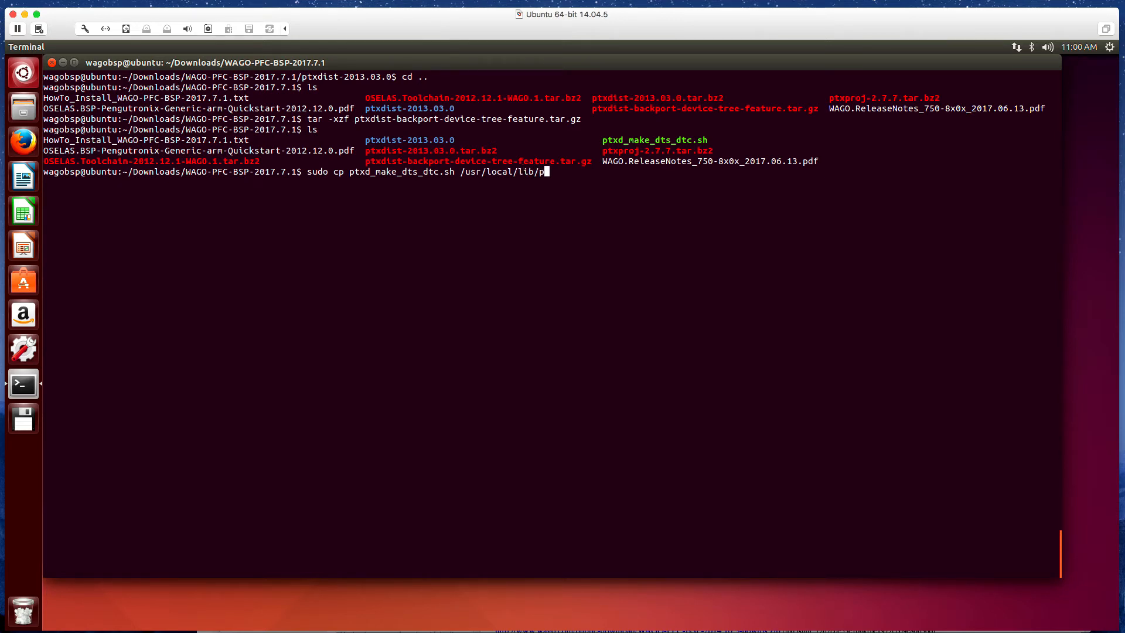
type("txdist-2013.03.0/")
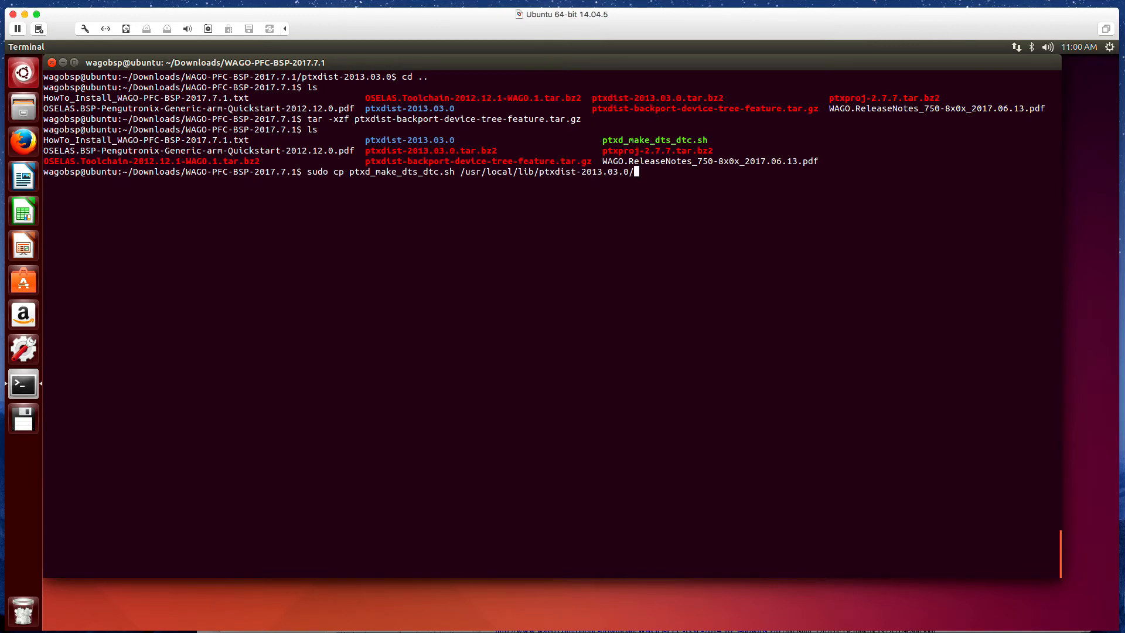
type("s")
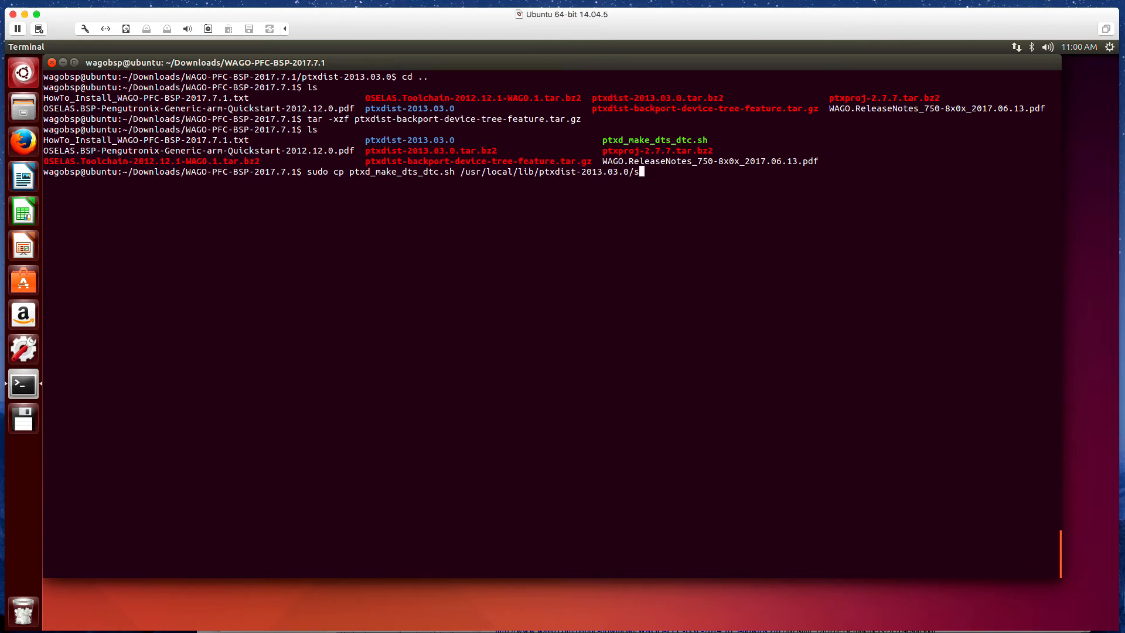
type("scripts/lib/")
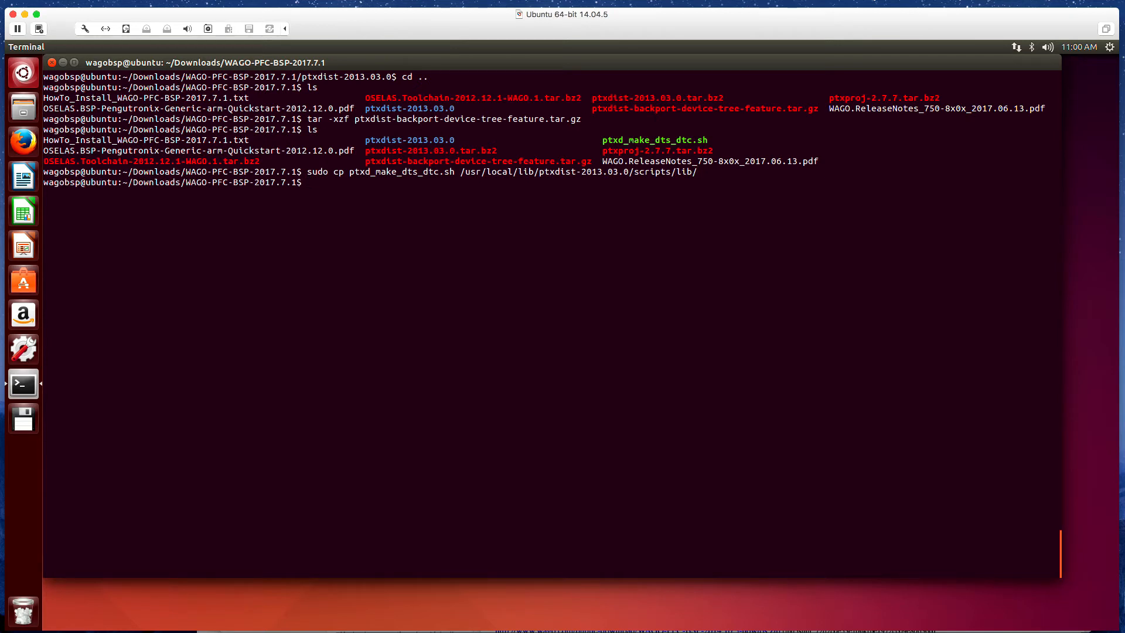
type("c")
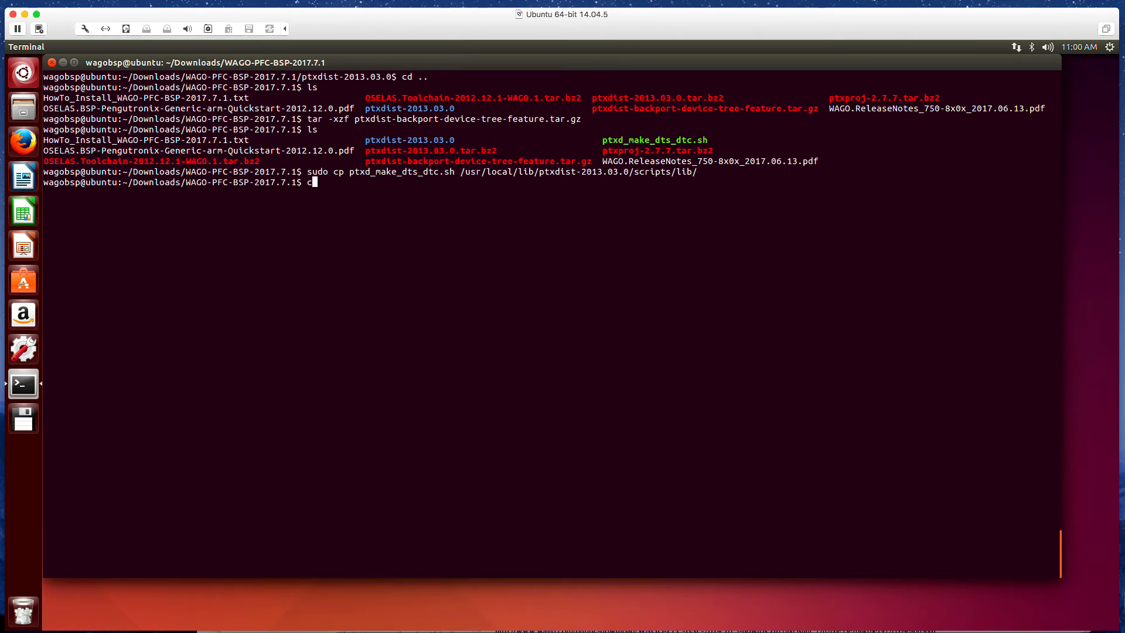
Change into /usr/local/lib/ptxdist-2013.03.0/scripts/lib.
type("d")
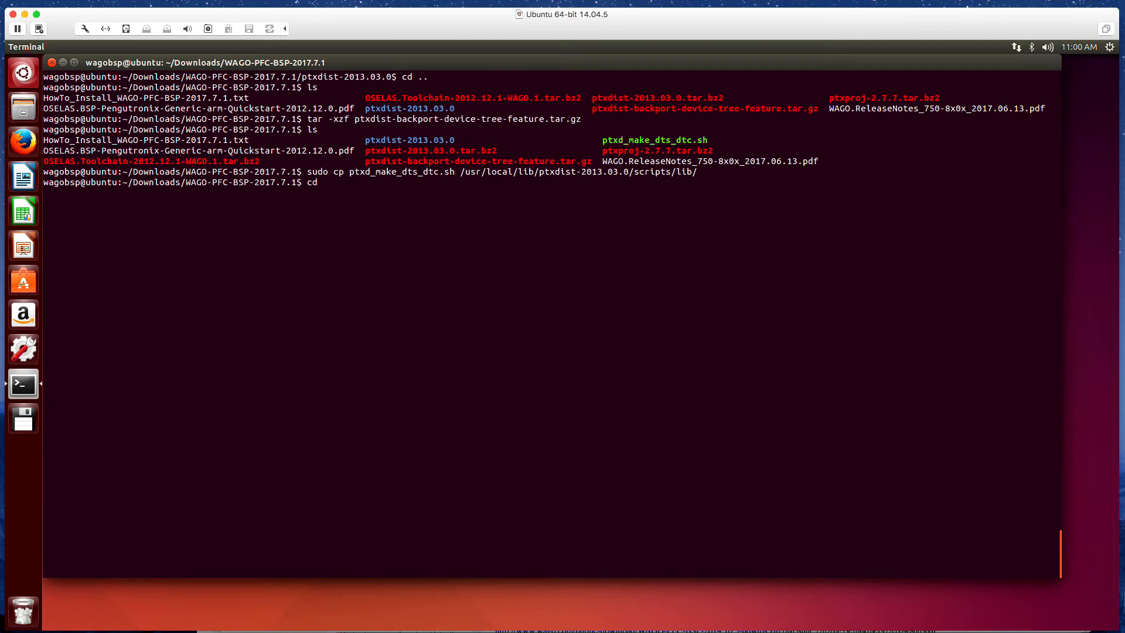
type("/")
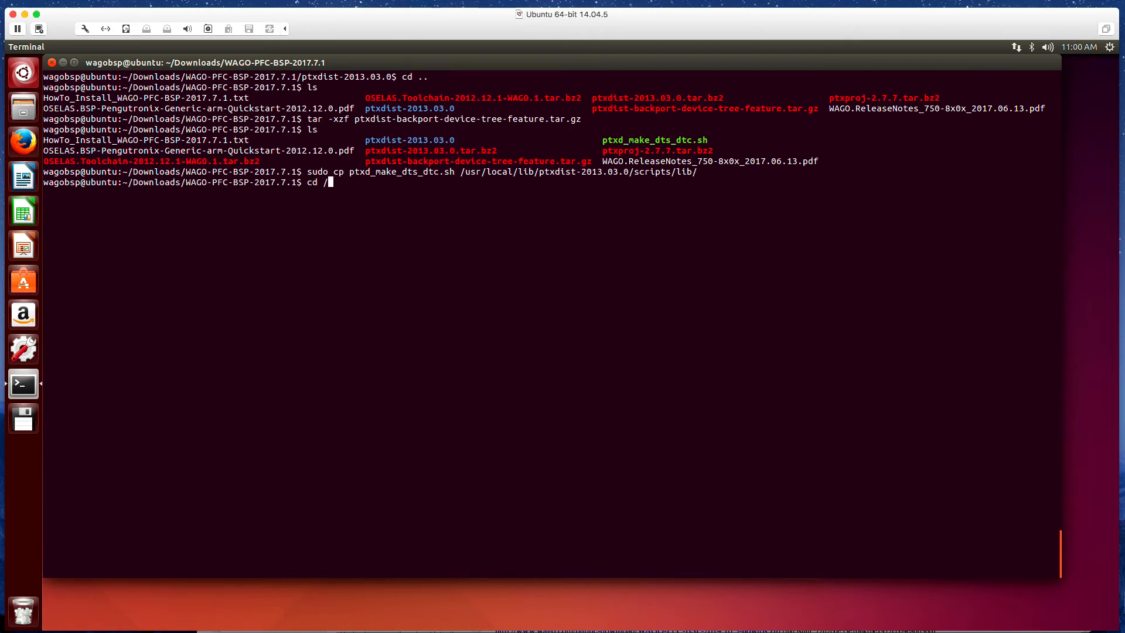
type("usr/")
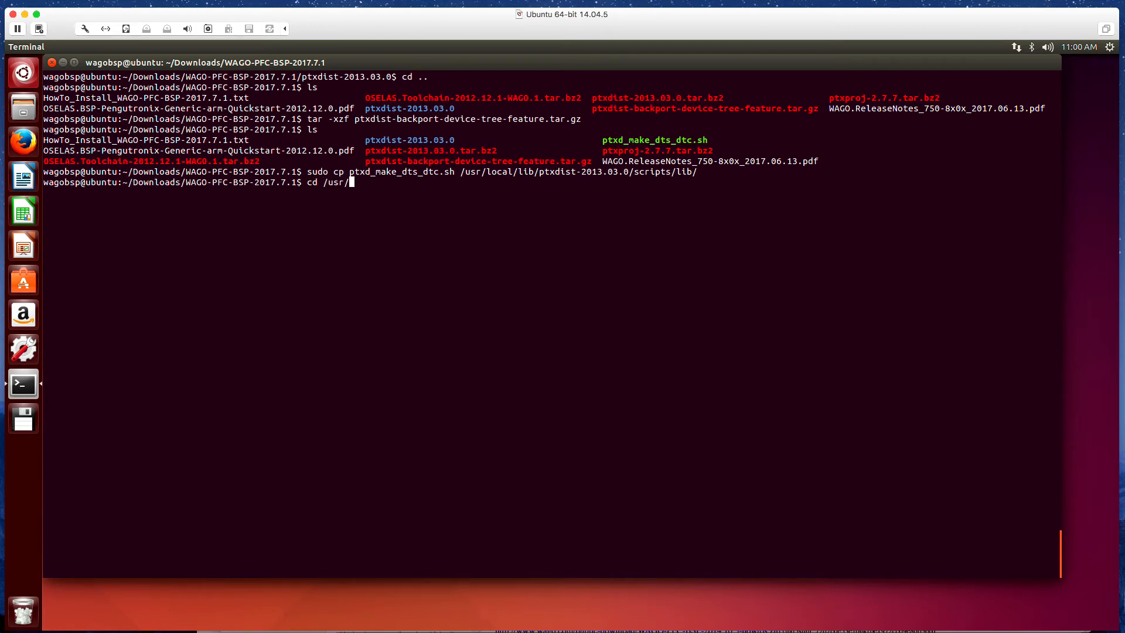
type("local/l")
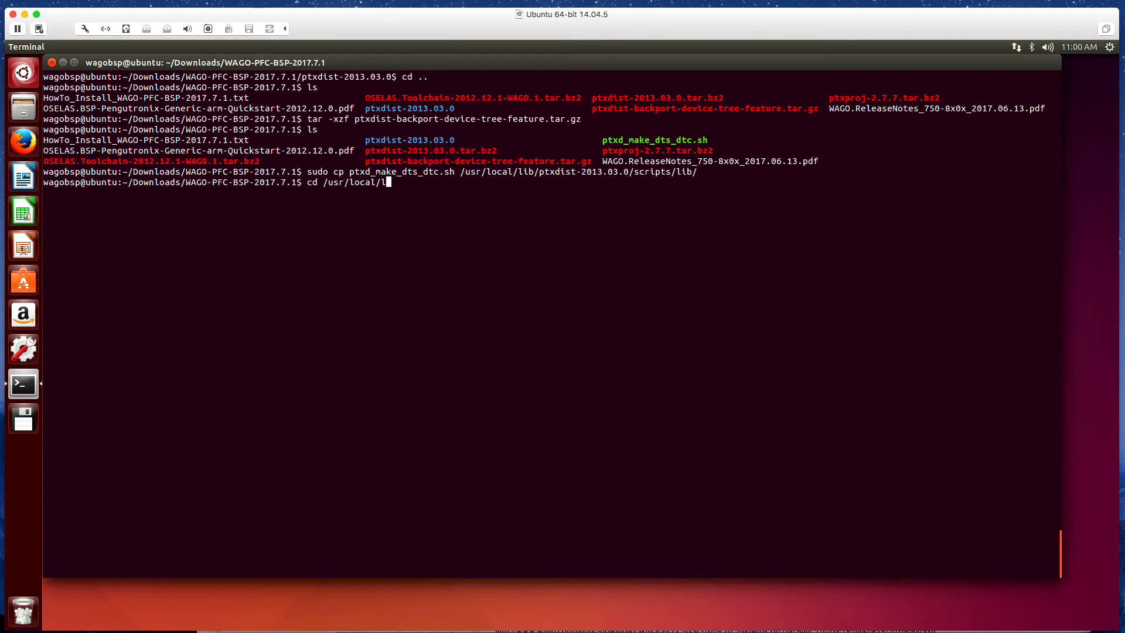
type("ib/")
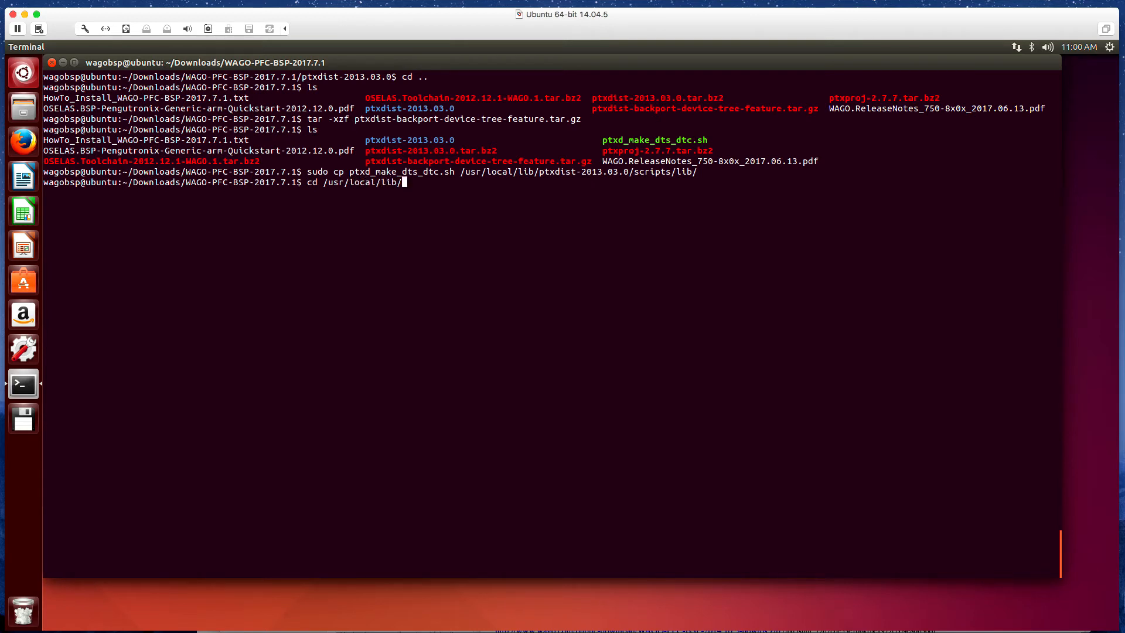
type("ptxdist-2013.03.0/")
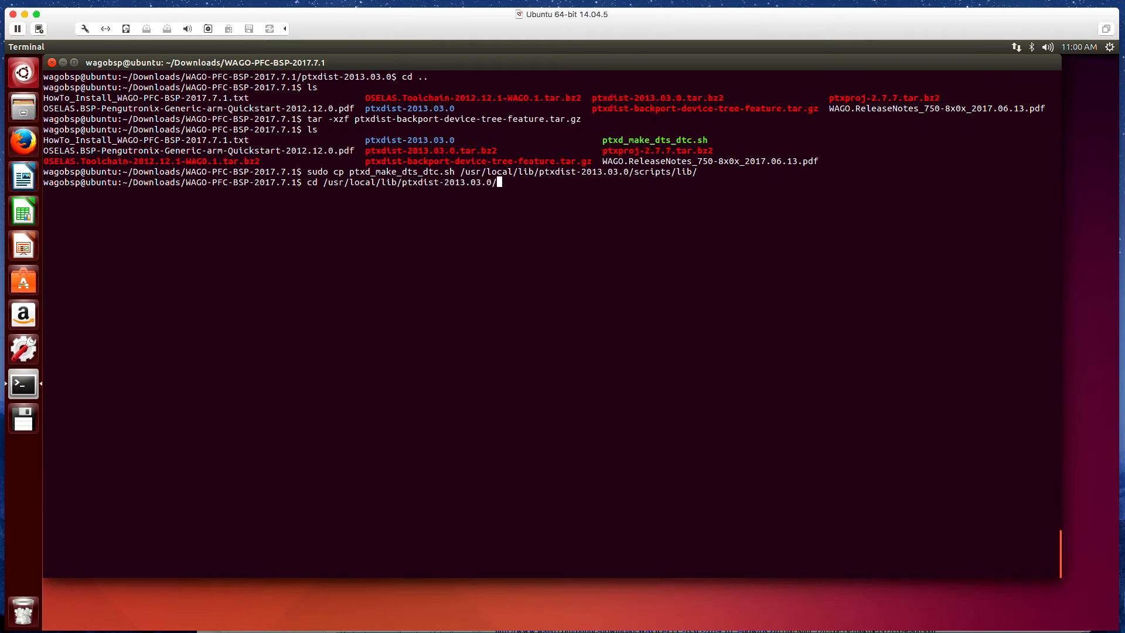
type("scripts/lib")
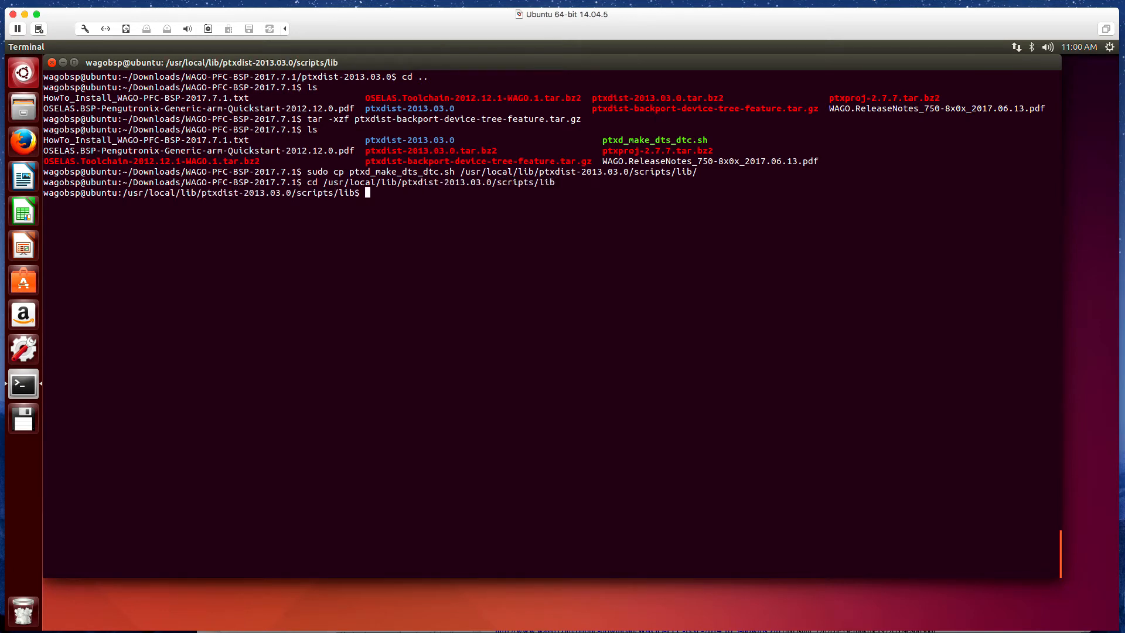
Set ptxd_make_dts_dtc.sh to permissions 664, rerunning with sudo after the refusal.
type("chmod")
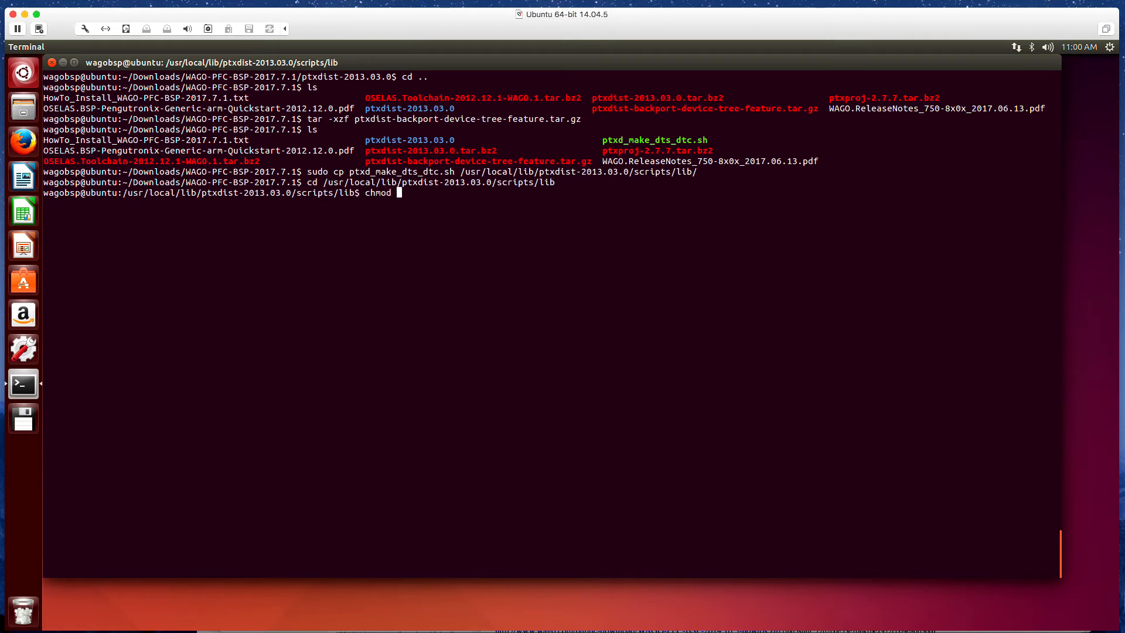
type("664")
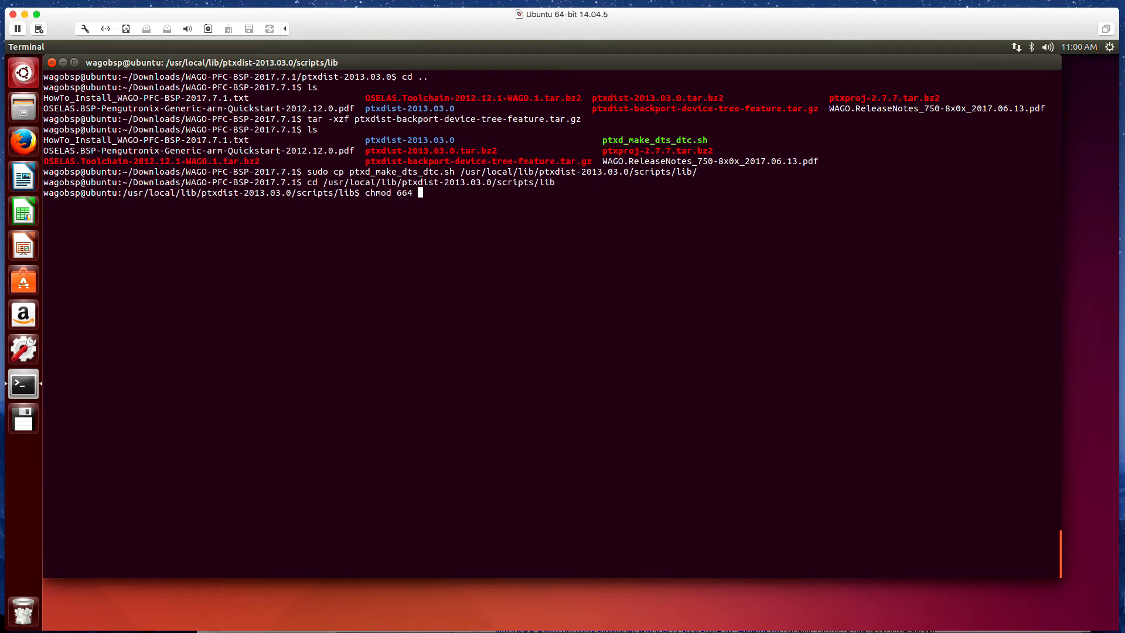
type("ptxd_")
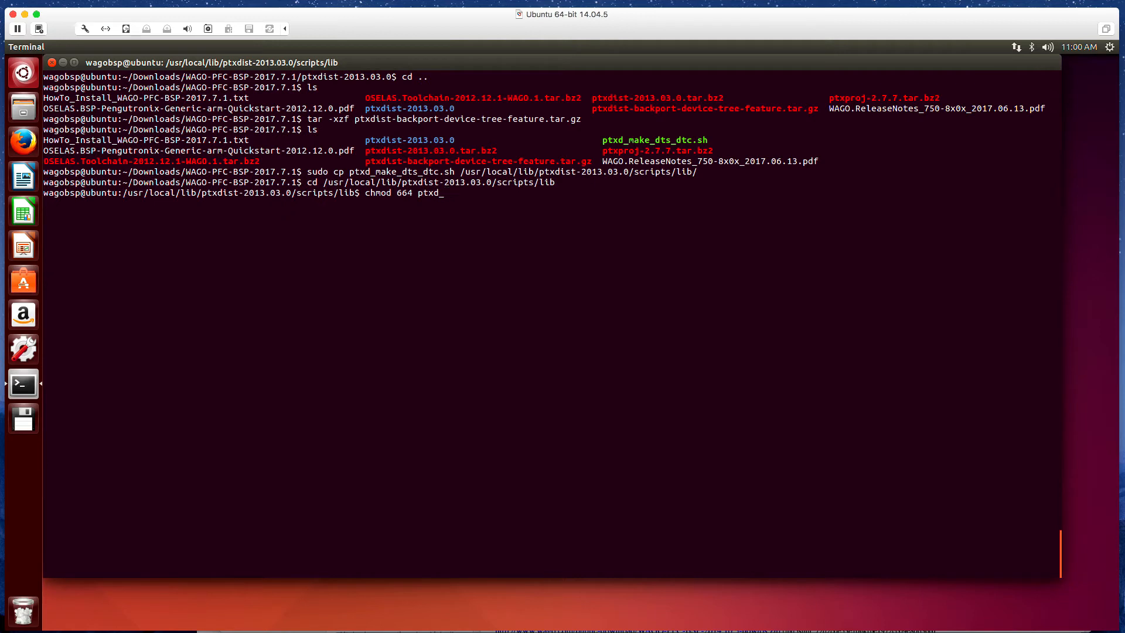
type("make_")
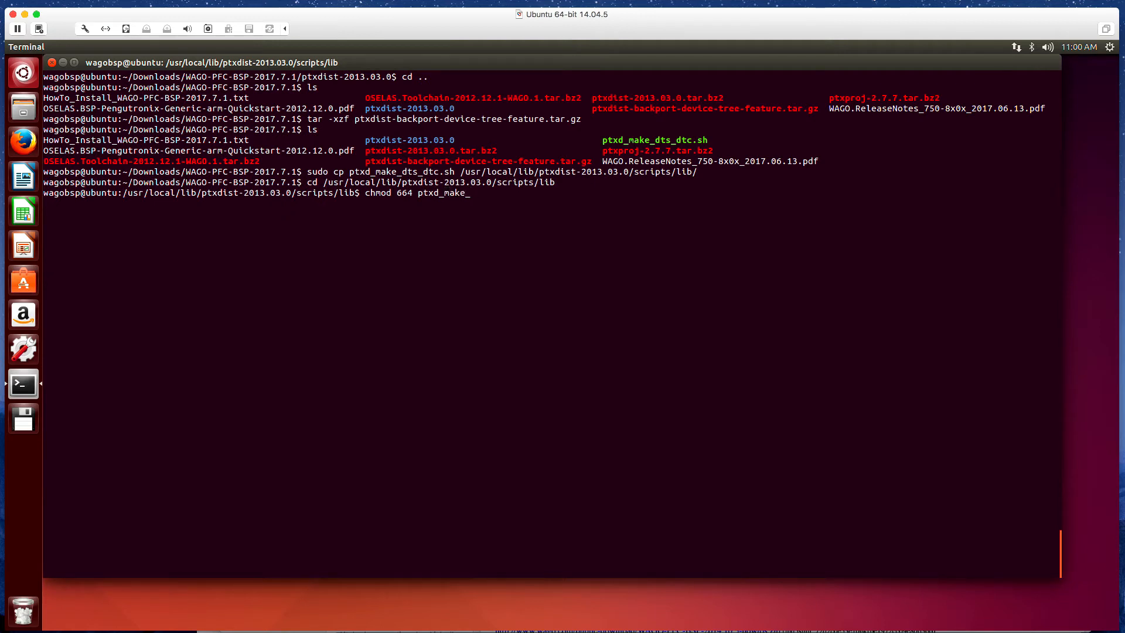
type("dts_dtc.sh")
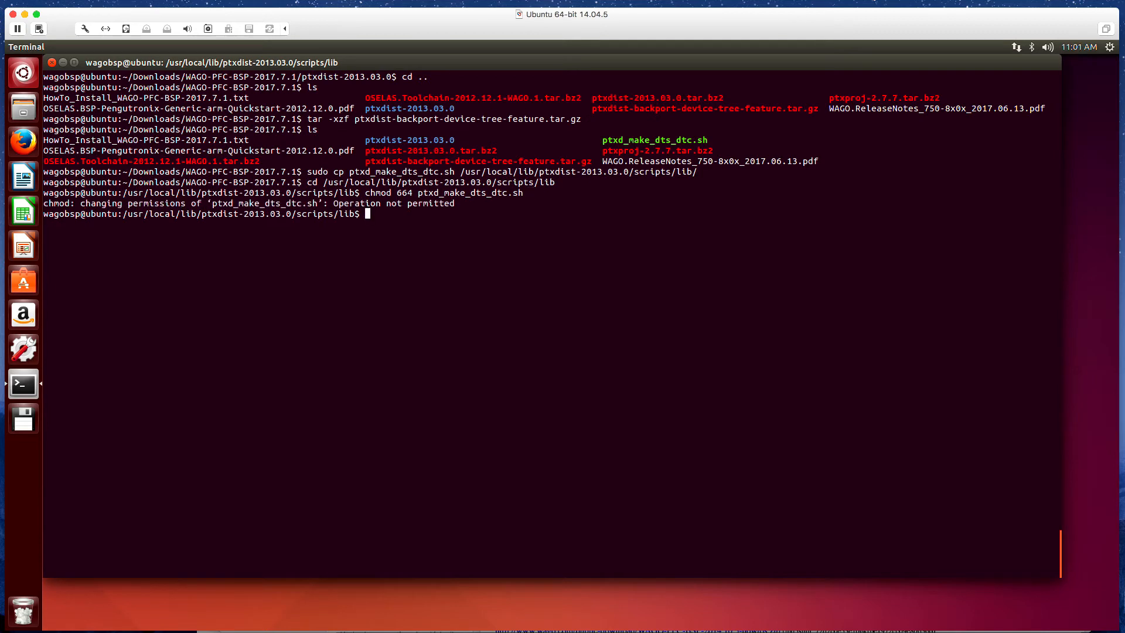
type("s")
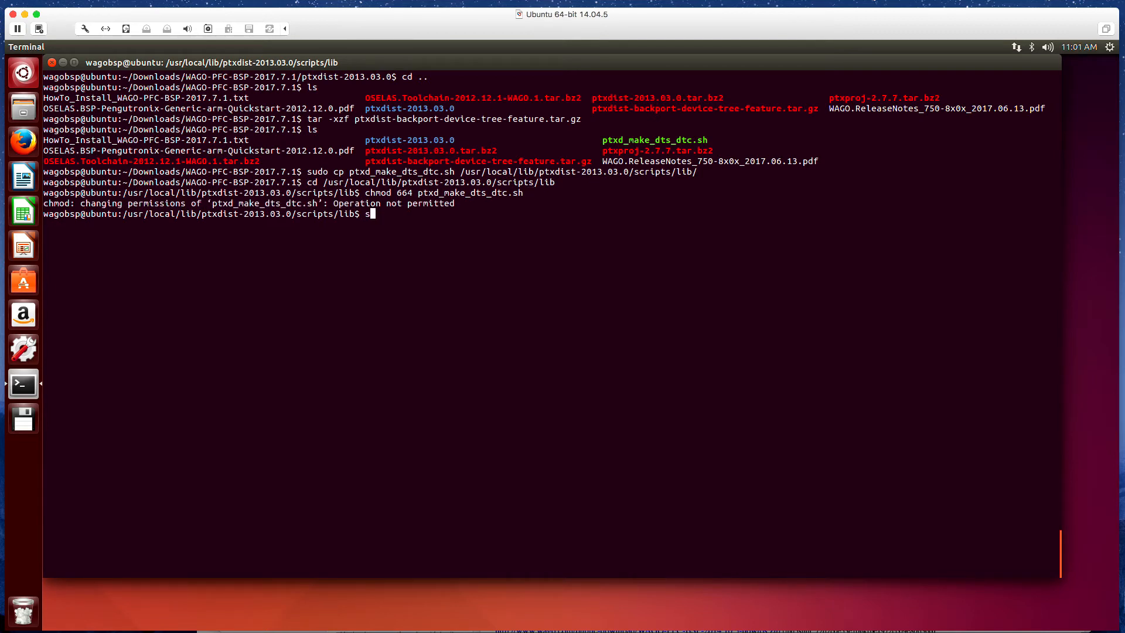
type("chmod 664 ptxd_make_dts_dtc.sh")
type("cd ~")
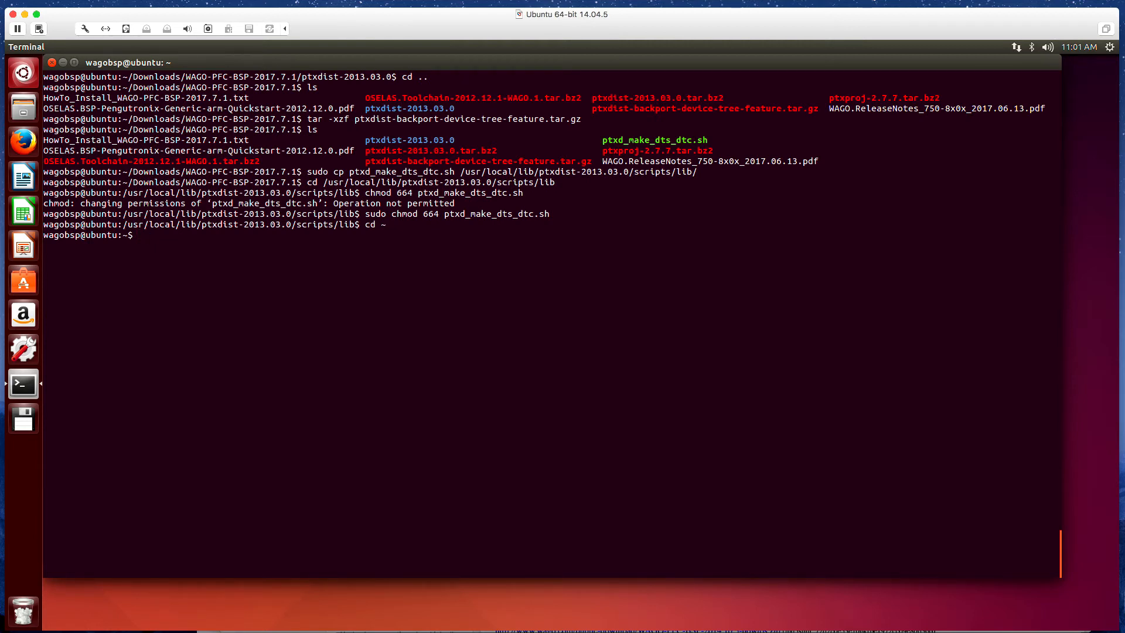
Create a wago folder in the home directory.
type("mkdir")
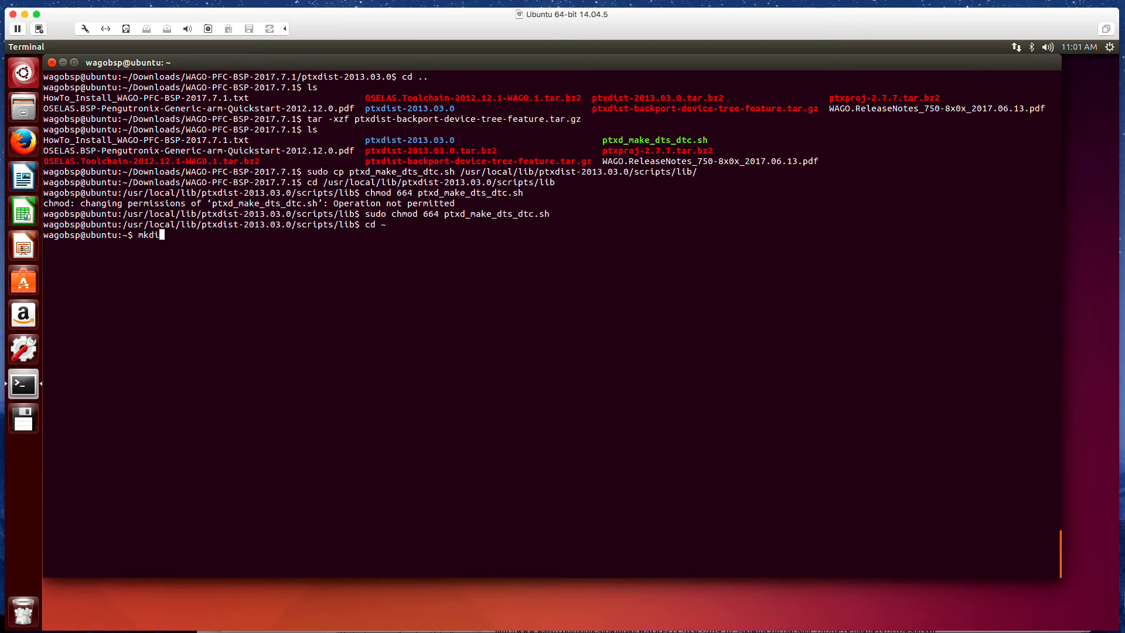
type("wago")
type("ls")
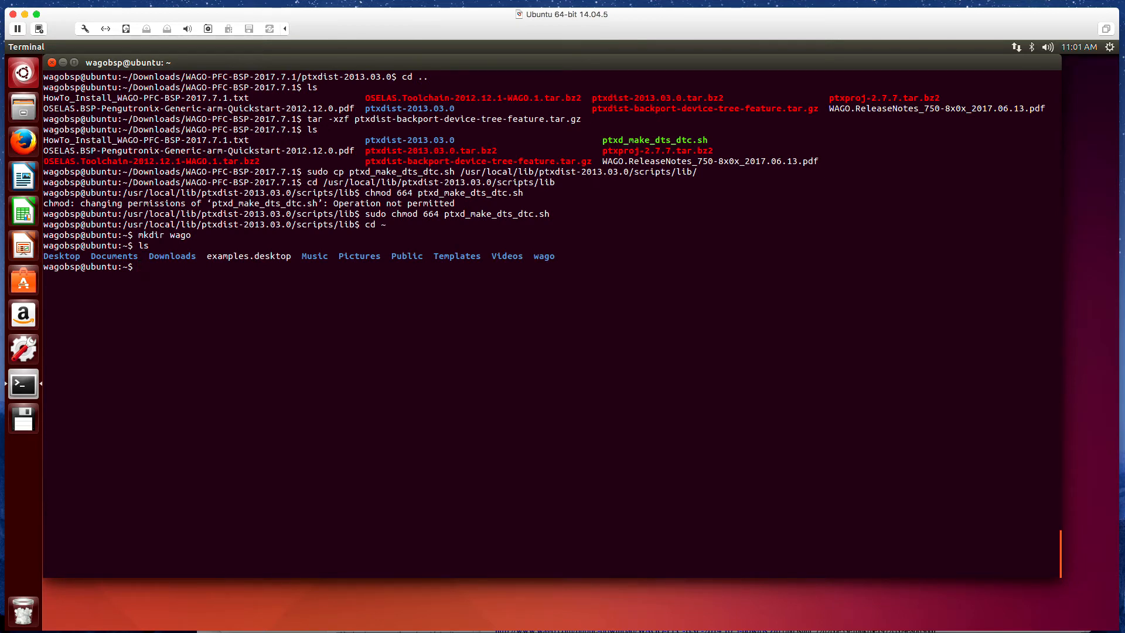
Copy ~/Downloads/WAGO-PFC-BSP-2017.7.1/ptxproj-2.7.7.tar.bz2 into wago/ and start cd wago/.
type("c")
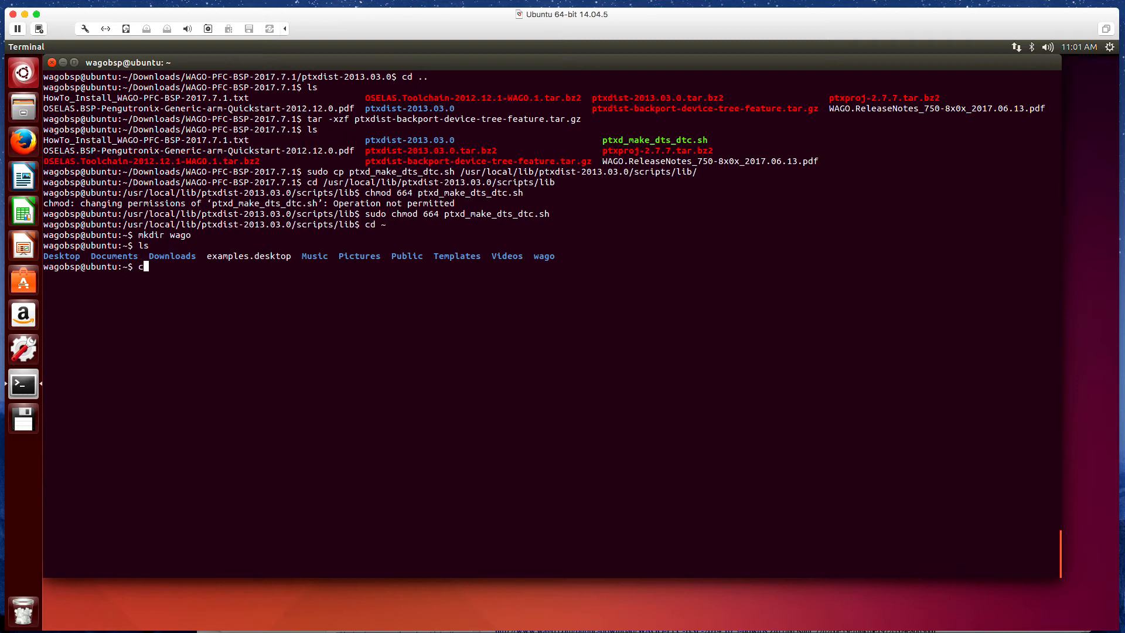
type("p ~Down")
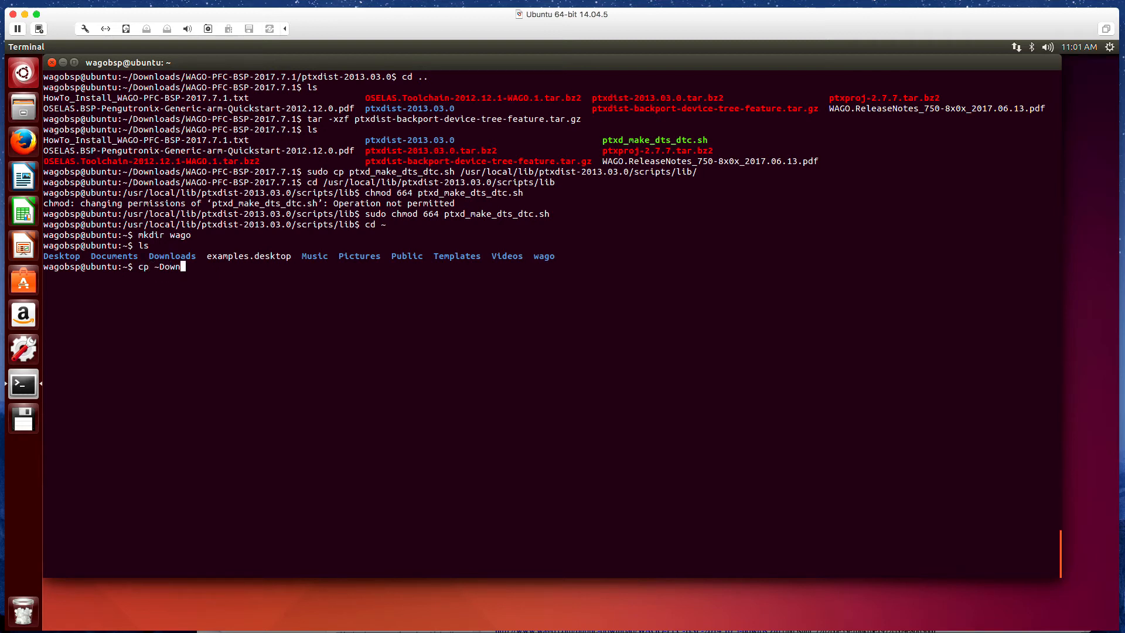
type("/Do")
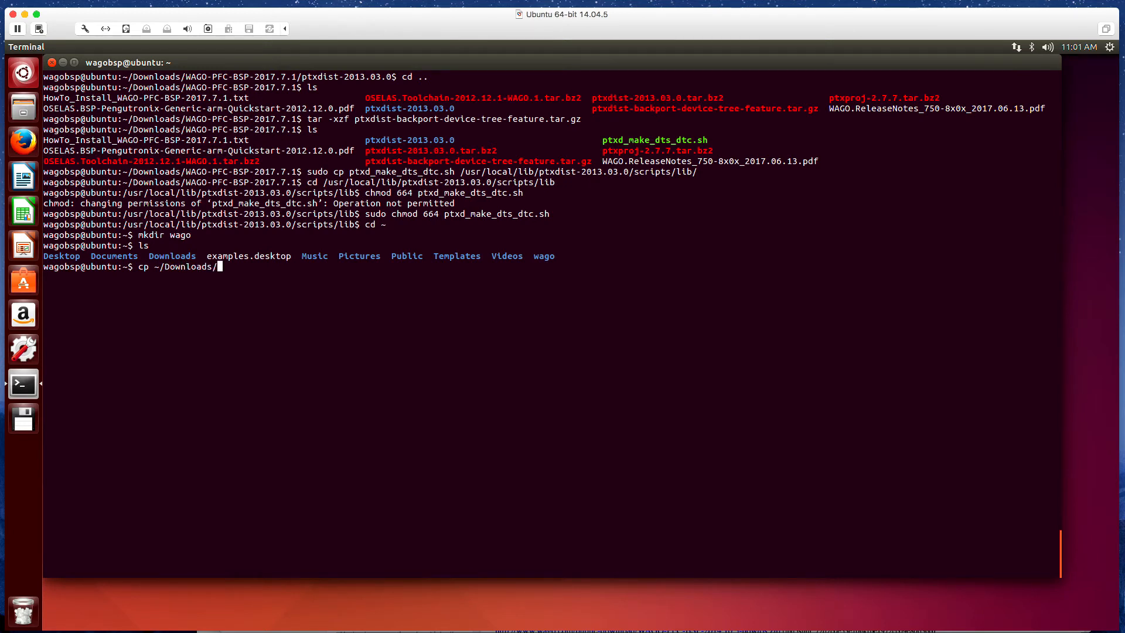
type("WAGO-PFC-BSP-2017.7.1/ptxo")
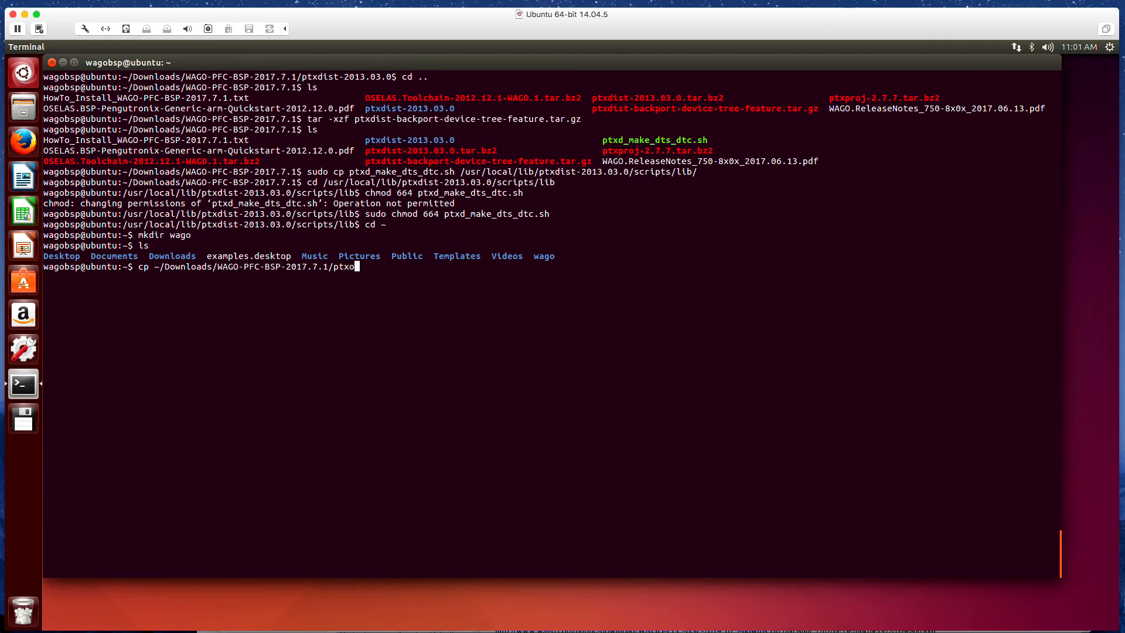
type("roj-2.7.7.tar.bz2")
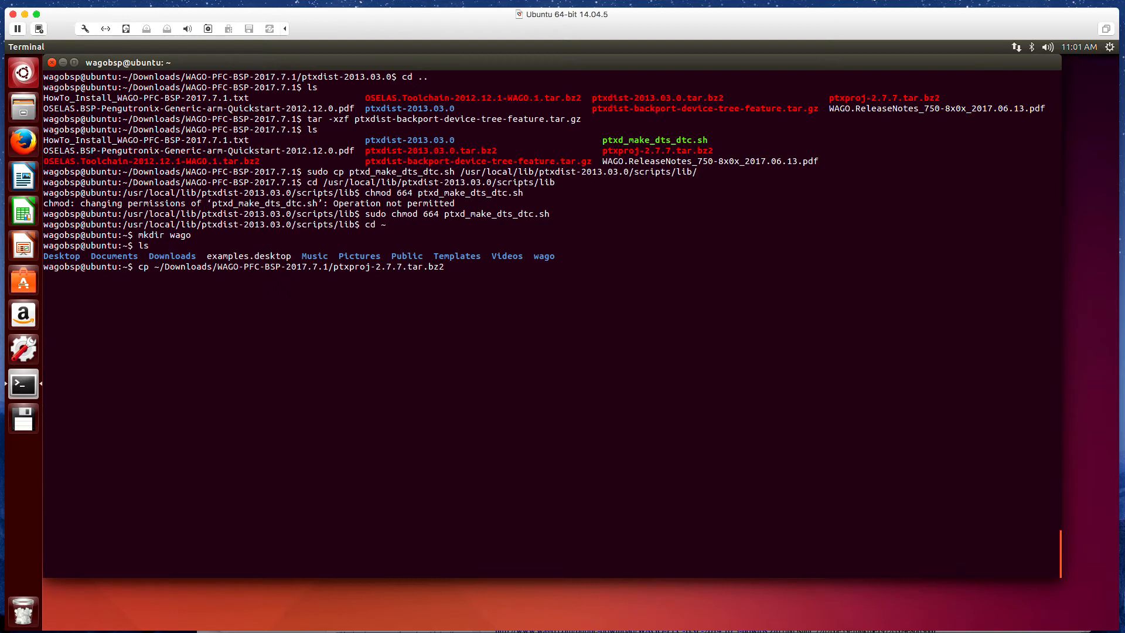
type("wago/")
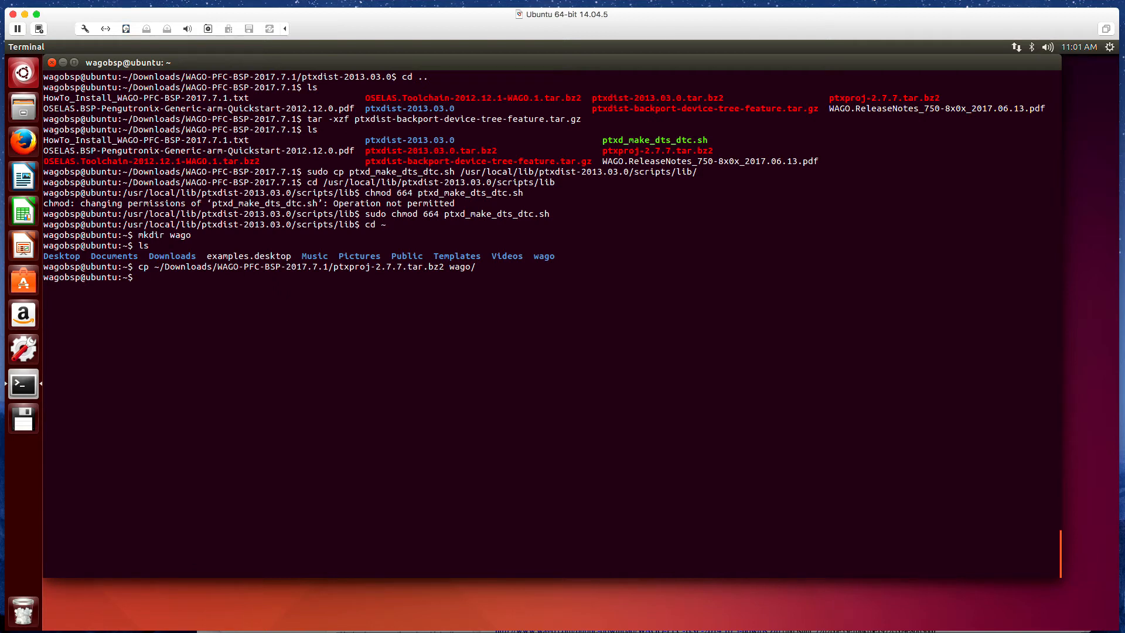
type("cd wago/")
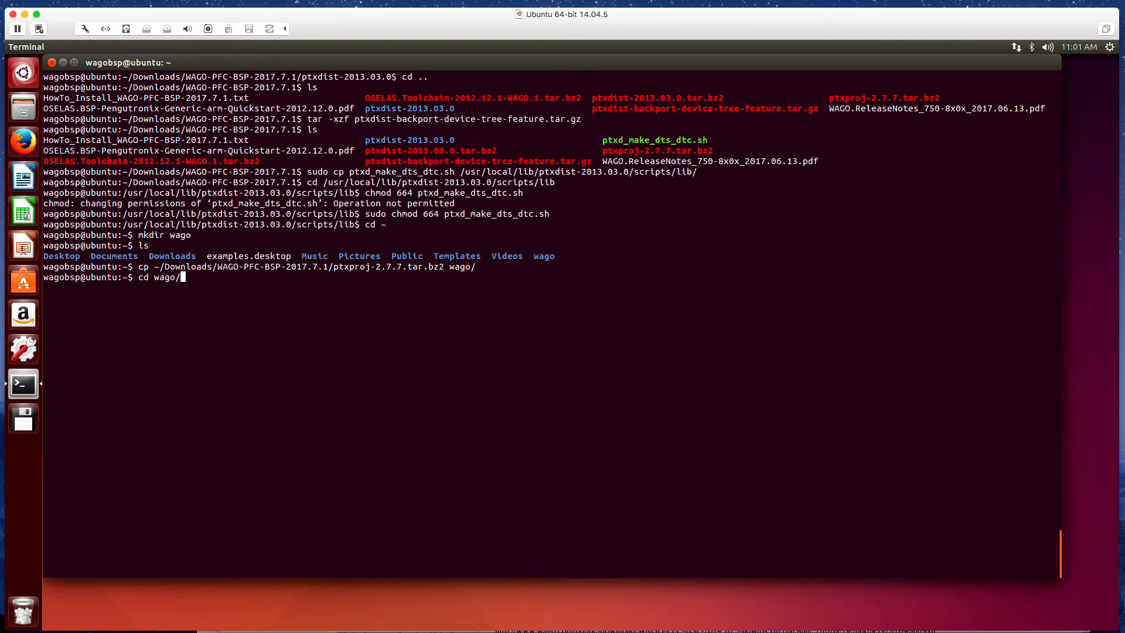
Inside ~/wago, run tar -xvjf ptxproj-2.7.7.tar.bz2 to unpack the project.
key("Return")
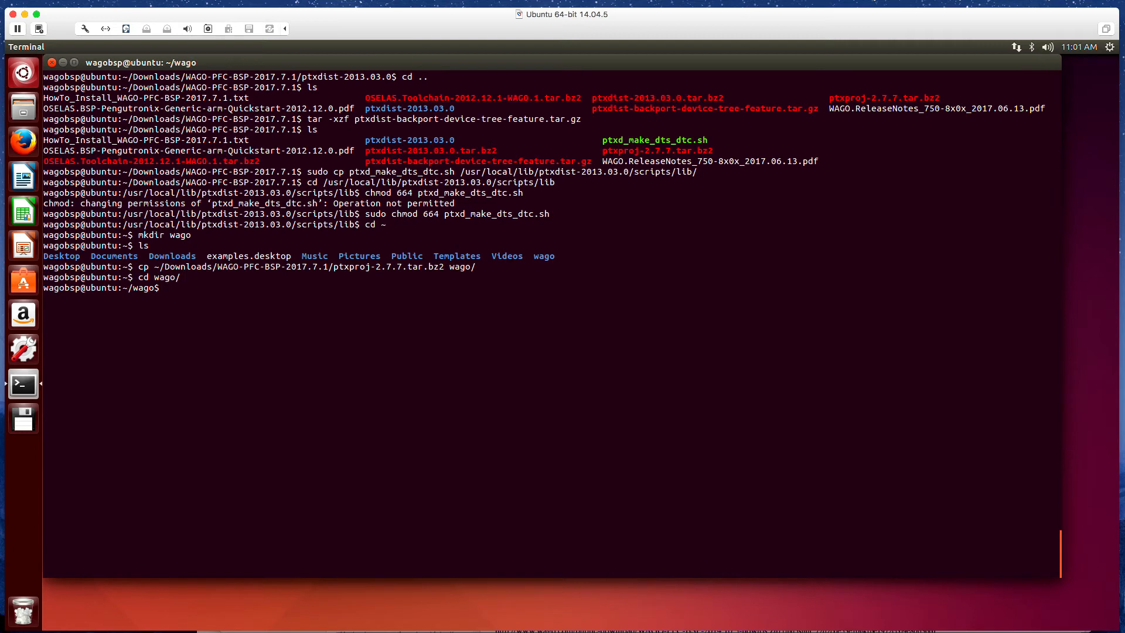
type("tar")
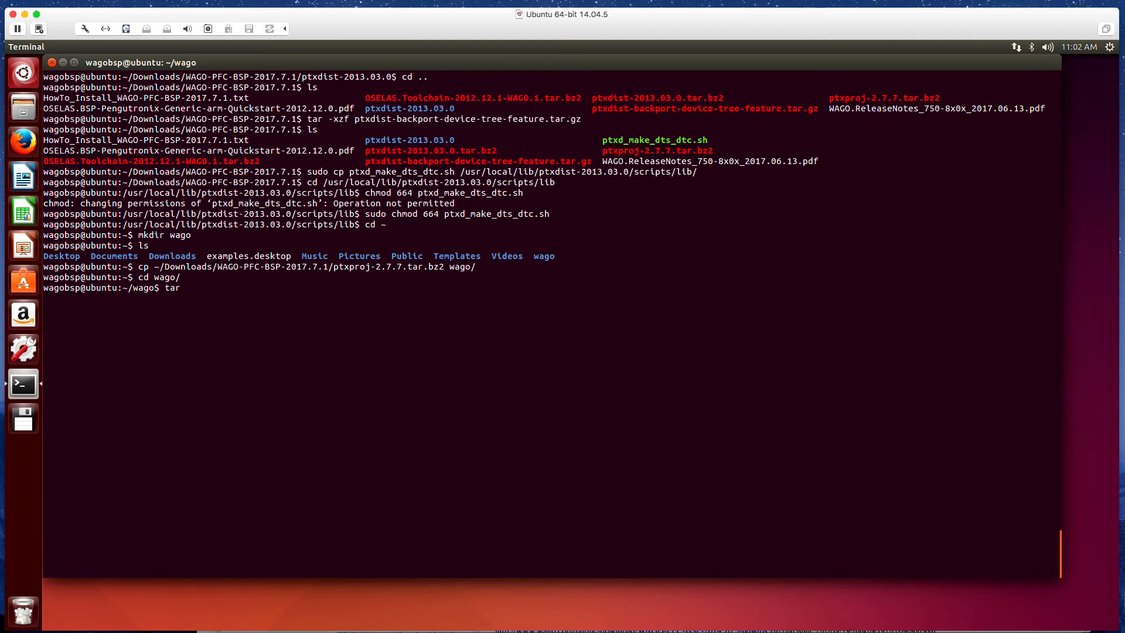
type("-")
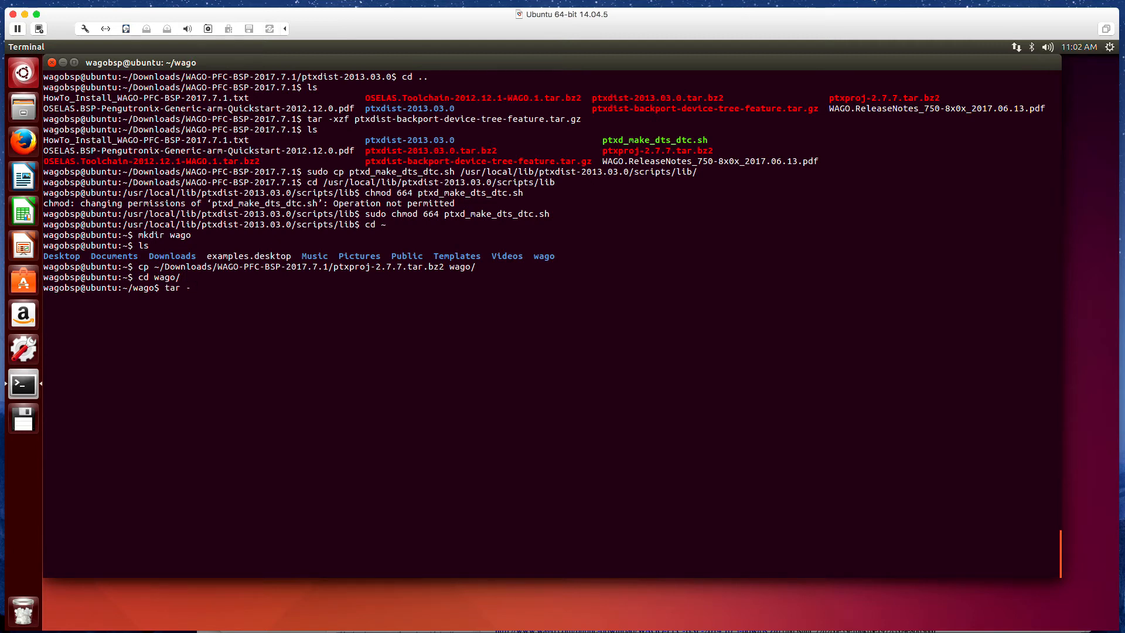
type("xvif")
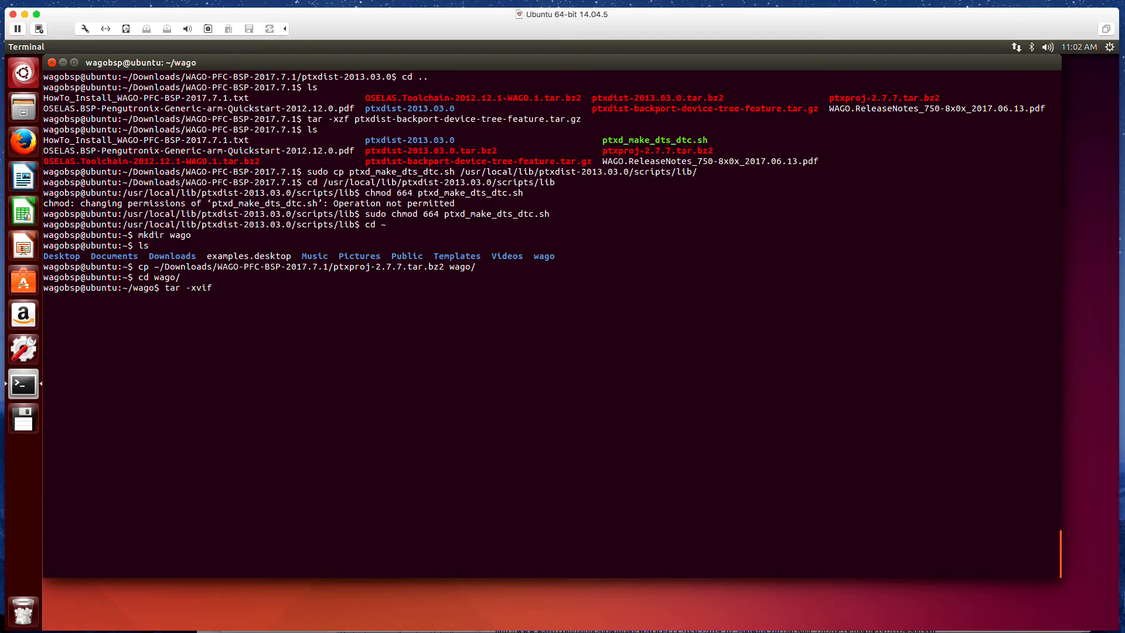
key("BackSpace")
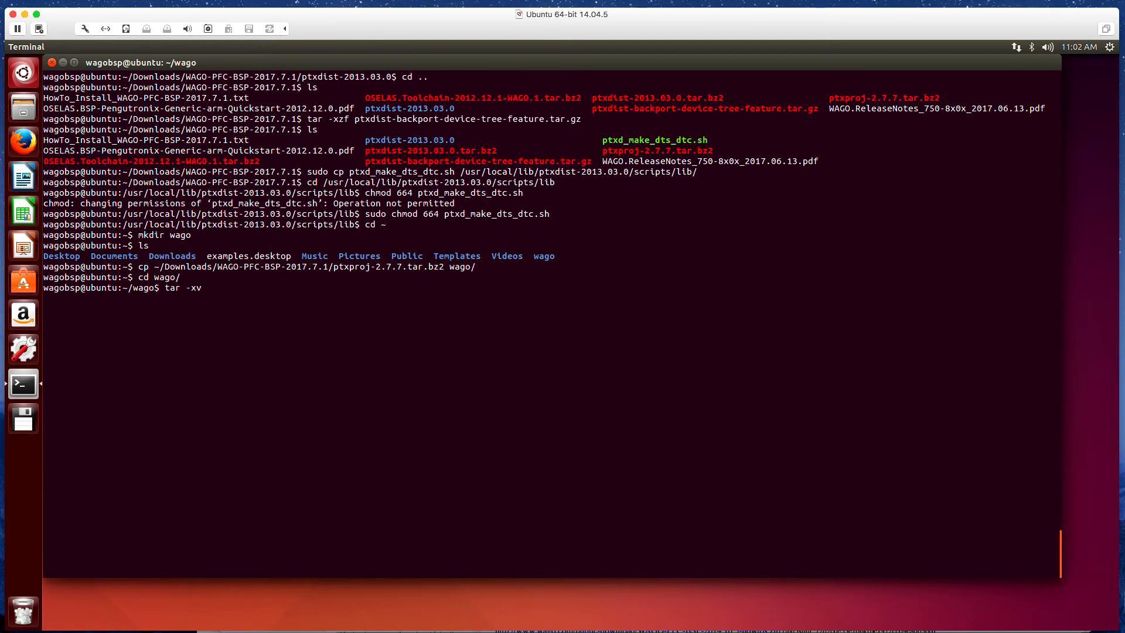
type("jf")
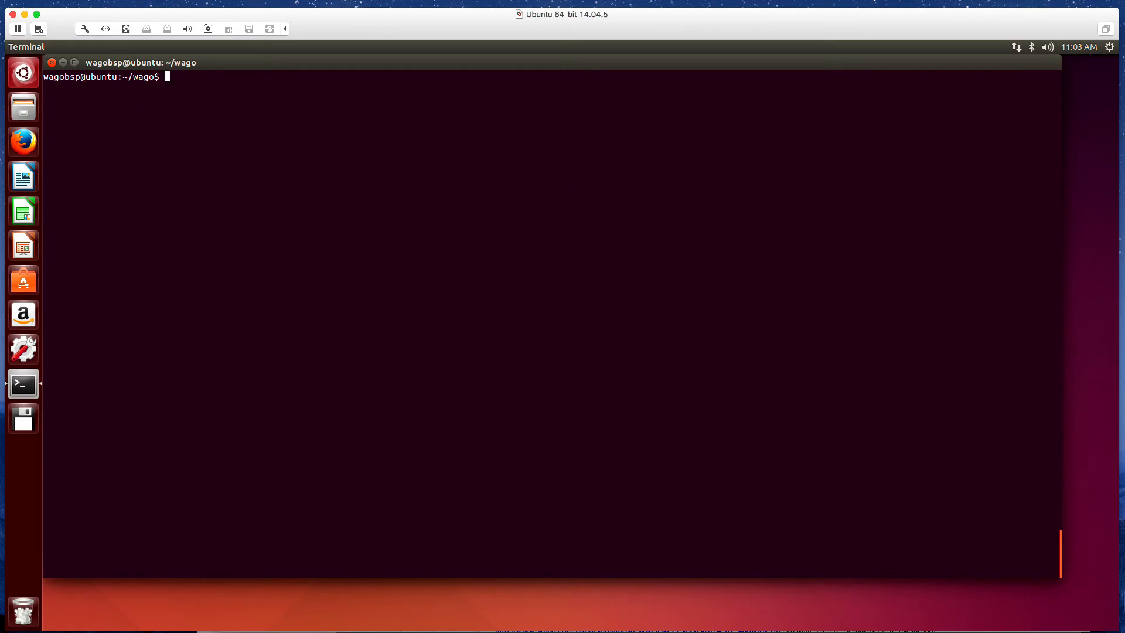
List the folder, then remove ptxproj-2.7.7.tar.bz2 with sudo rm -r.
type("ls")
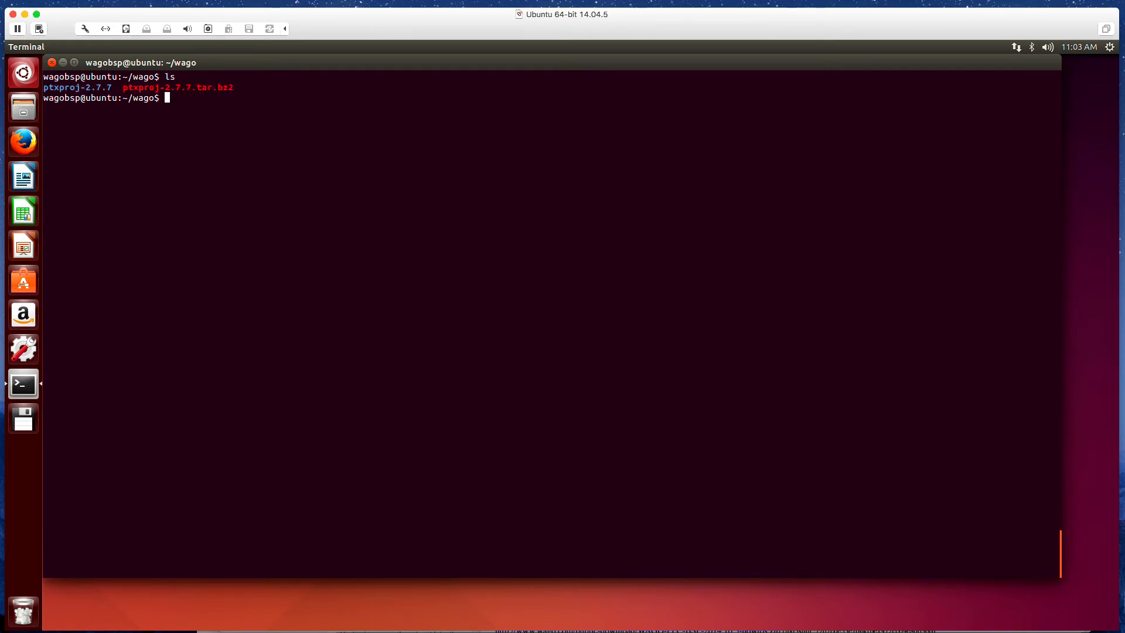
type("rm -")
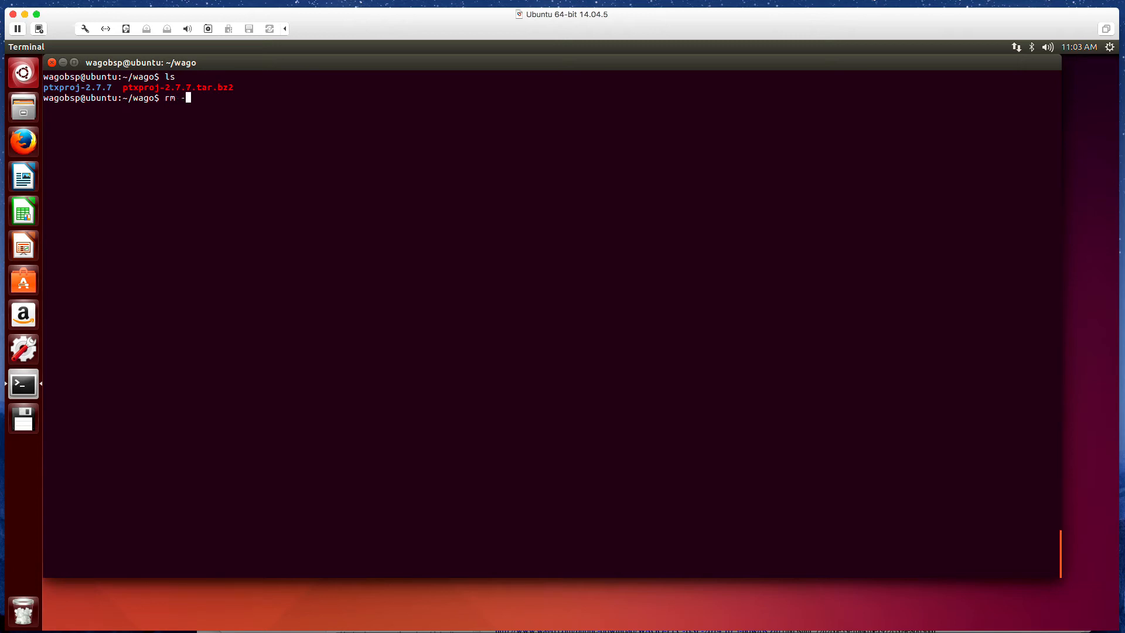
type("sud")
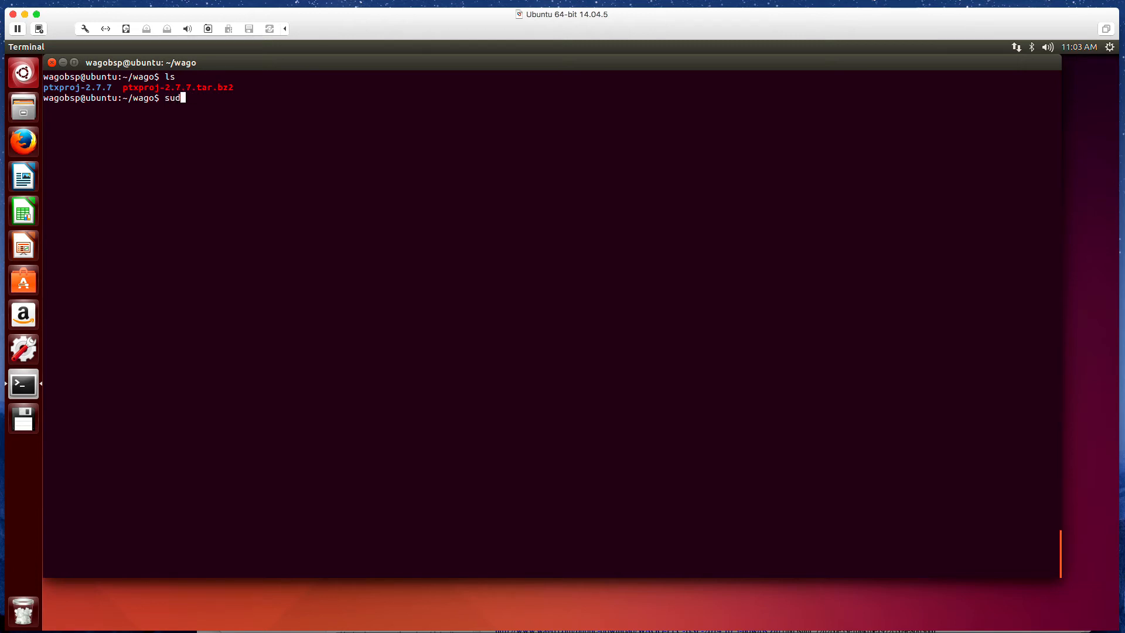
type("o")
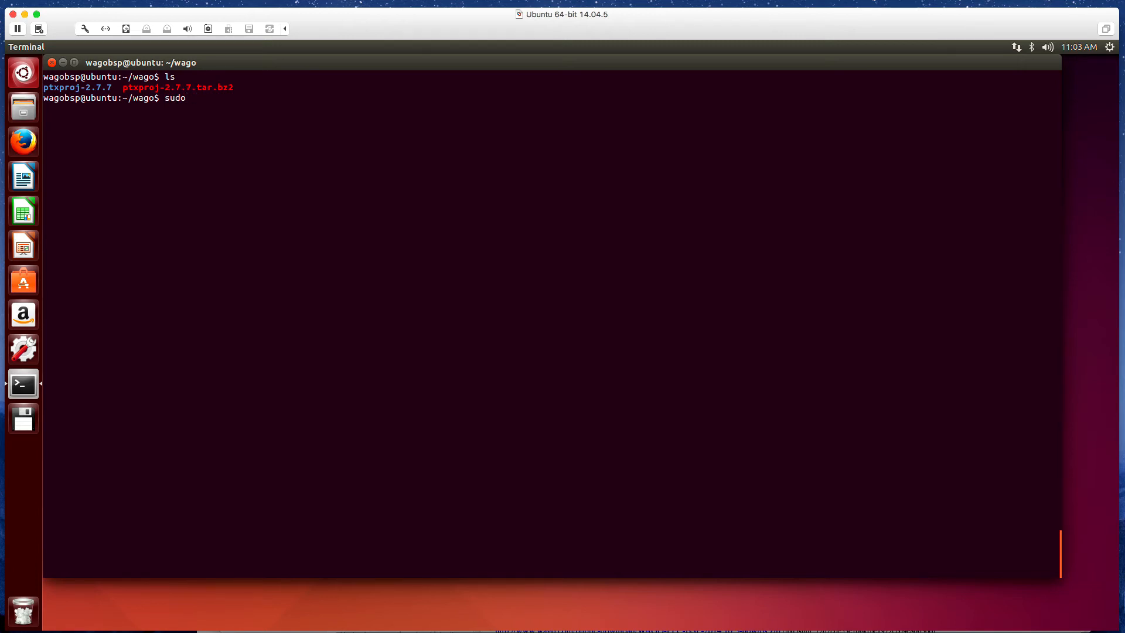
type("r")
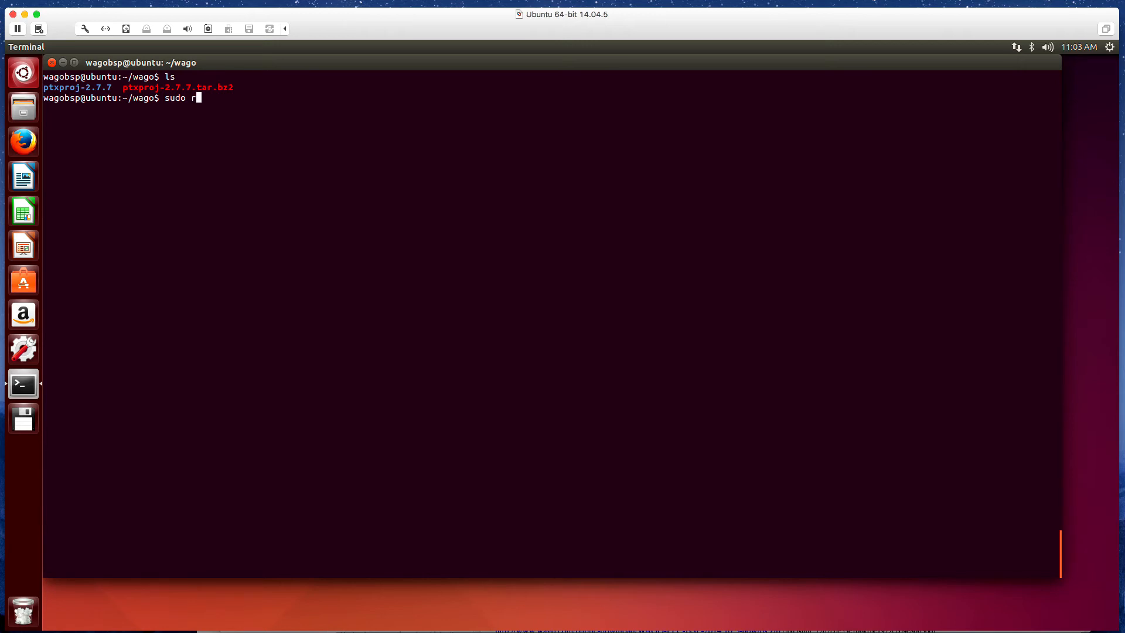
type("m -r")
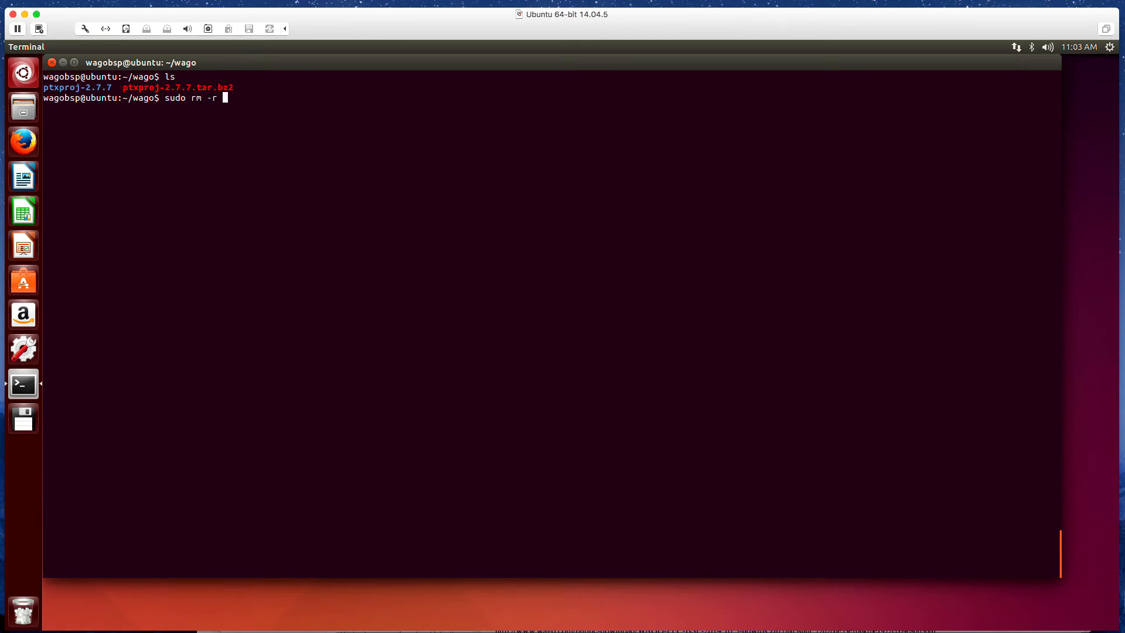
type("ptxproj-2.7.7")
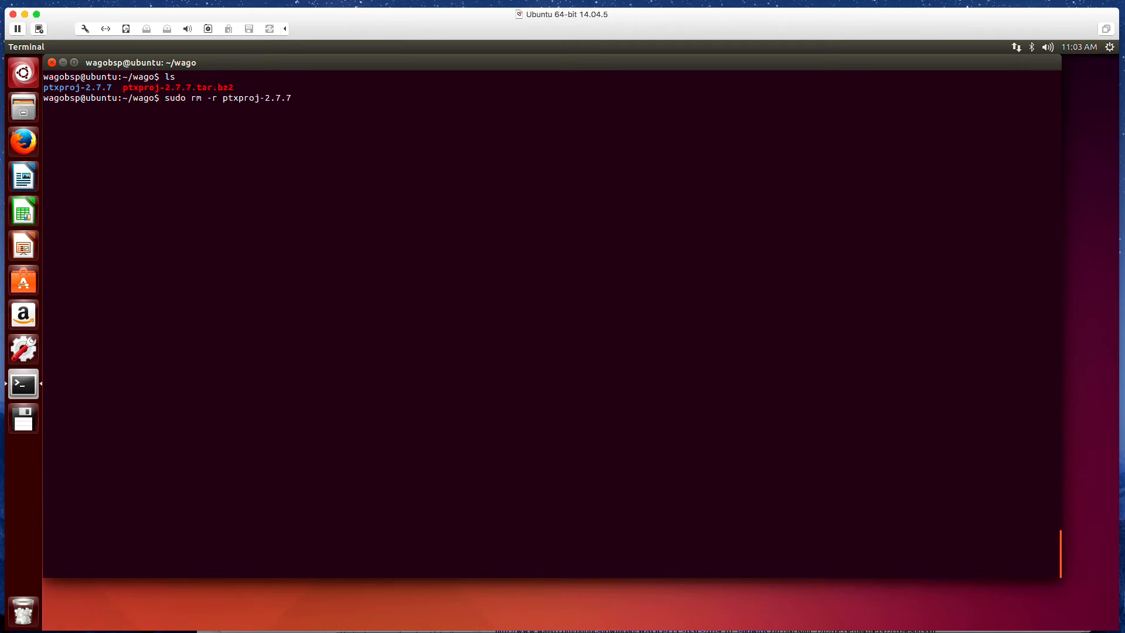
type(".tar.bz2")
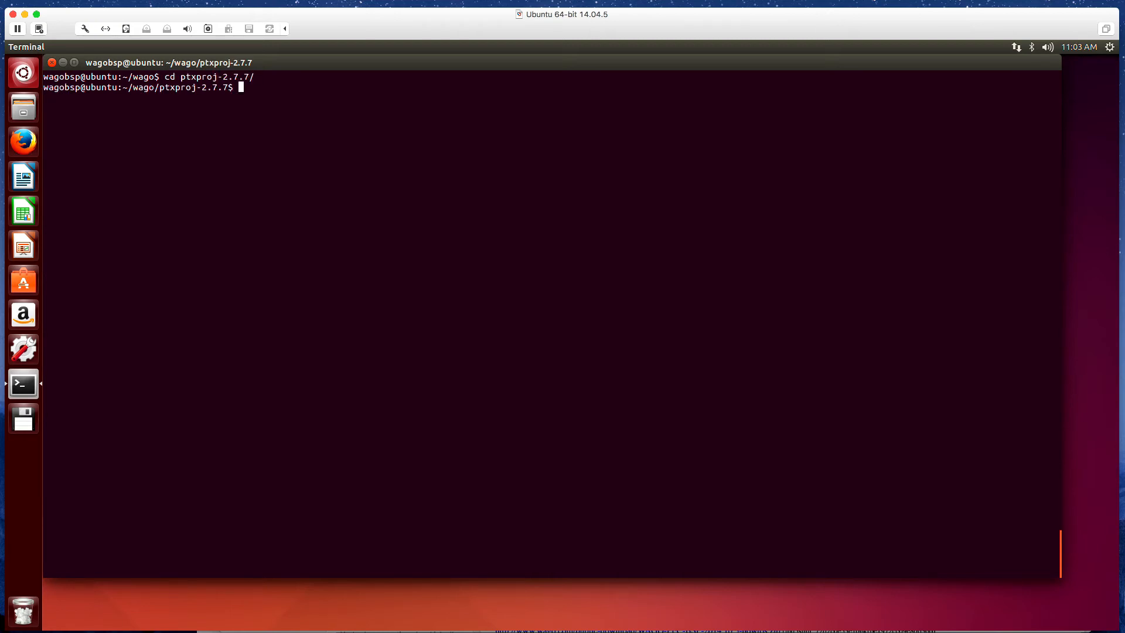
Select configs/wago-pfcXXX/ptxconfig_generic, the platformconfig and the OSELAS ARM toolchain for ptxproj-2.7.7.
type("ptxdist select configs/wago-pfcXXX/ptxconfig_generic")
type("ptxdist platform configs/wago-pfcXXX/platformconfig")
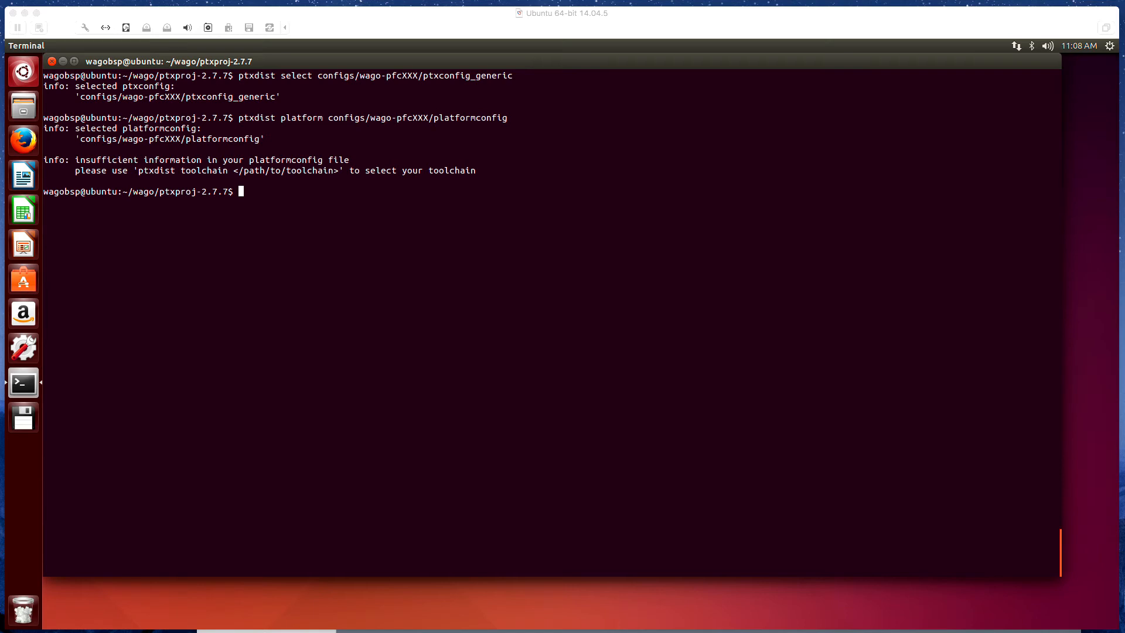
mouse_move(152, 264)
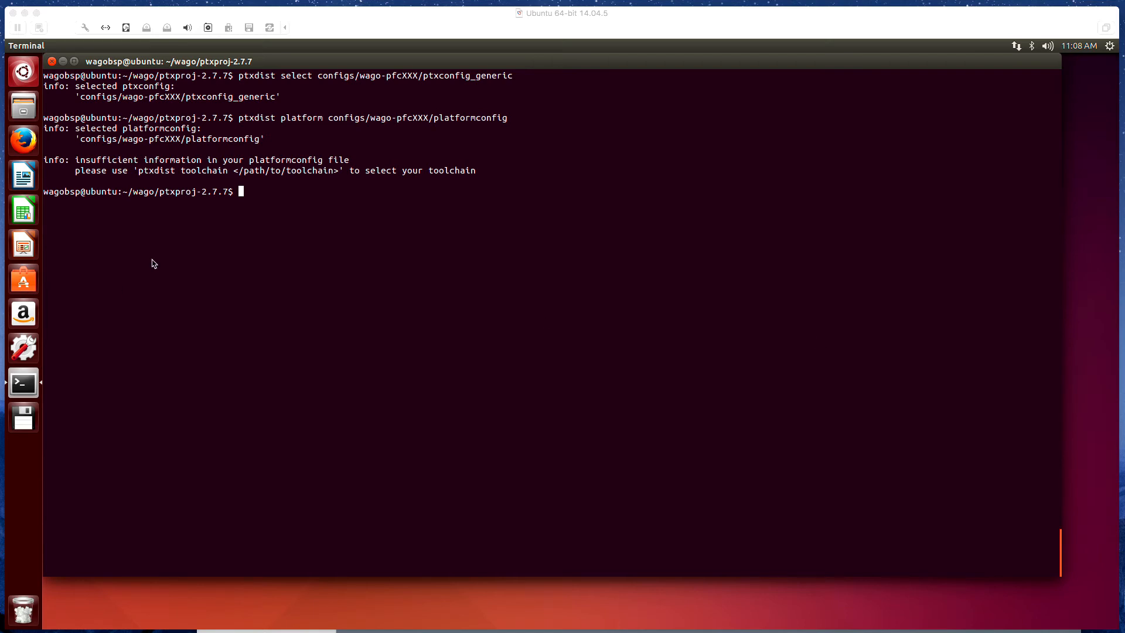
right_click(241, 191)
type("ptxdist toolchain /opt/OSELAS.Toolchain-2012.12.1/arm-cortexa8-linux-gnueabihf/gcc-4.7.3-glibc-2.16.0-binutils-2.22-kernel-3.6-sanitized/bin/")
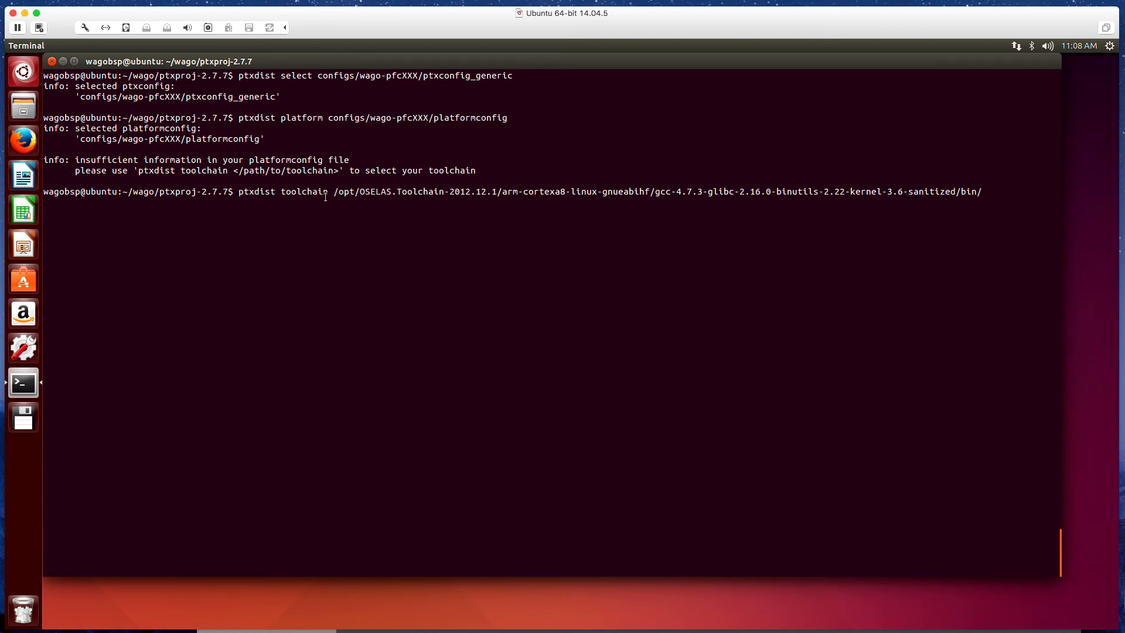
triple_click(502, 191)
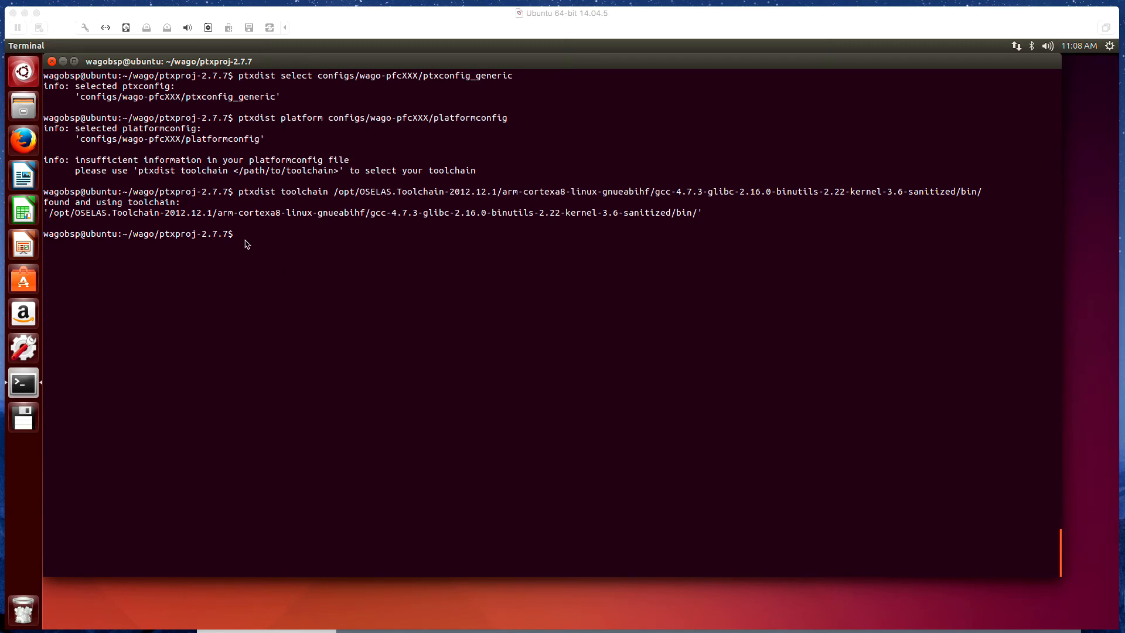
right_click(244, 237)
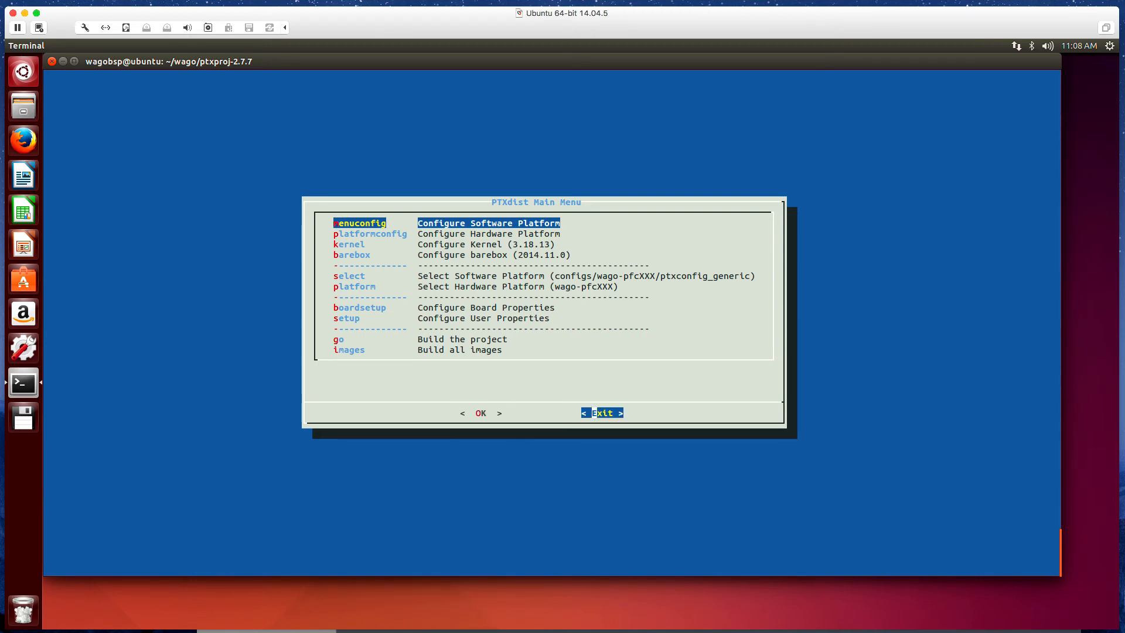
Exit the PTXdist main menu, run ptxdist menuconfig and leave it via < Exit >.
left_click(605, 413)
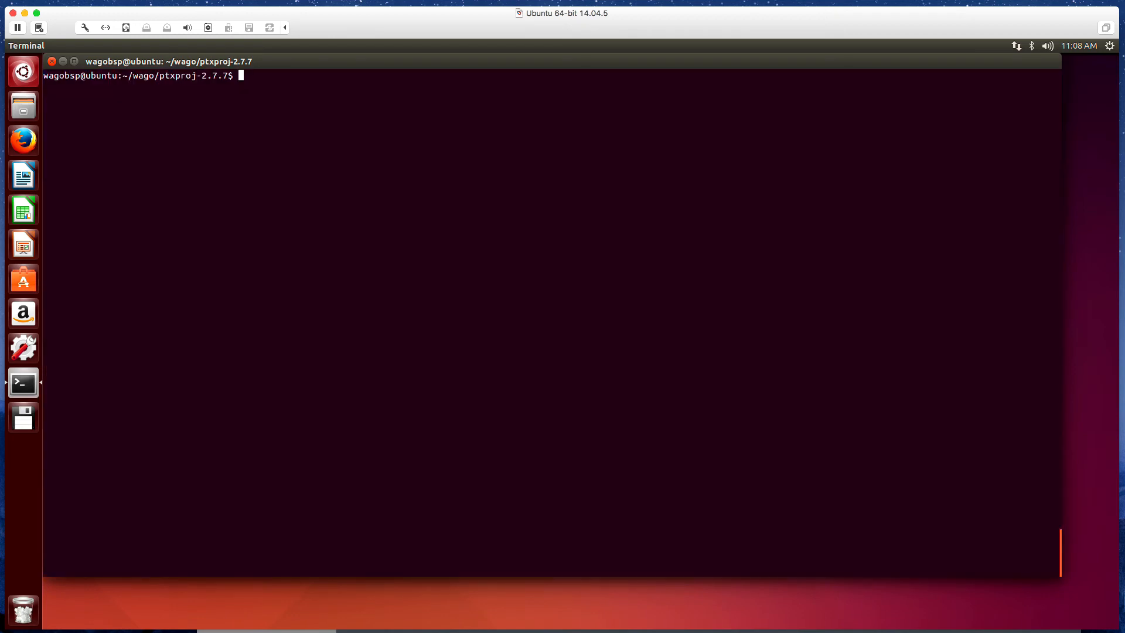
type("ptxdist menu")
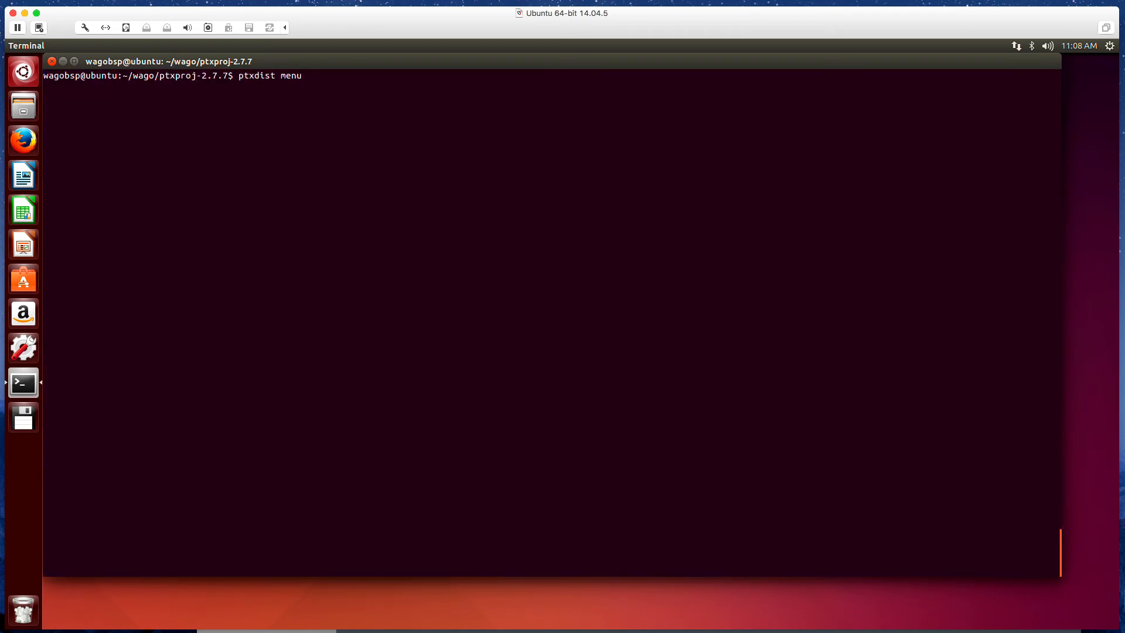
type("con")
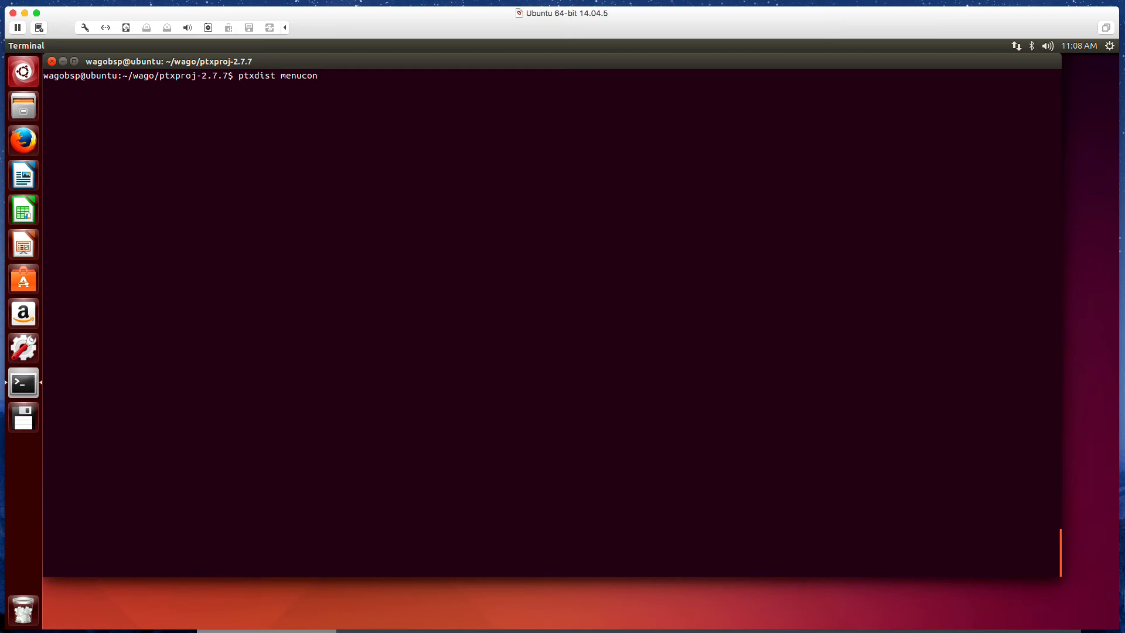
type("fig")
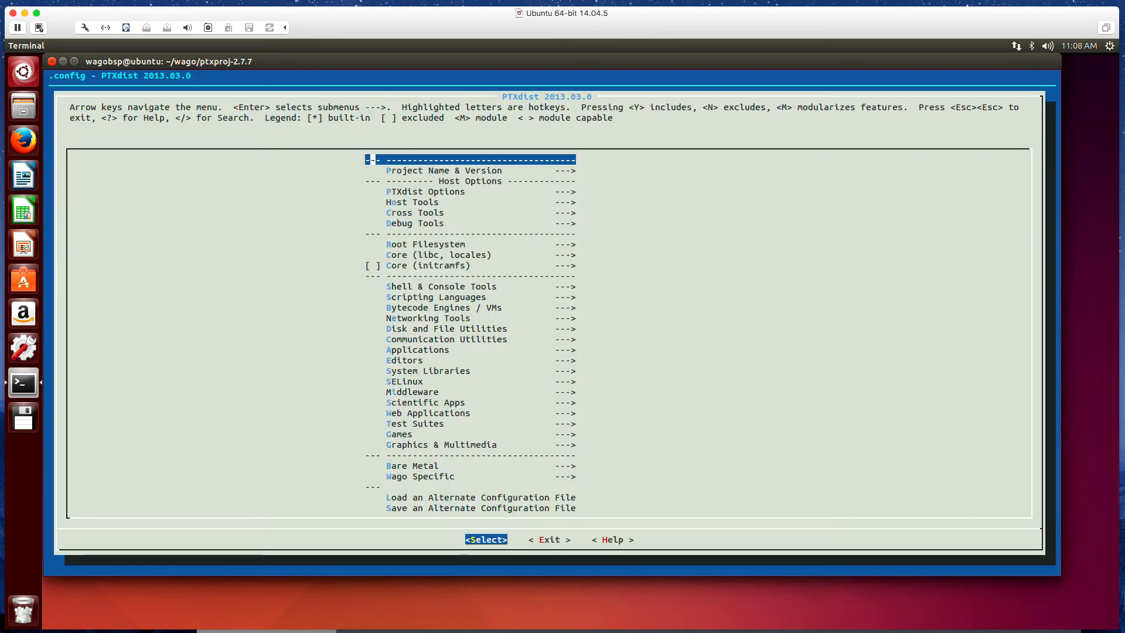
key("Right")
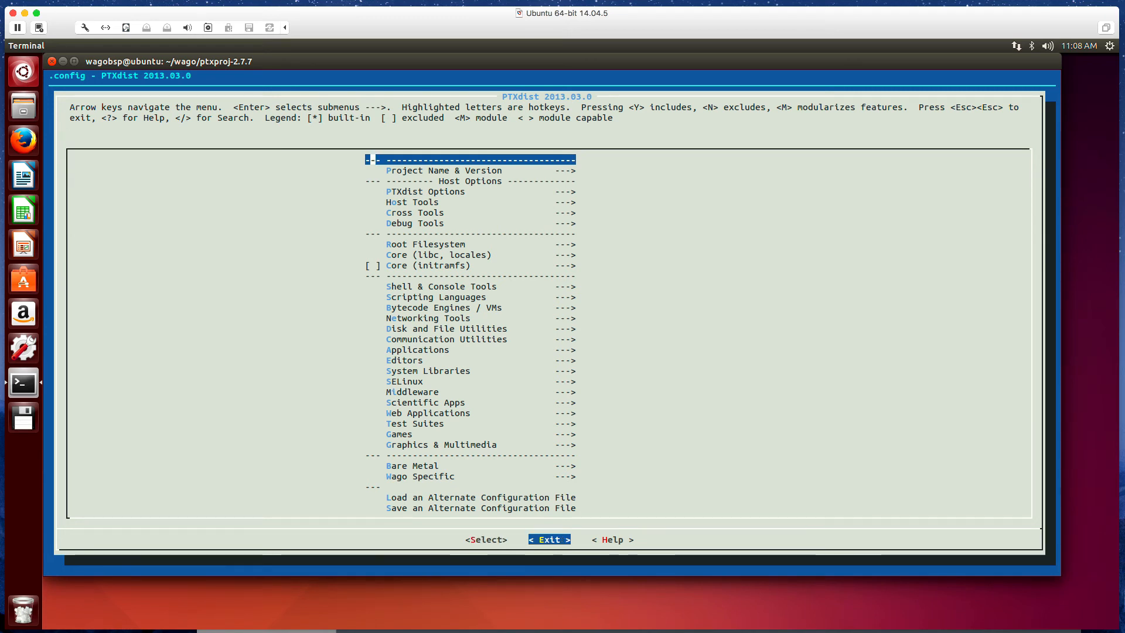
left_click(548, 539)
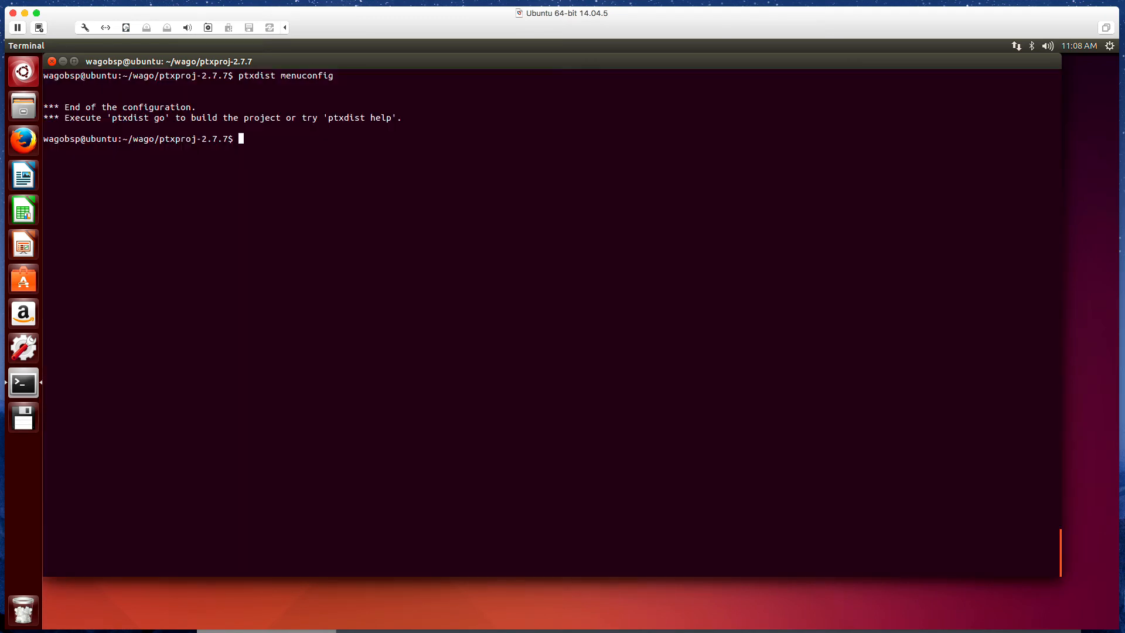
Start the firmware build with ptxdist go -q and let it finish world.targetinstall.
type("pt")
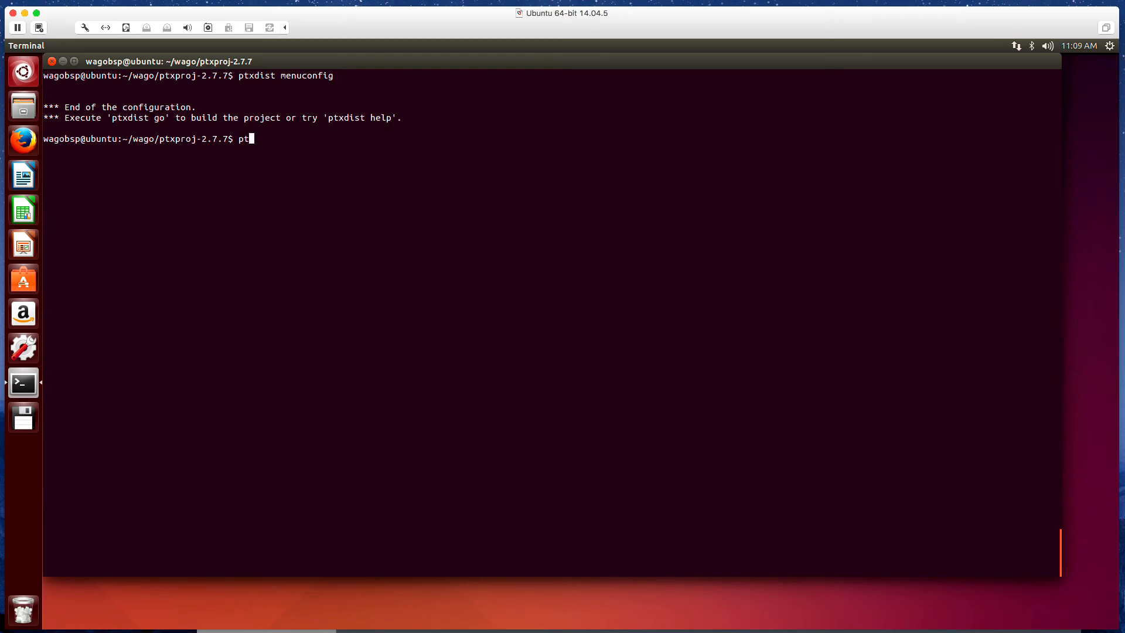
type("xdist")
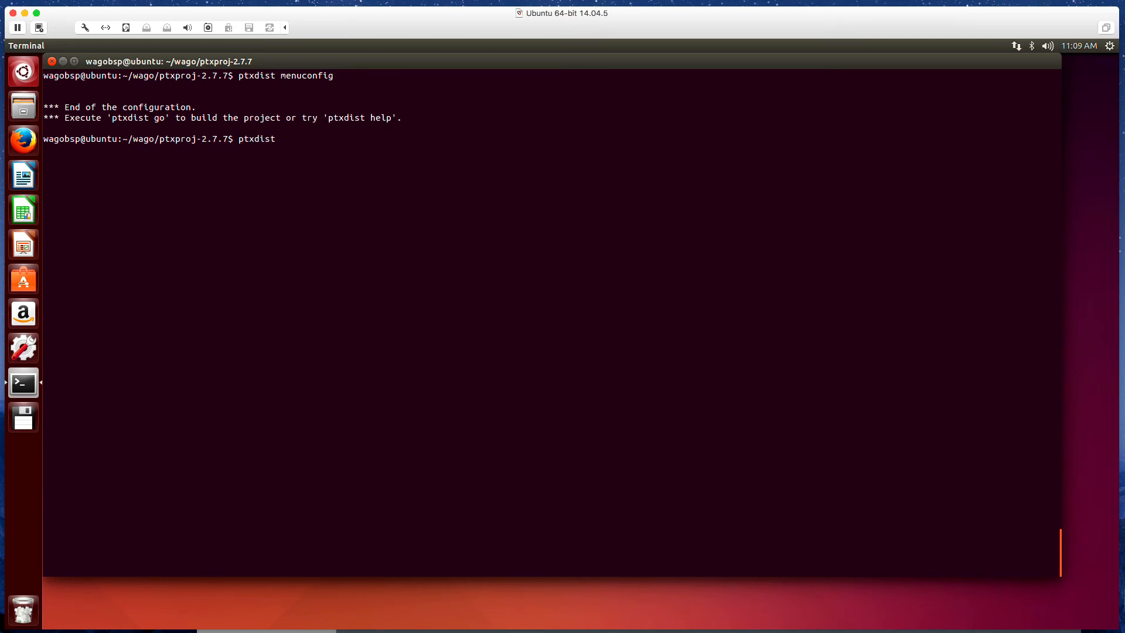
type("go -")
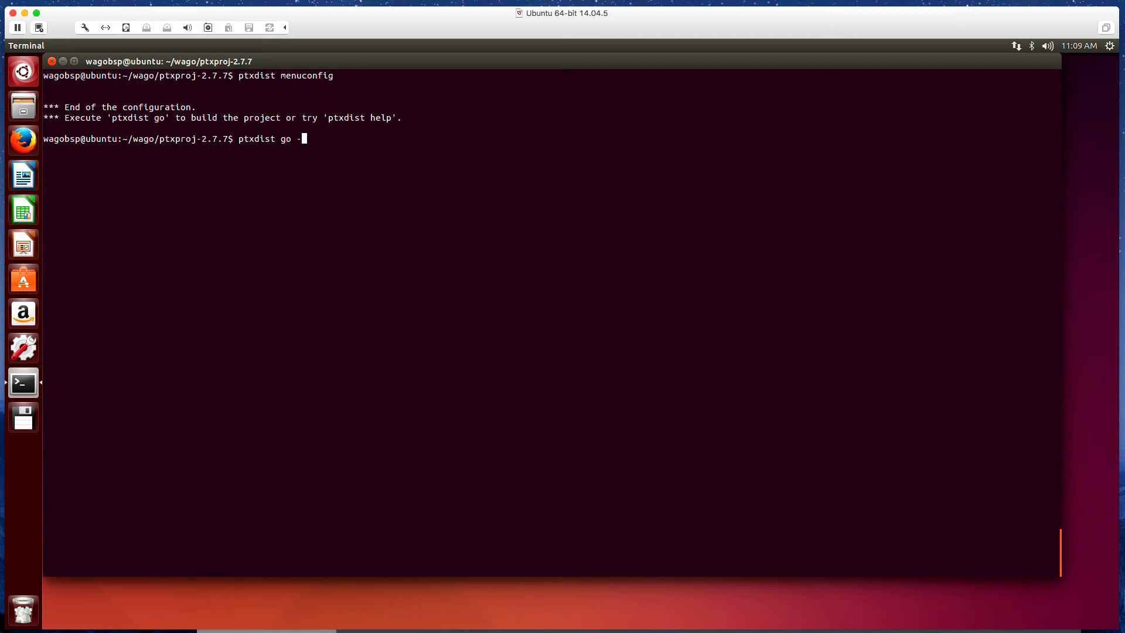
type("q")
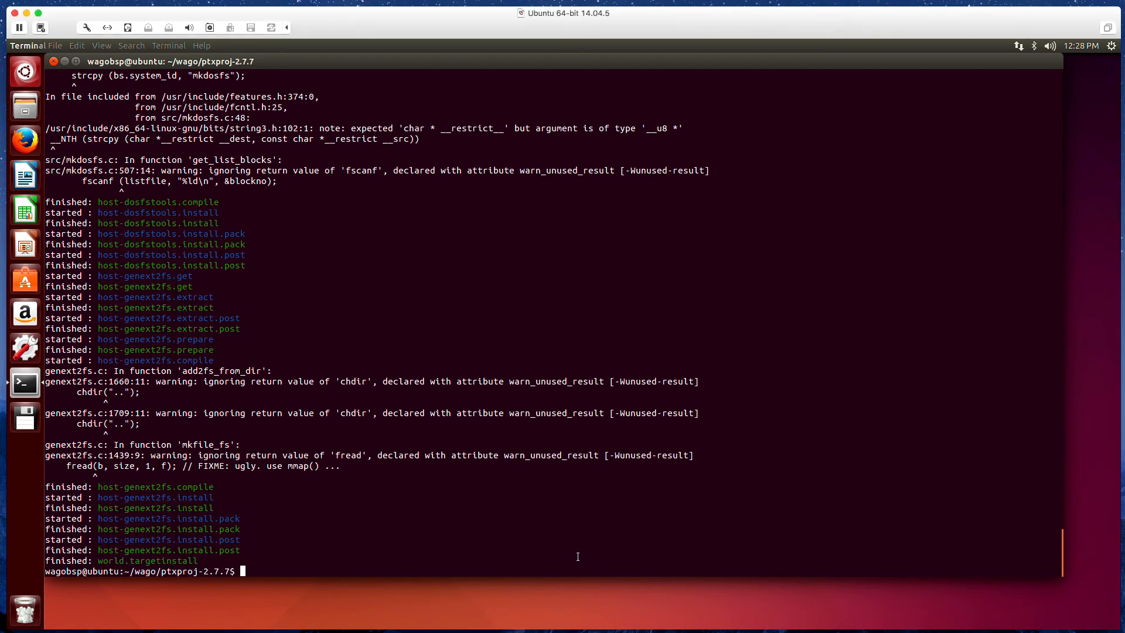
Run ptxdist images to build boot-mlo.vfat and the sd.hdimg SD card image.
type("ptxdis")
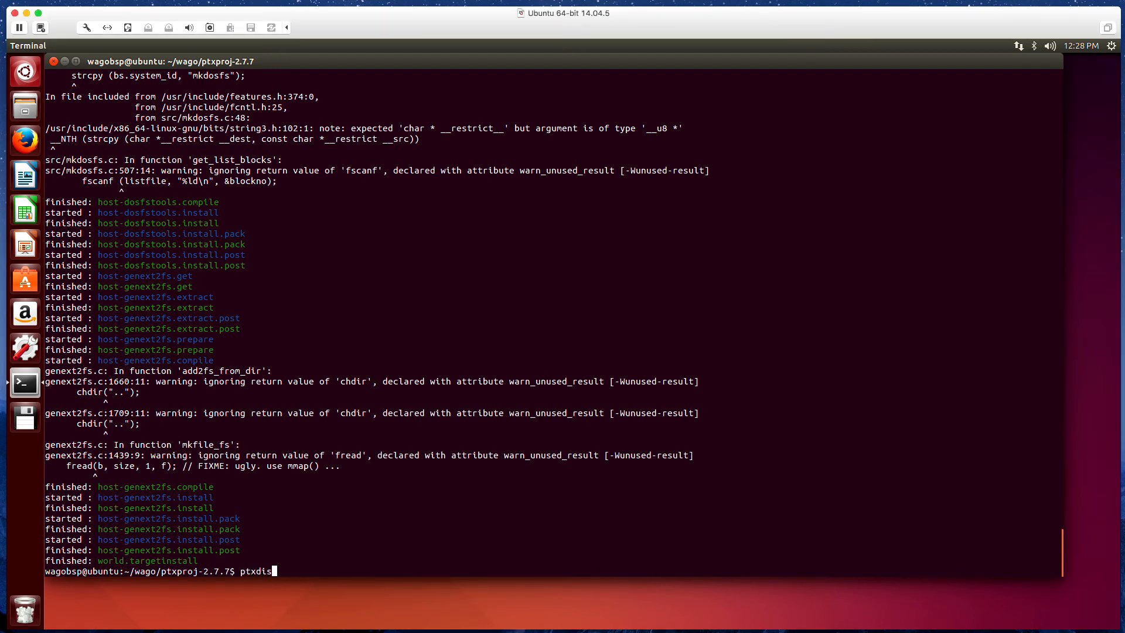
type("ima")
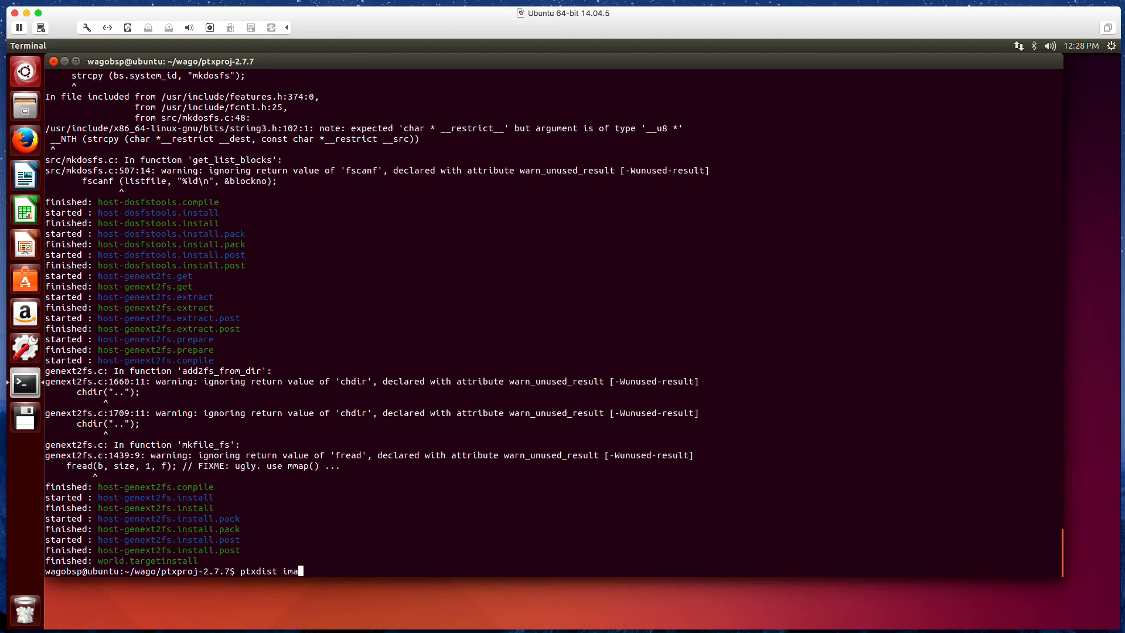
type("ges")
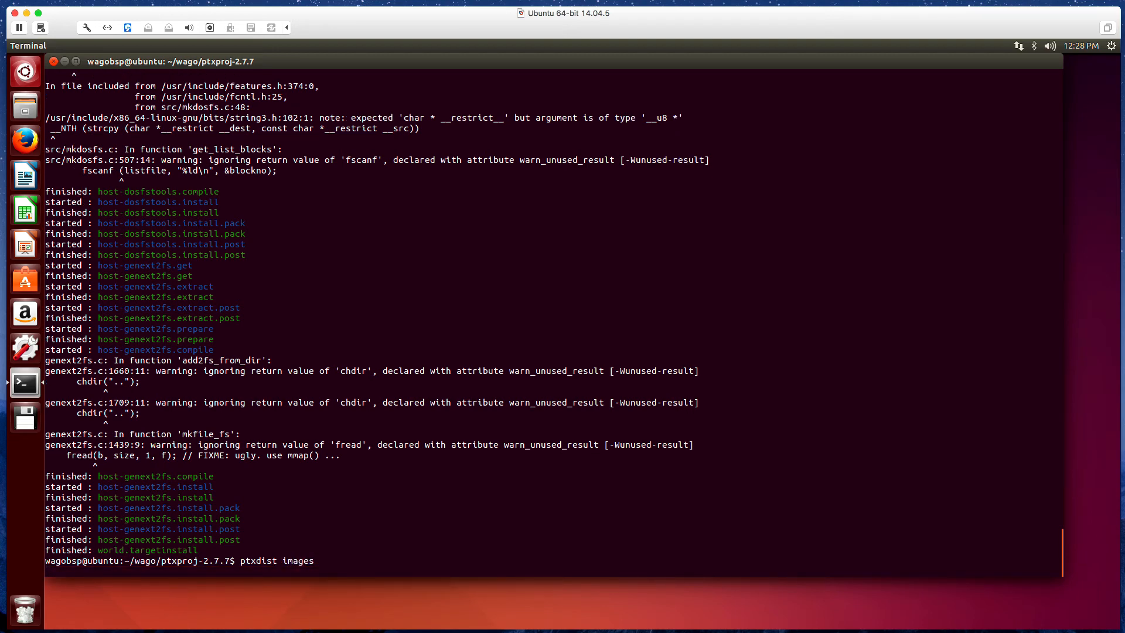
key("Return")
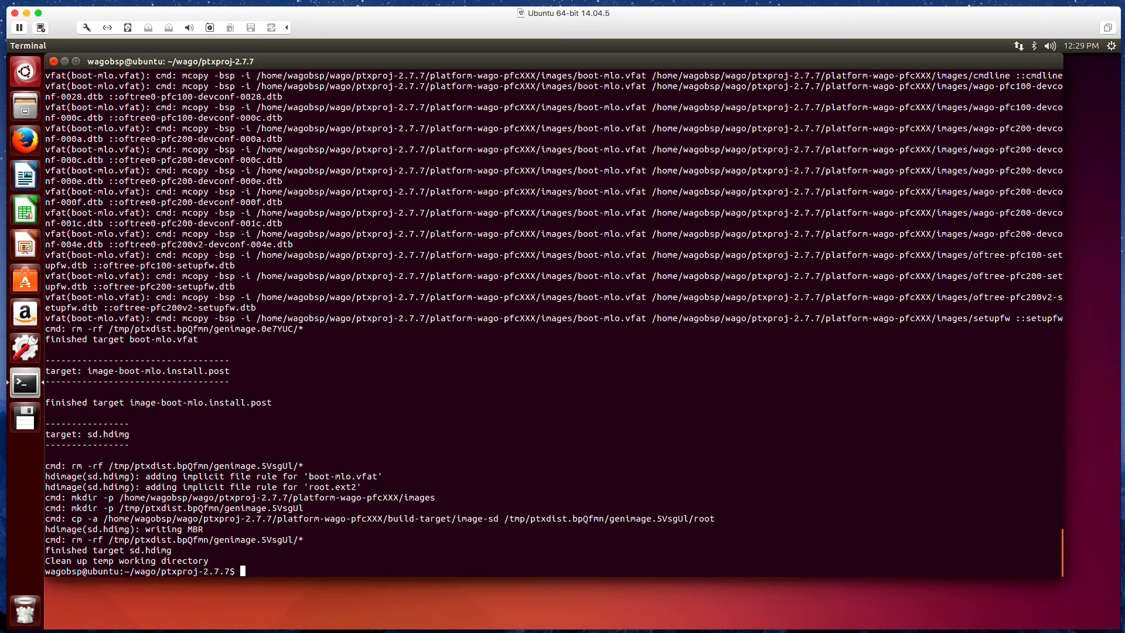
Change into platform-wago-pfcXXX/images and list the build outputs, including sd.hdimg, root.tgz and uImage.
type("cd")
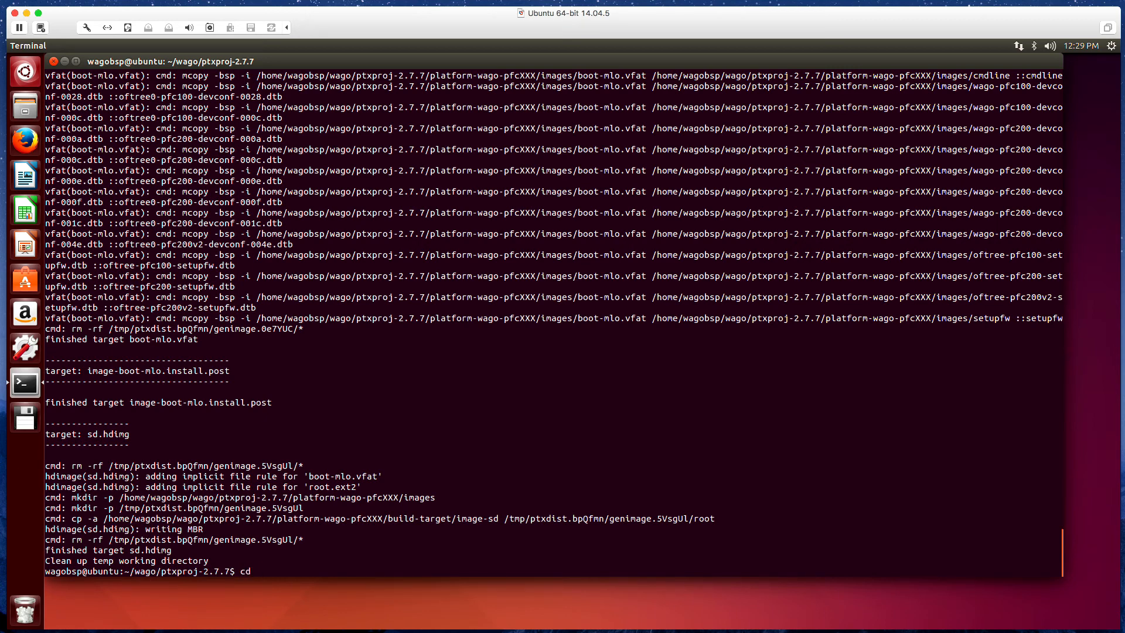
type("platform-wago-pfcXXX/images/")
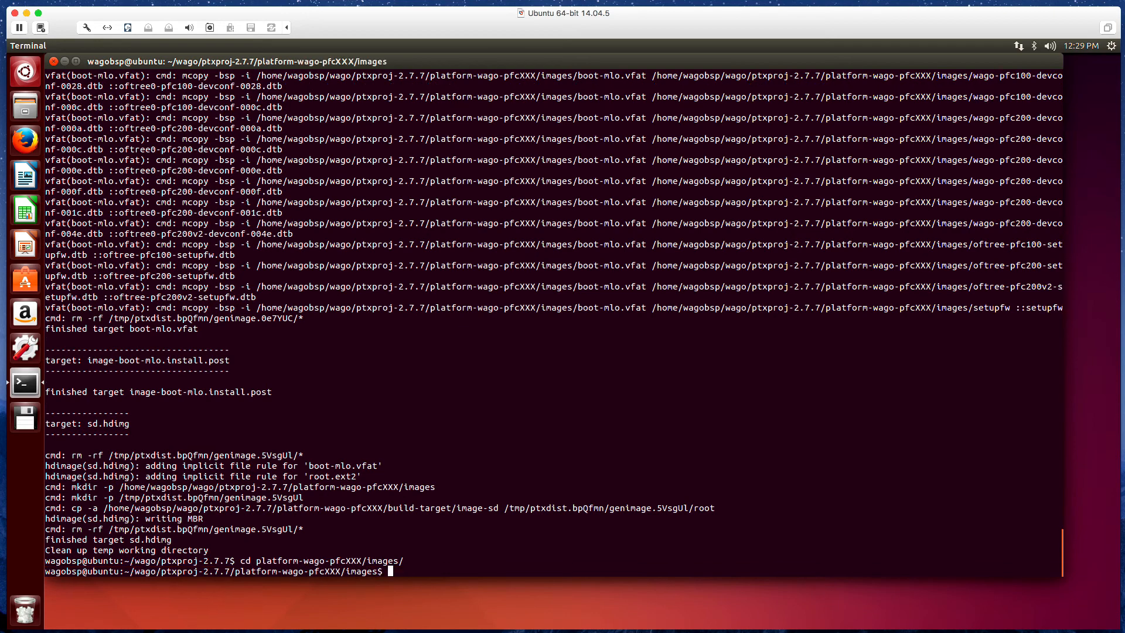
type("ls")
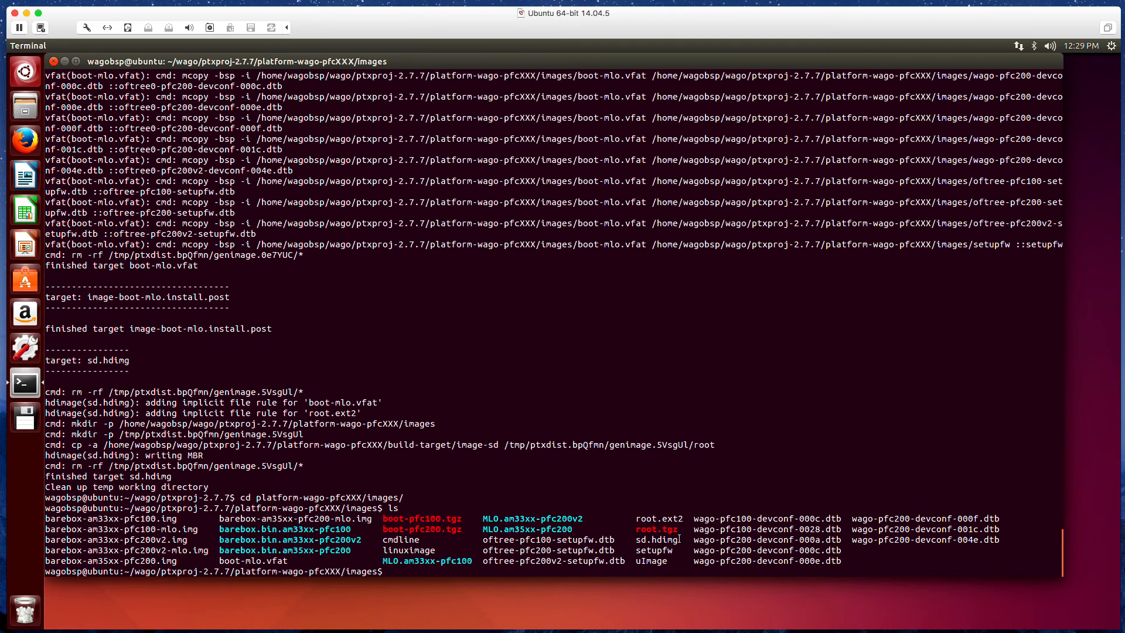
double_click(656, 539)
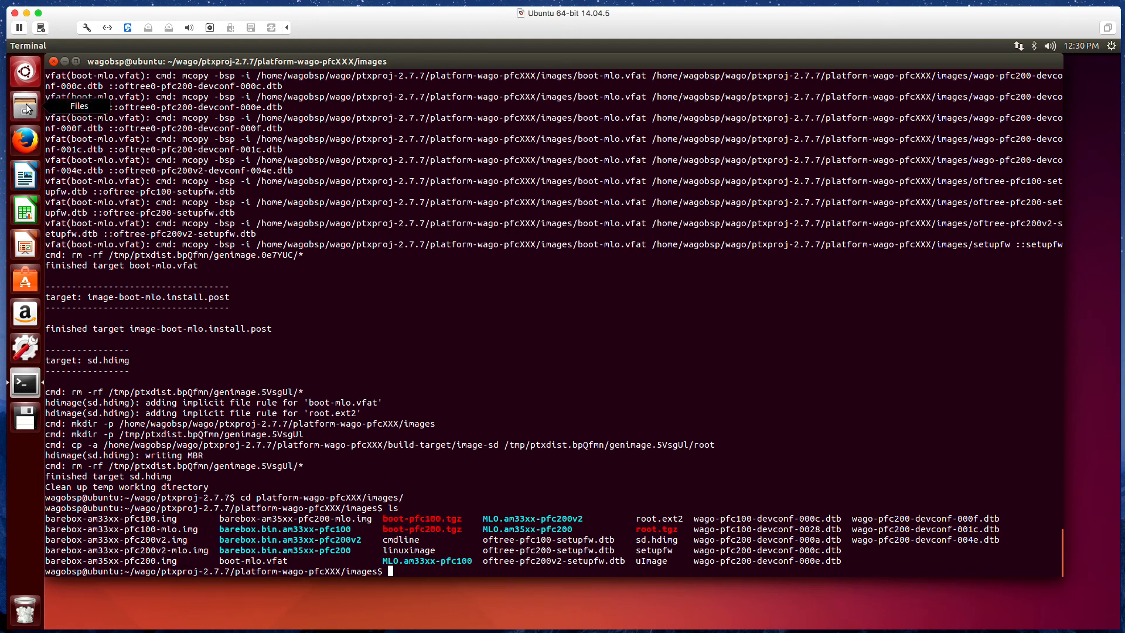
Browse in Files to the platform-wago-pfcXXX images folder and select the 204.5 MB sd.hdimg.
left_click(25, 106)
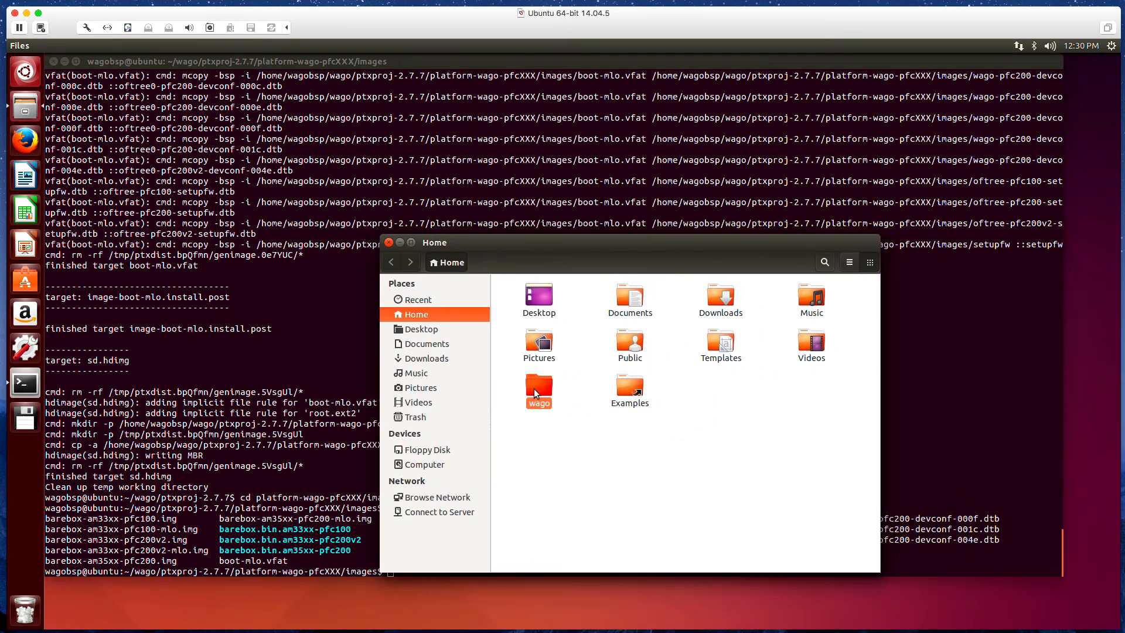
double_click(538, 386)
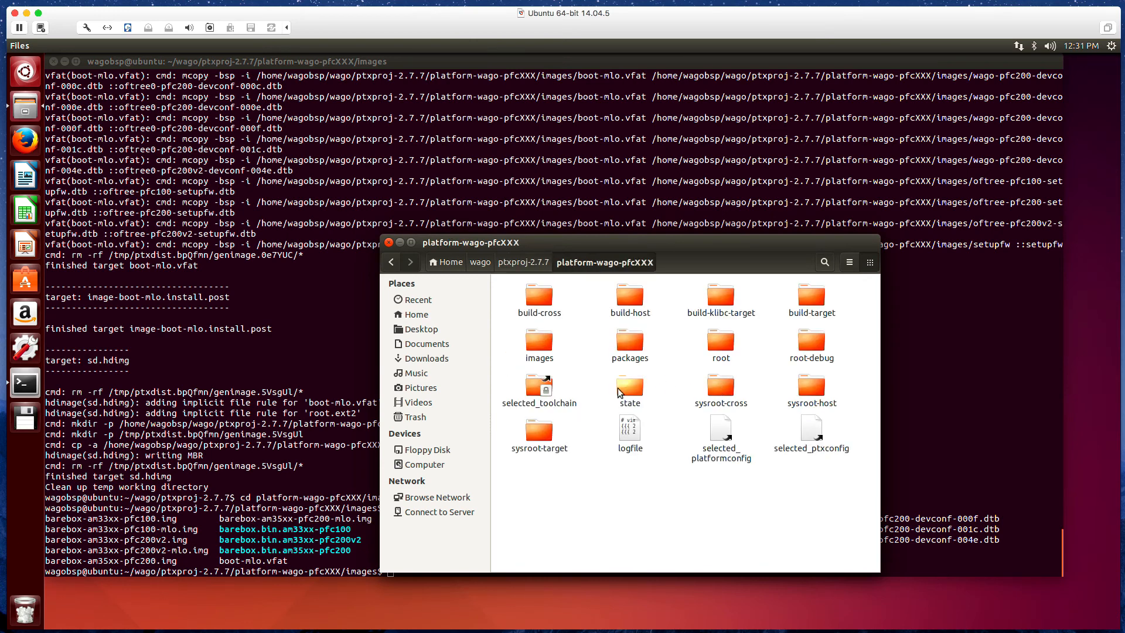
double_click(539, 341)
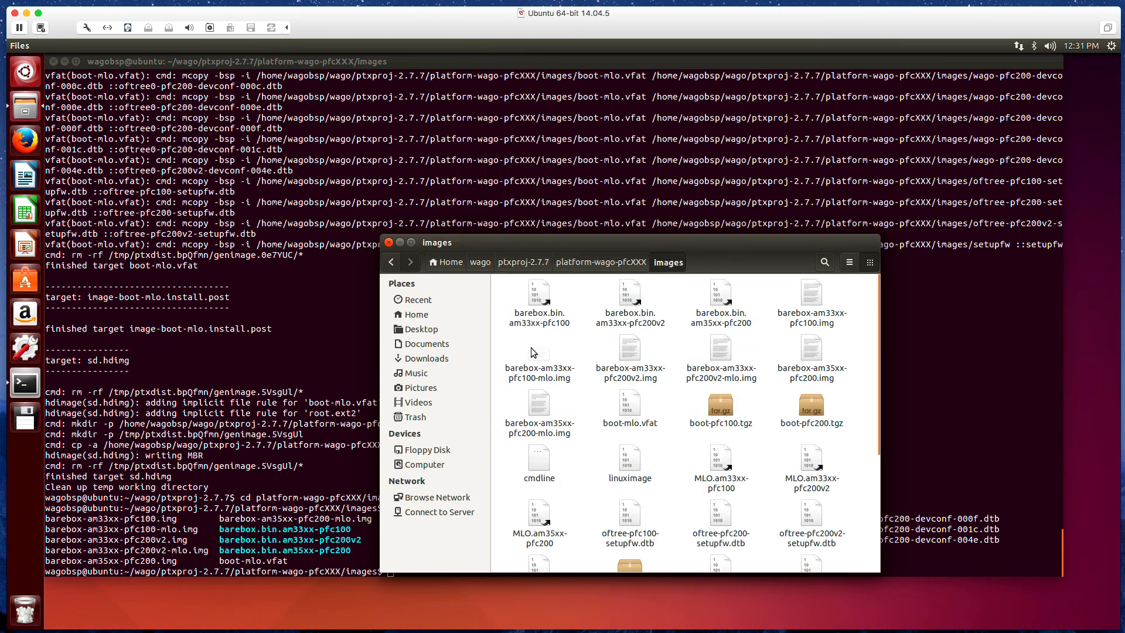
scroll("down", 3)
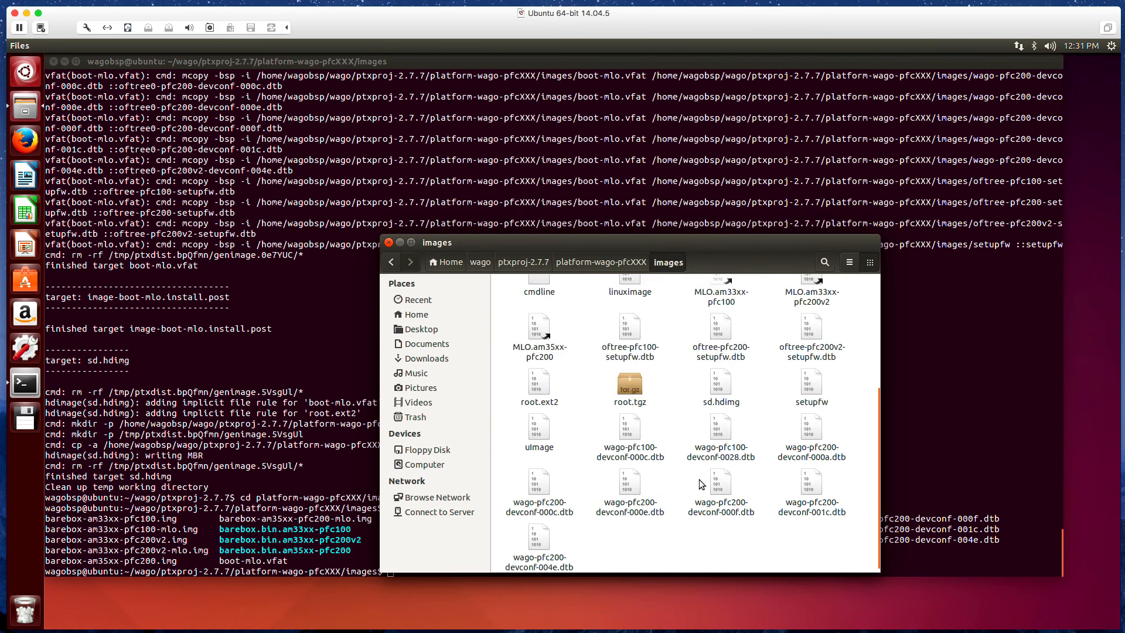
left_click(719, 386)
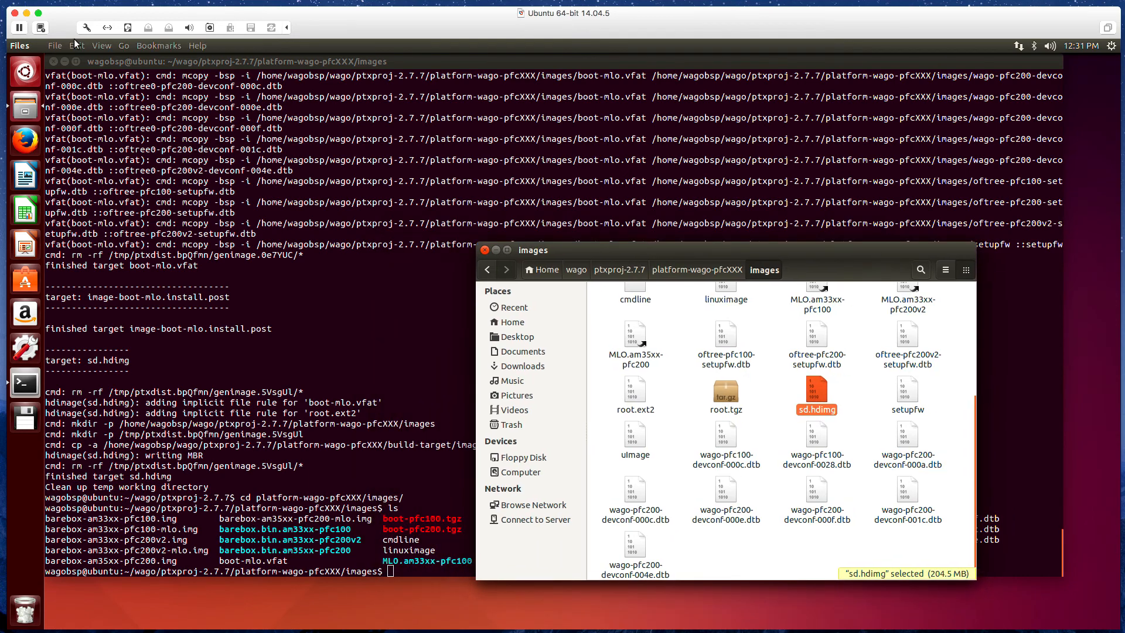
mouse_move(1116, 130)
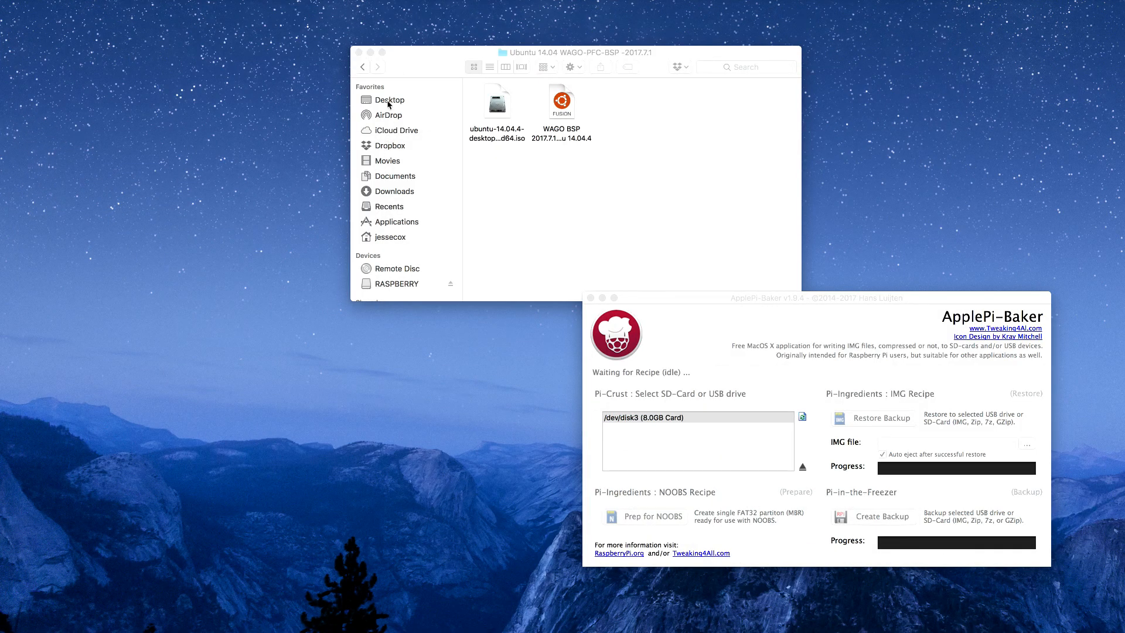
Rename the Desktop copy of sd.hdimg to sdhd.img, accepting the .img extension.
left_click(389, 100)
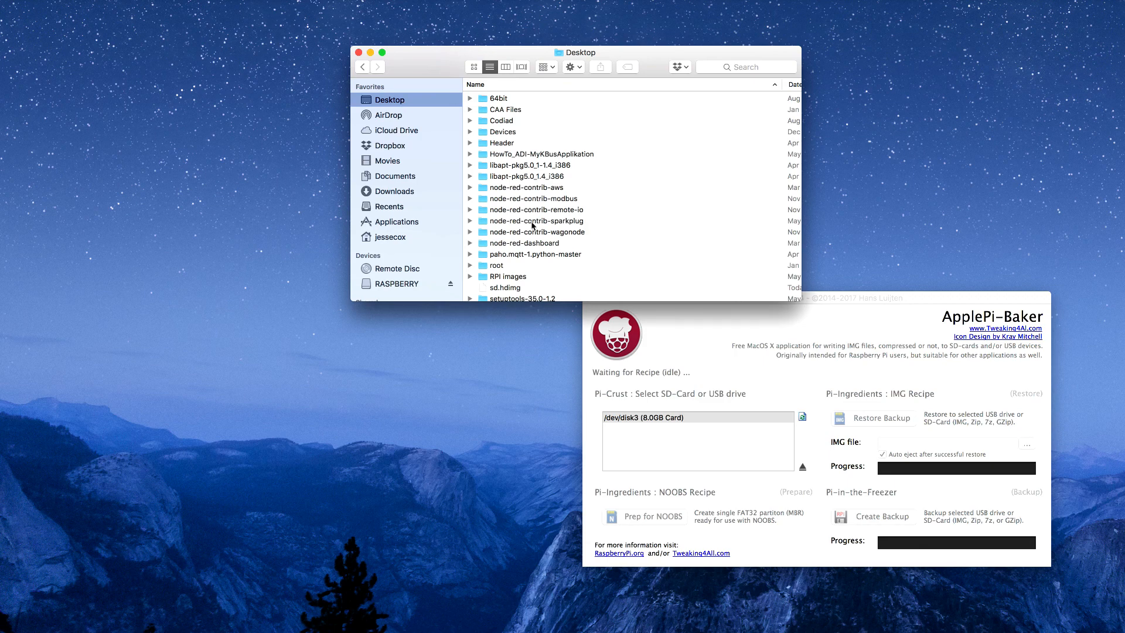
left_click(507, 271)
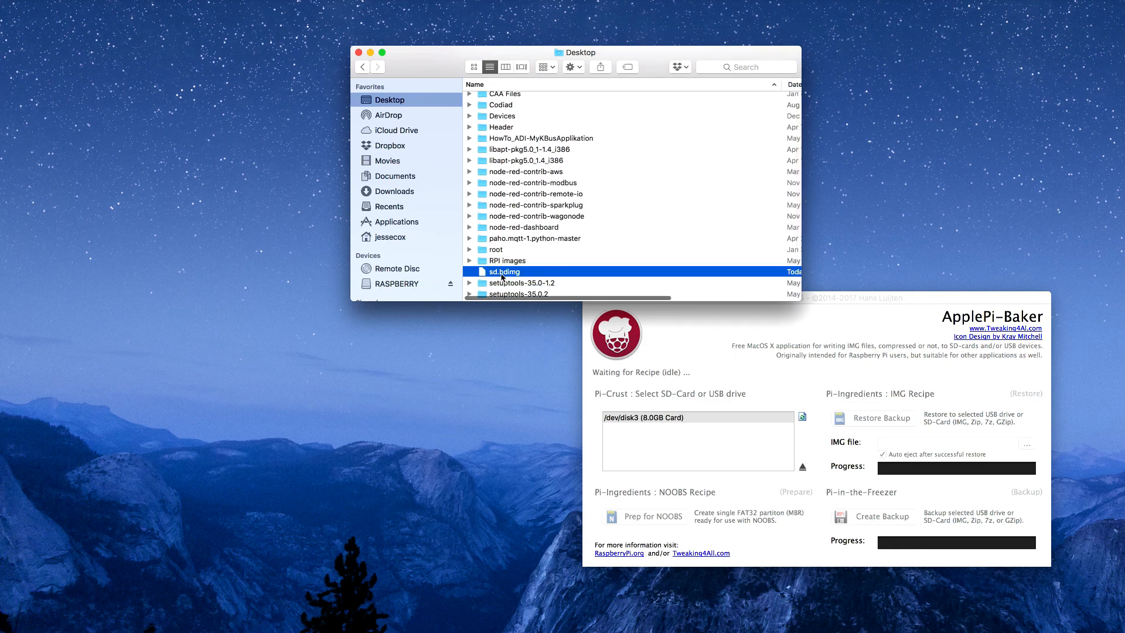
double_click(504, 271)
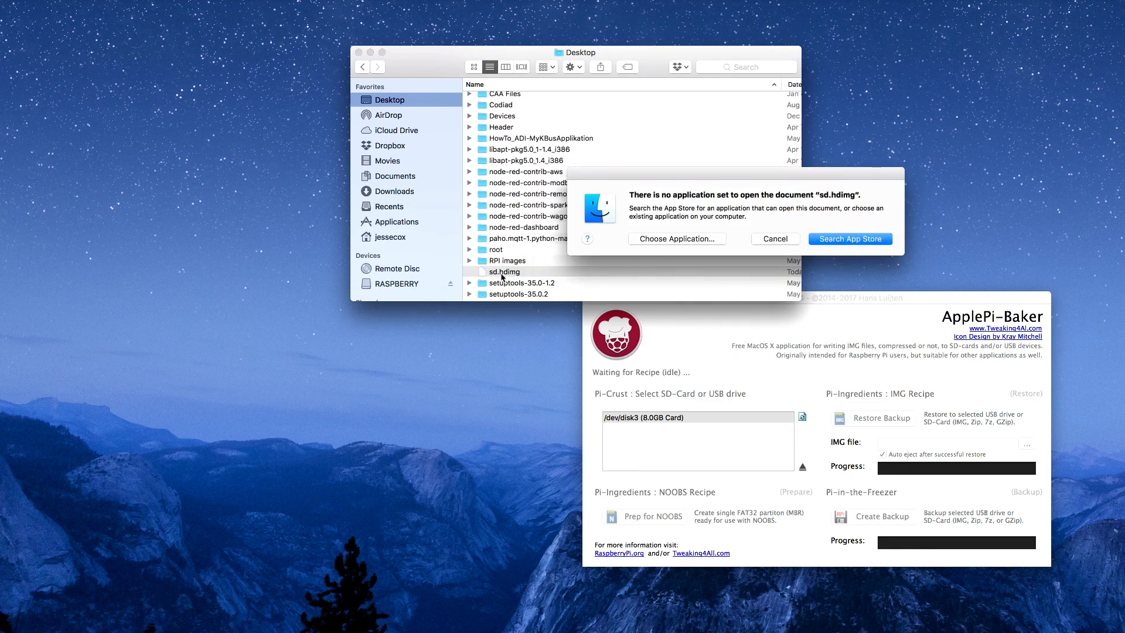
left_click(773, 238)
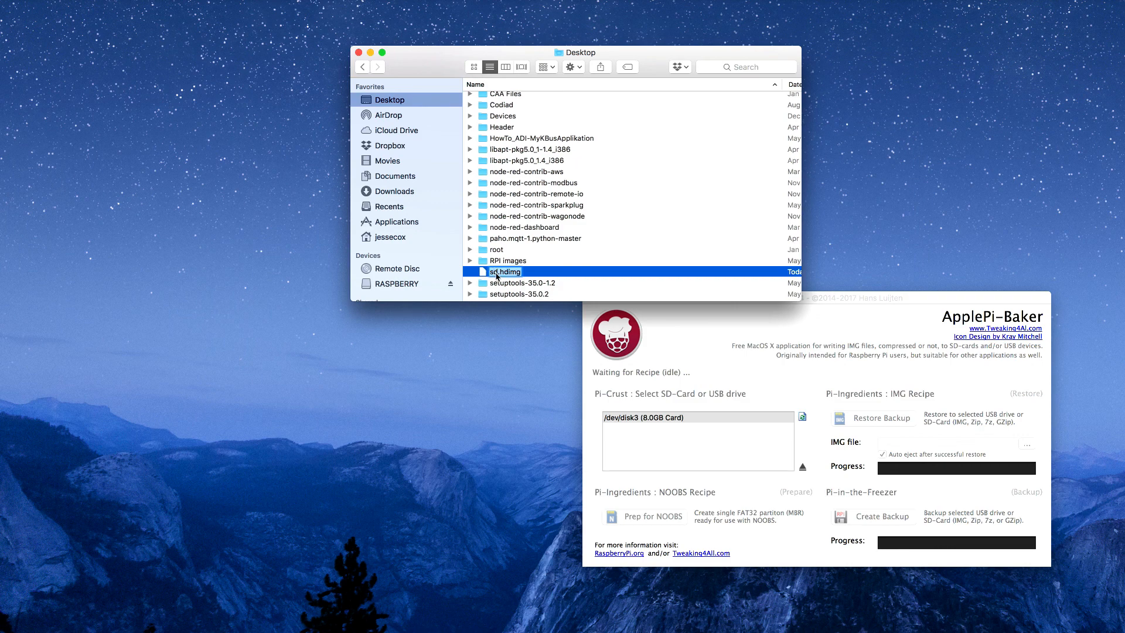
type("sdhd")
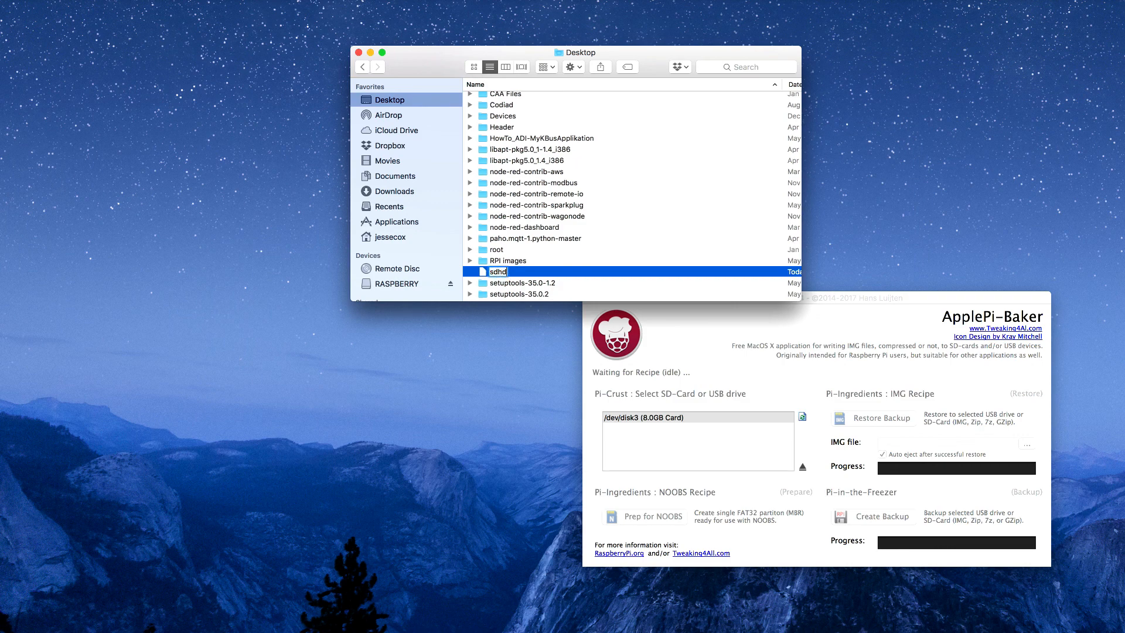
type(".img")
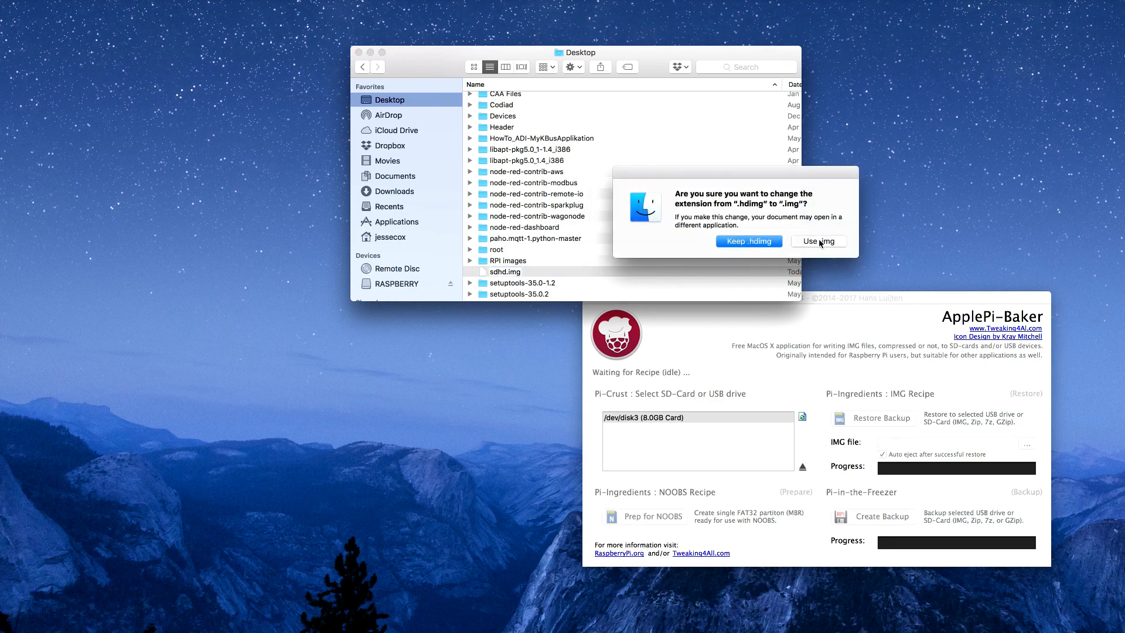
left_click(818, 240)
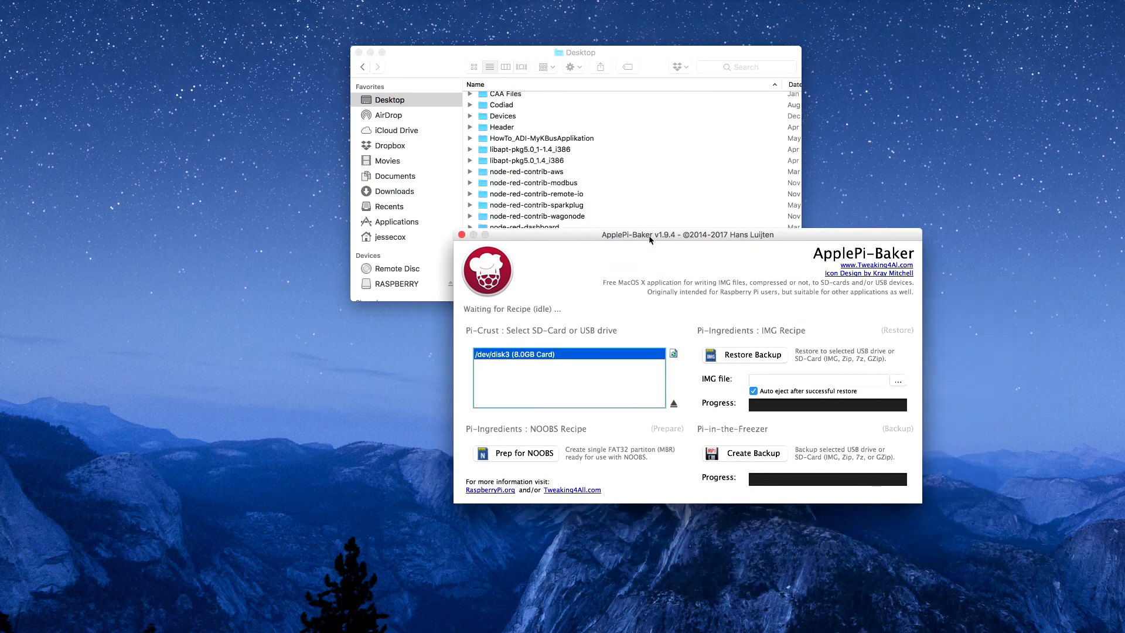
Write sdhd.img to the 8 GB SD card with Restore Backup and acknowledge completion.
left_click_drag(688, 234, 858, 305)
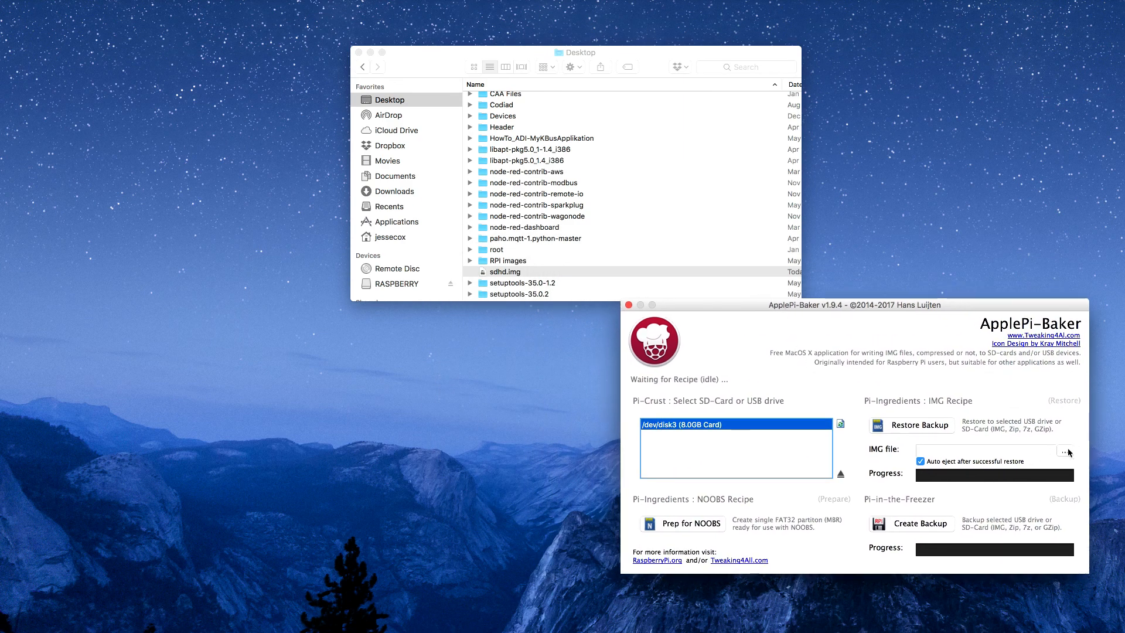
left_click(1065, 450)
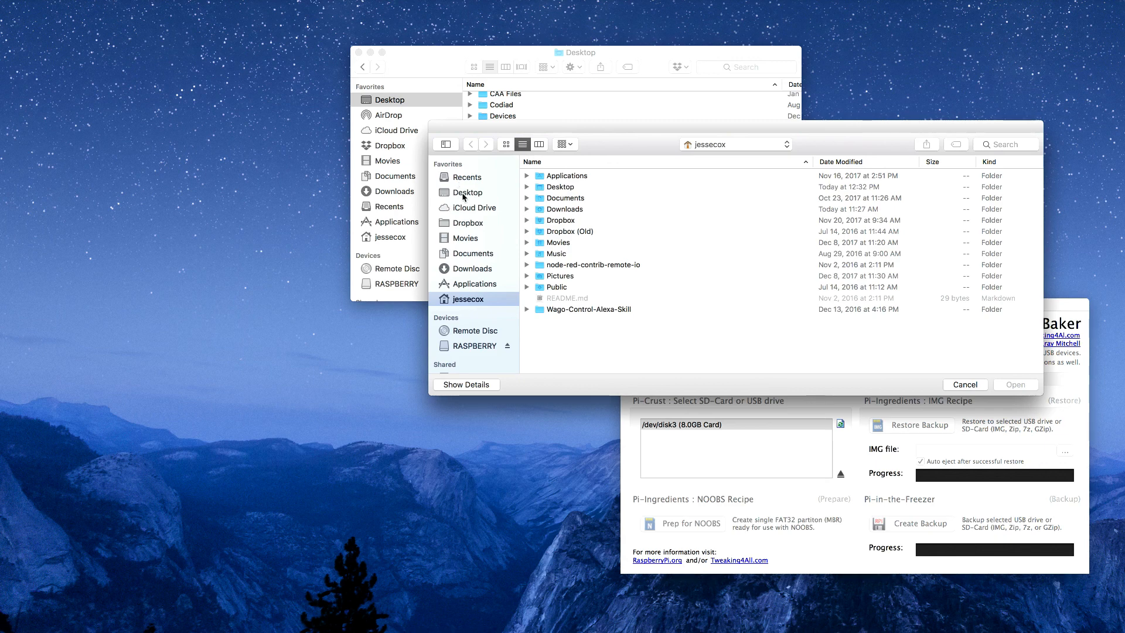
right_click(552, 321)
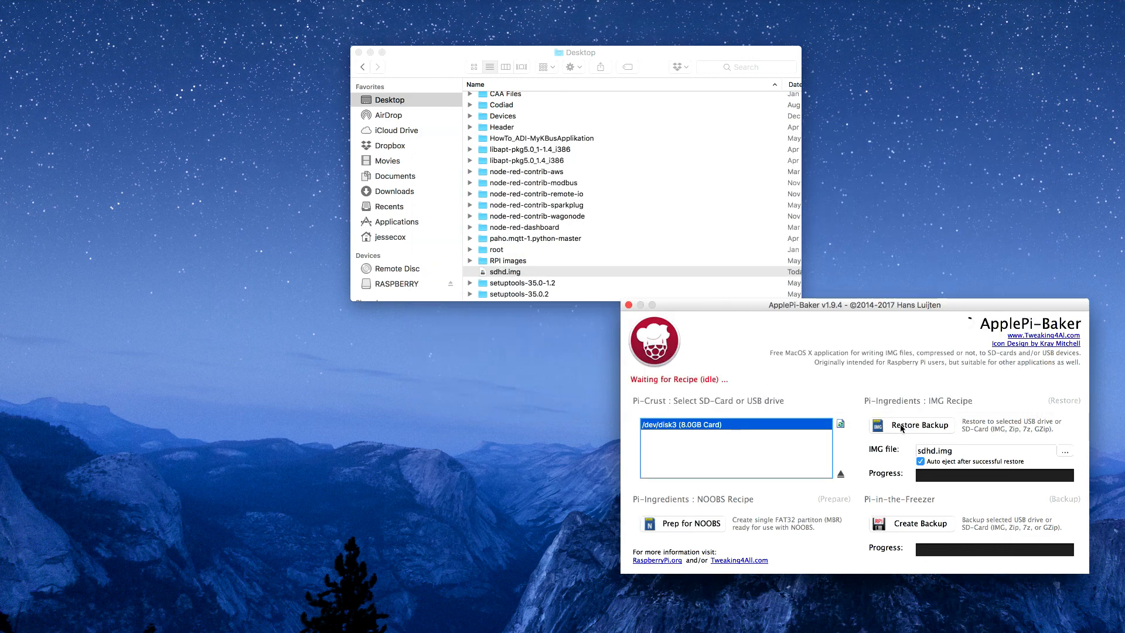
left_click(921, 424)
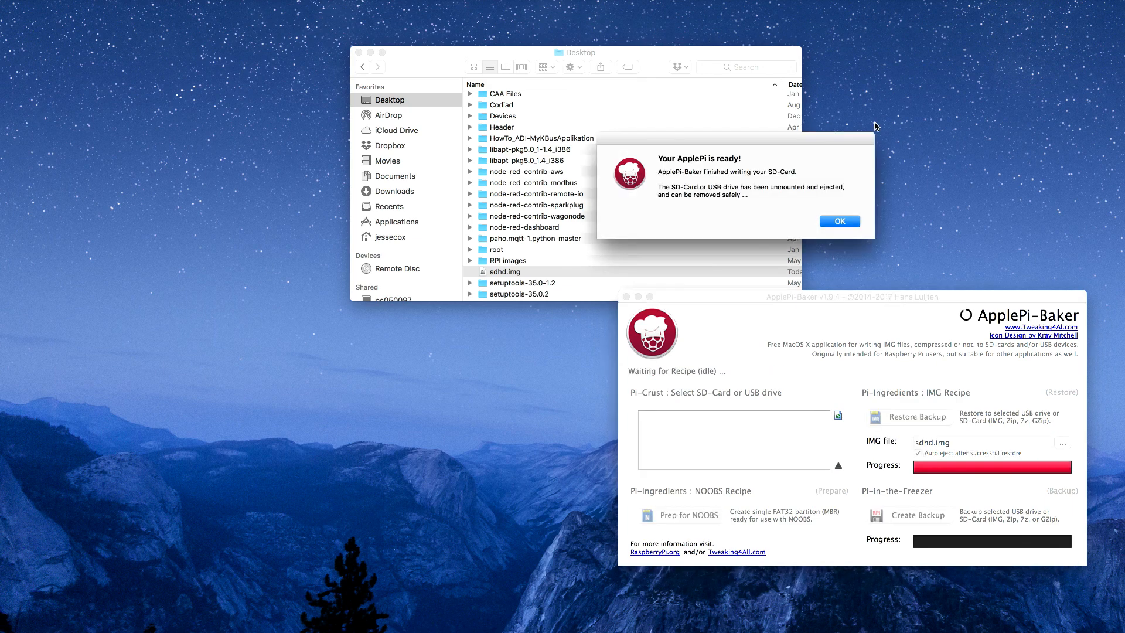
left_click(838, 221)
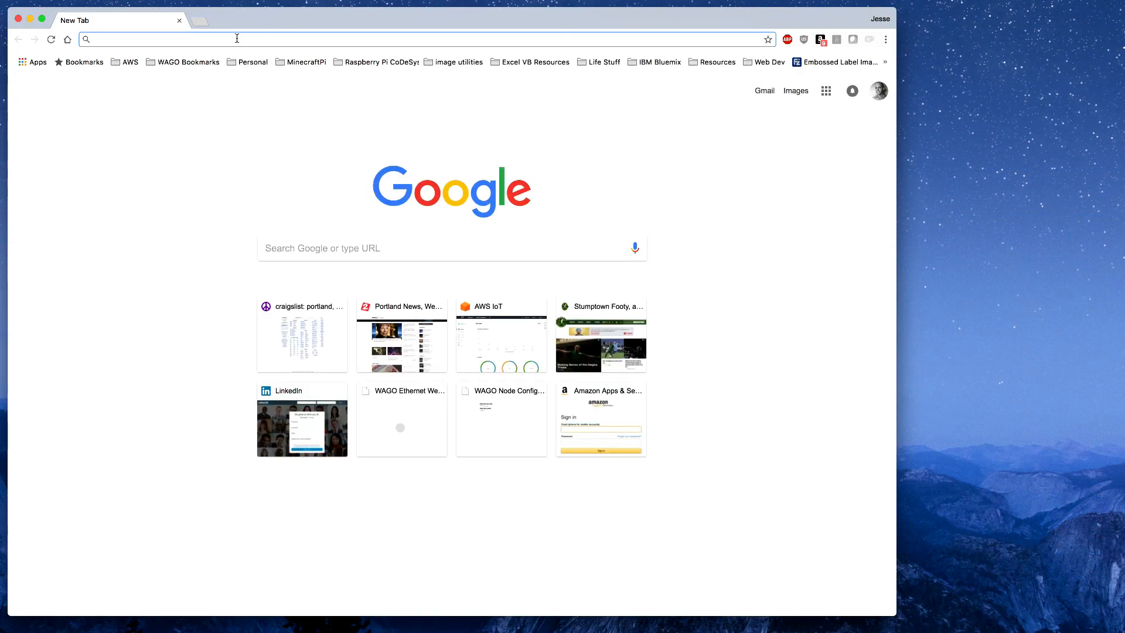
Enter the controller address 10.6.10.82 in the Chrome address bar.
type("10.6.10.82")
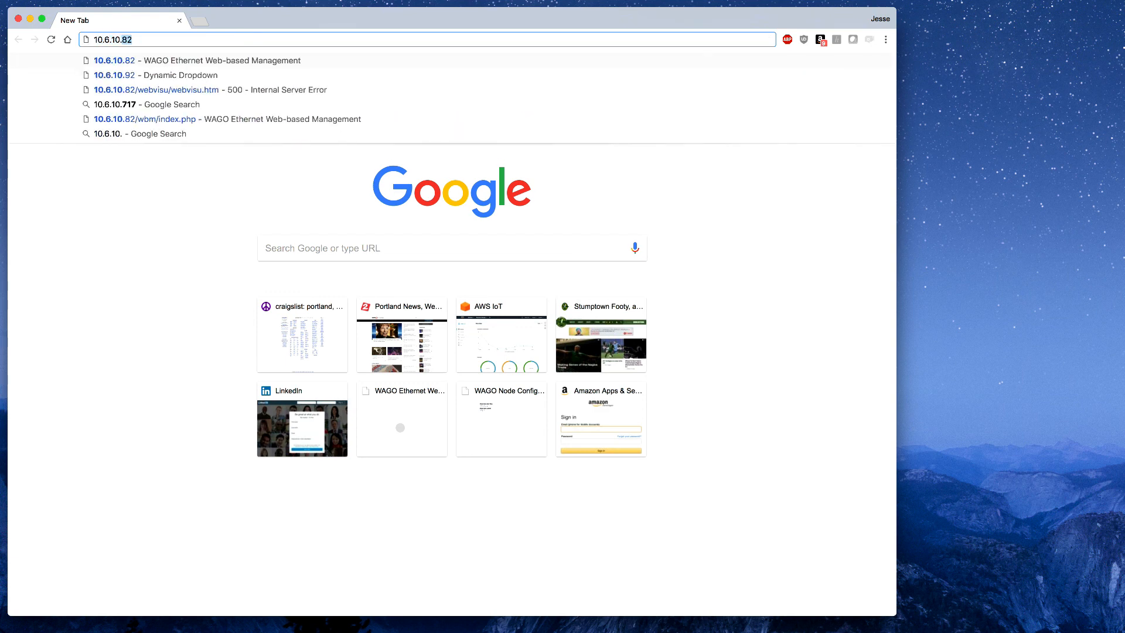